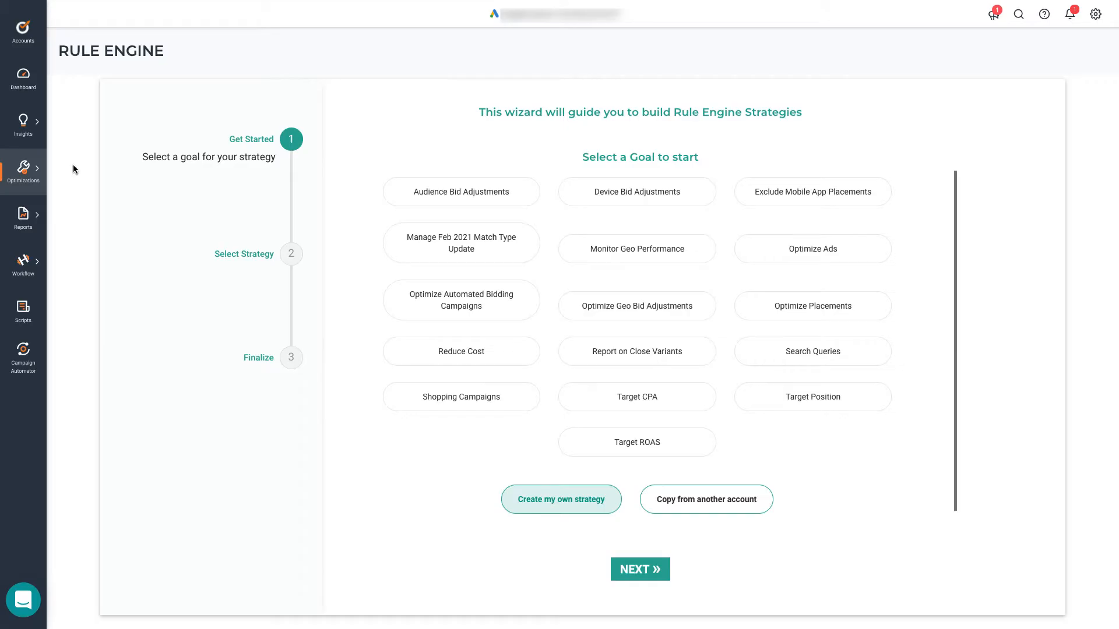
# Start a custom Rule Engine strategy from scratch that analyzes search terms.
pyautogui.click(24, 169)
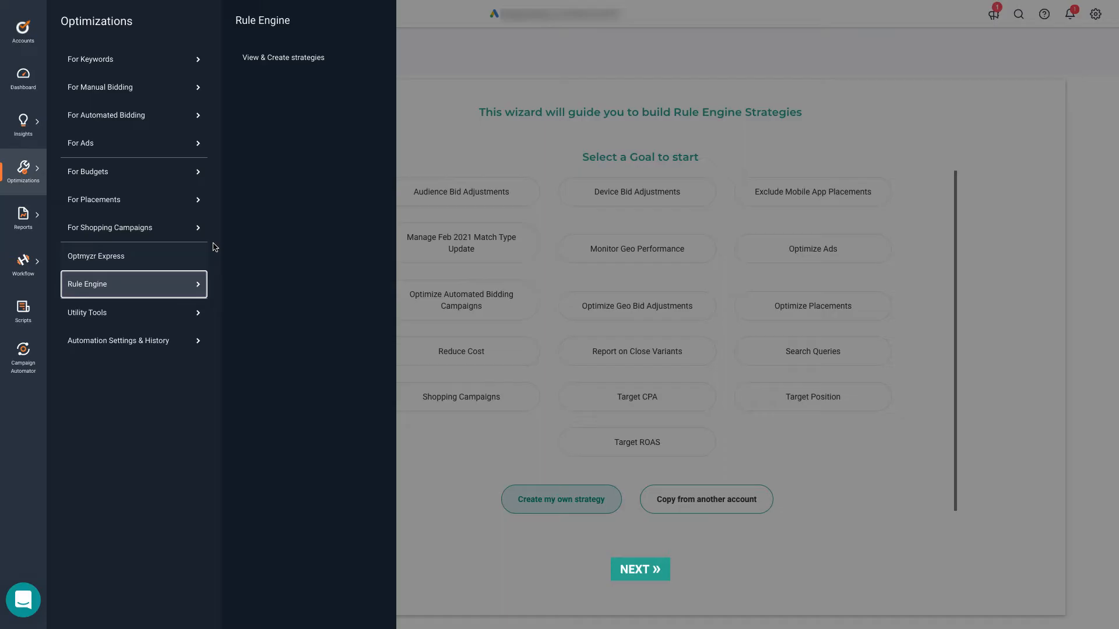
pyautogui.moveTo(282, 57)
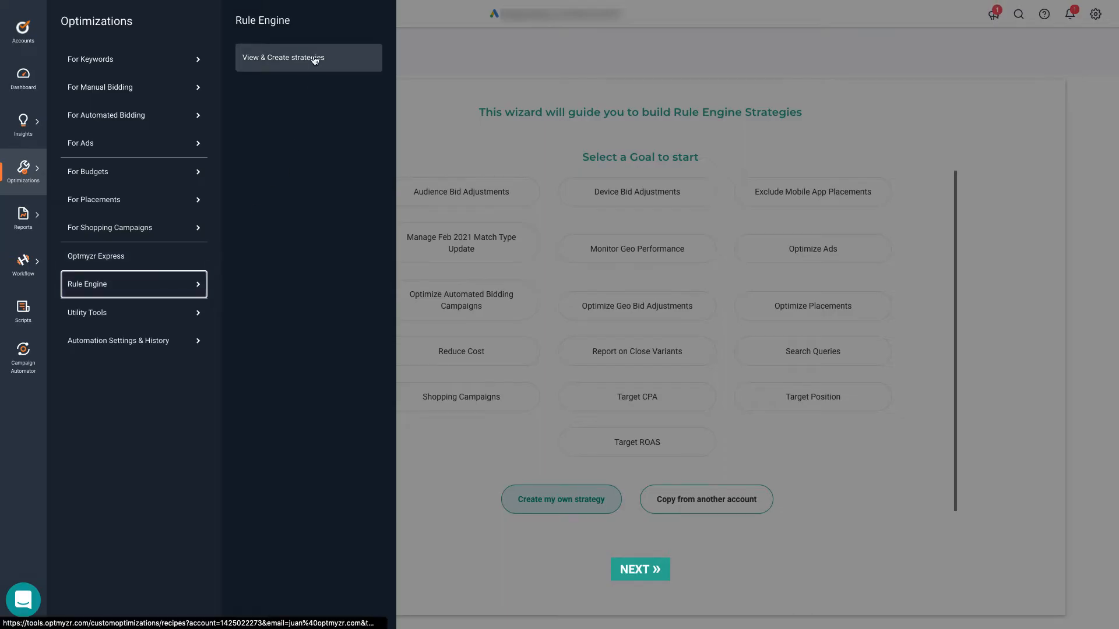
pyautogui.click(284, 57)
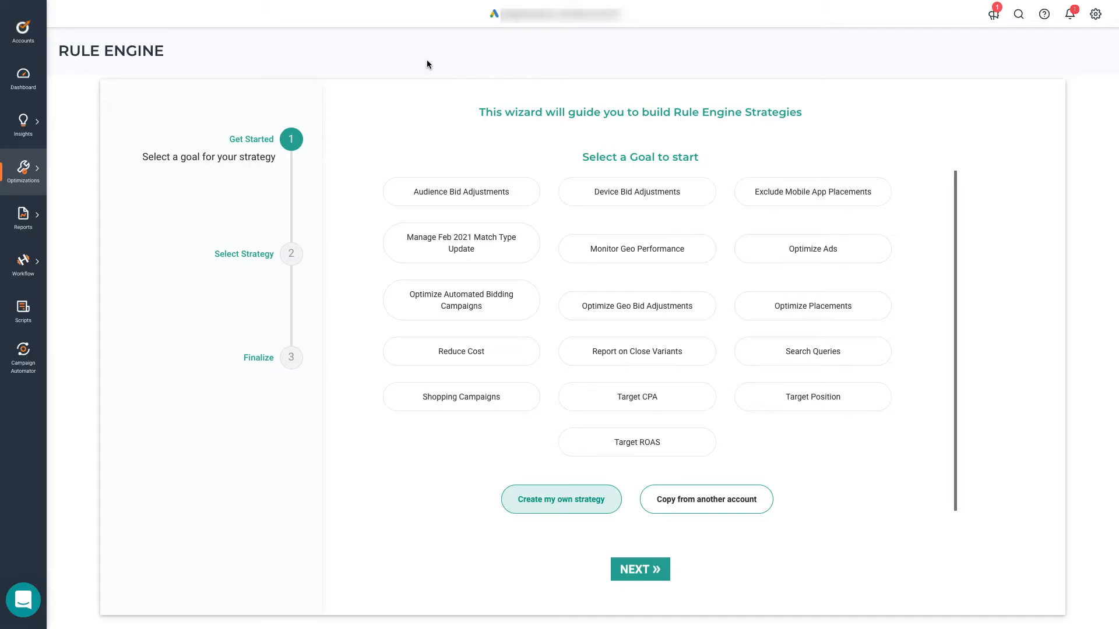
pyautogui.moveTo(525, 478)
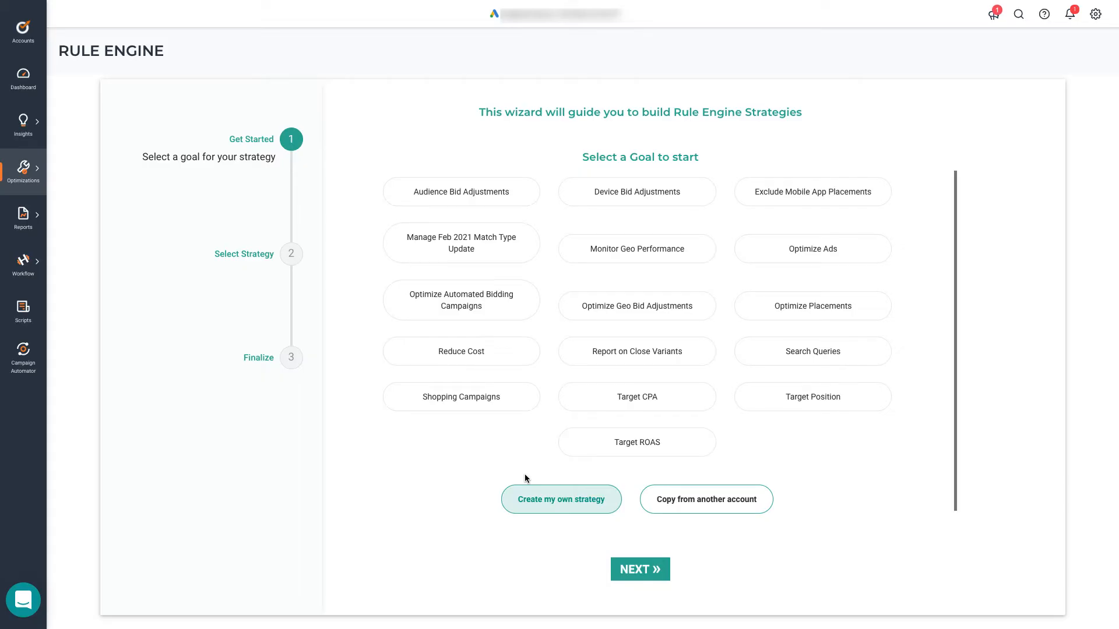
pyautogui.moveTo(529, 444)
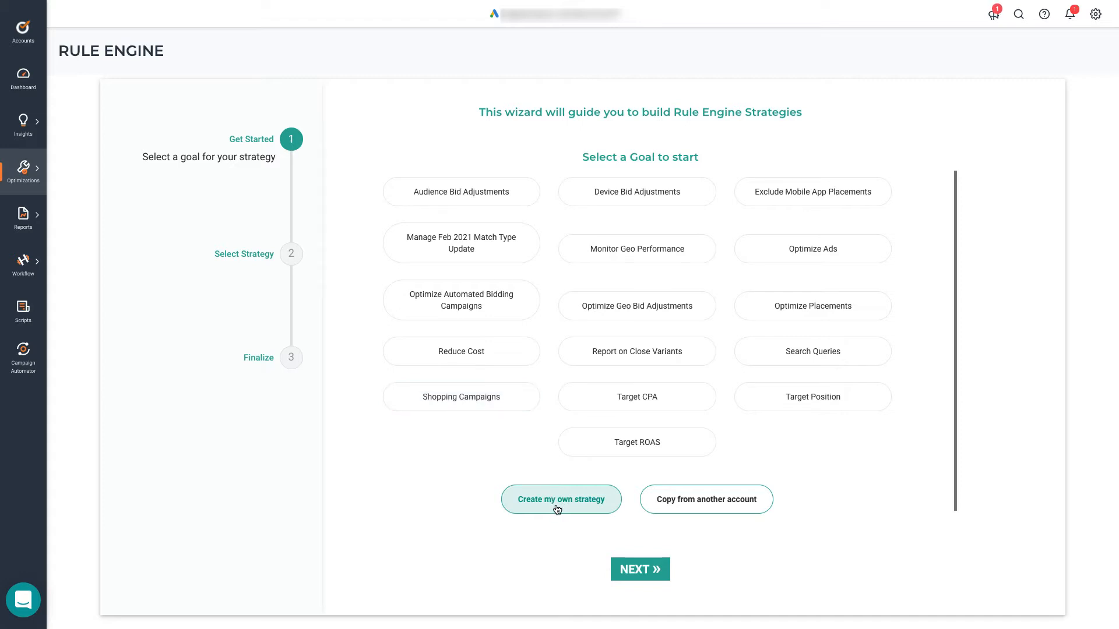
pyautogui.moveTo(593, 541)
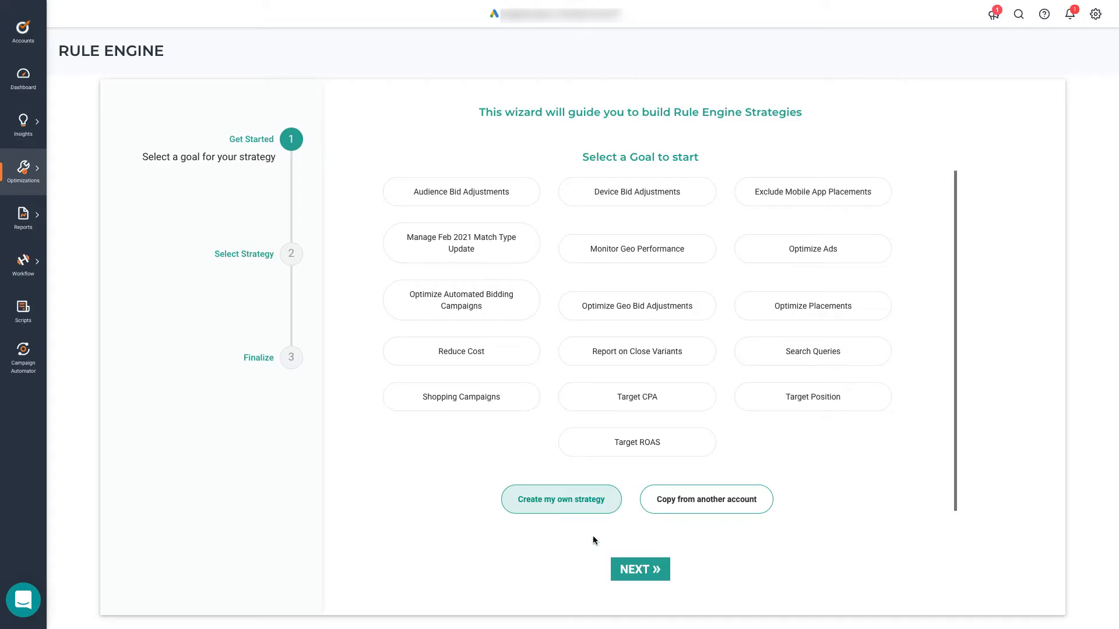
pyautogui.click(640, 569)
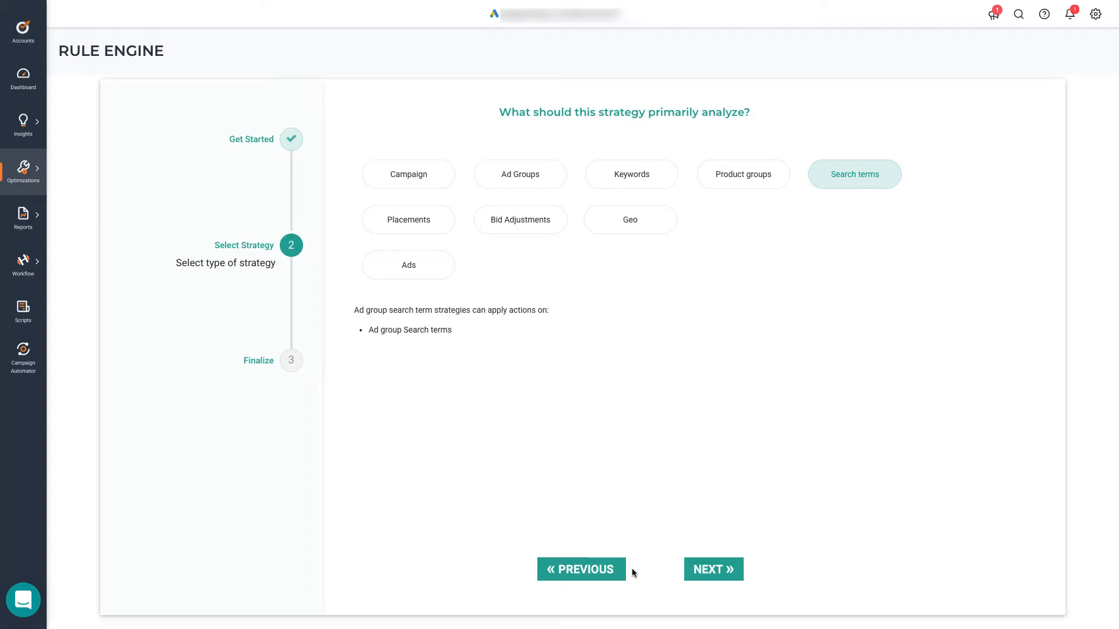
pyautogui.moveTo(873, 246)
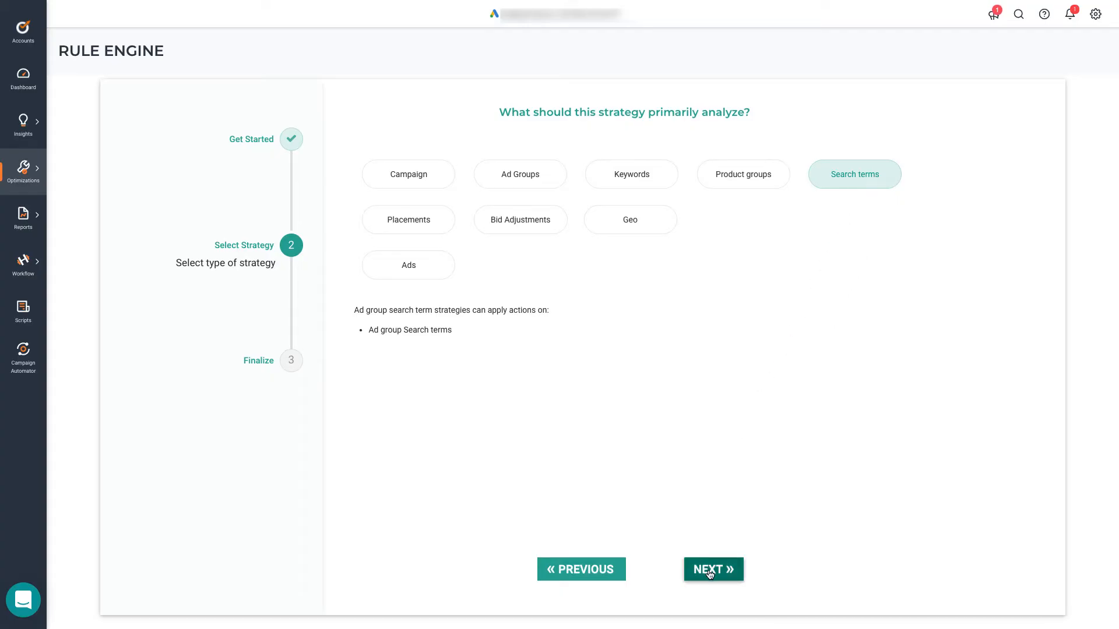
# Name the new strategy 'Search Query Management' and proceed to create it.
pyautogui.click(714, 570)
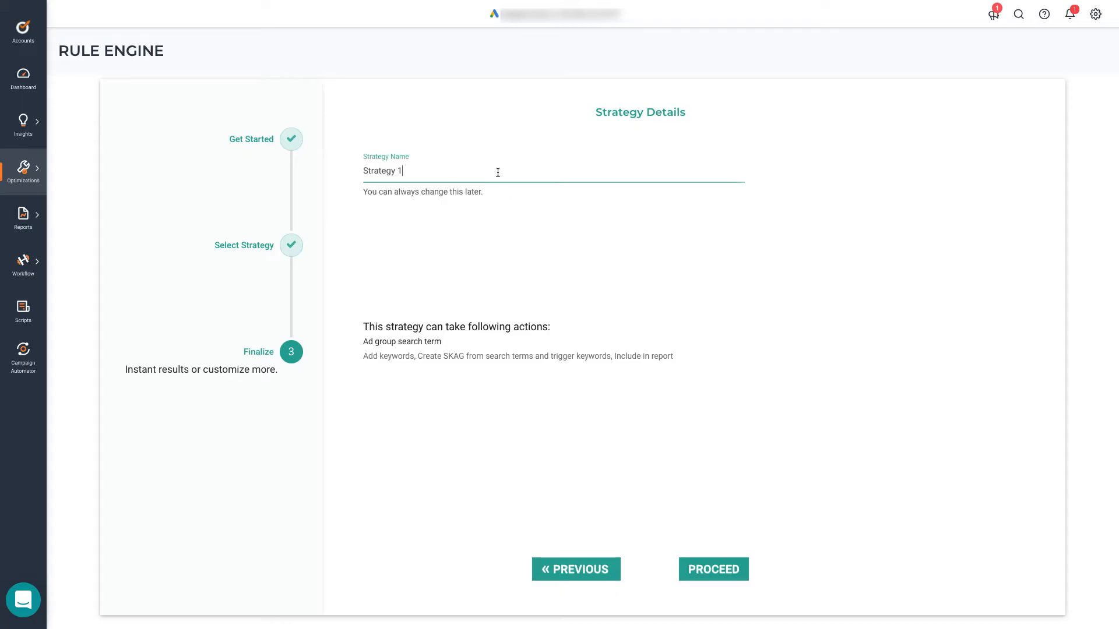
pyautogui.write('Search Query Management')
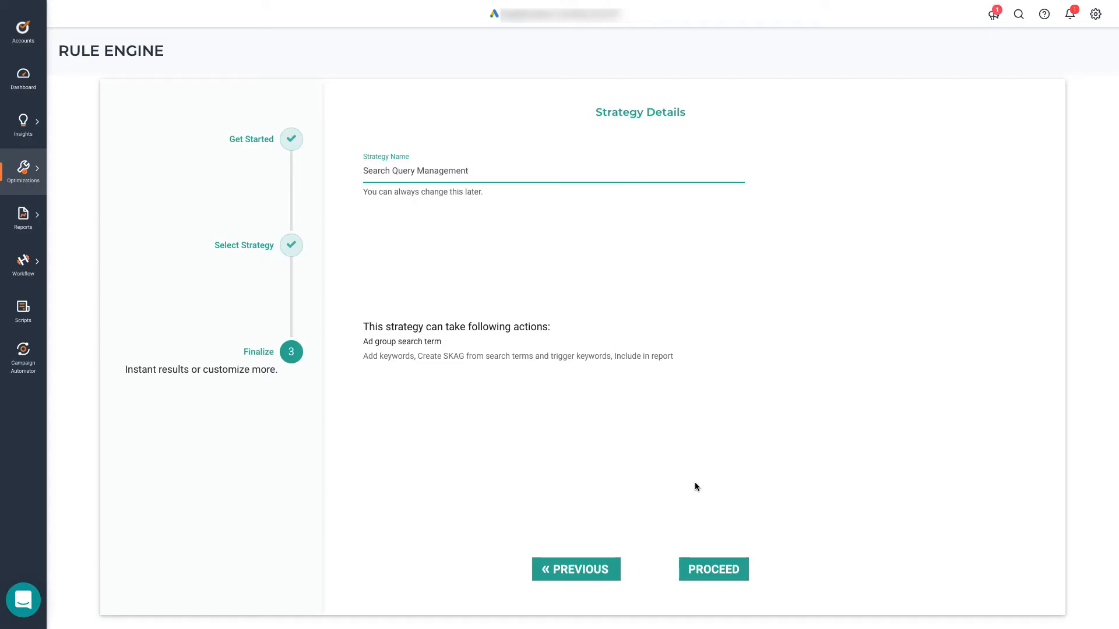
pyautogui.moveTo(724, 590)
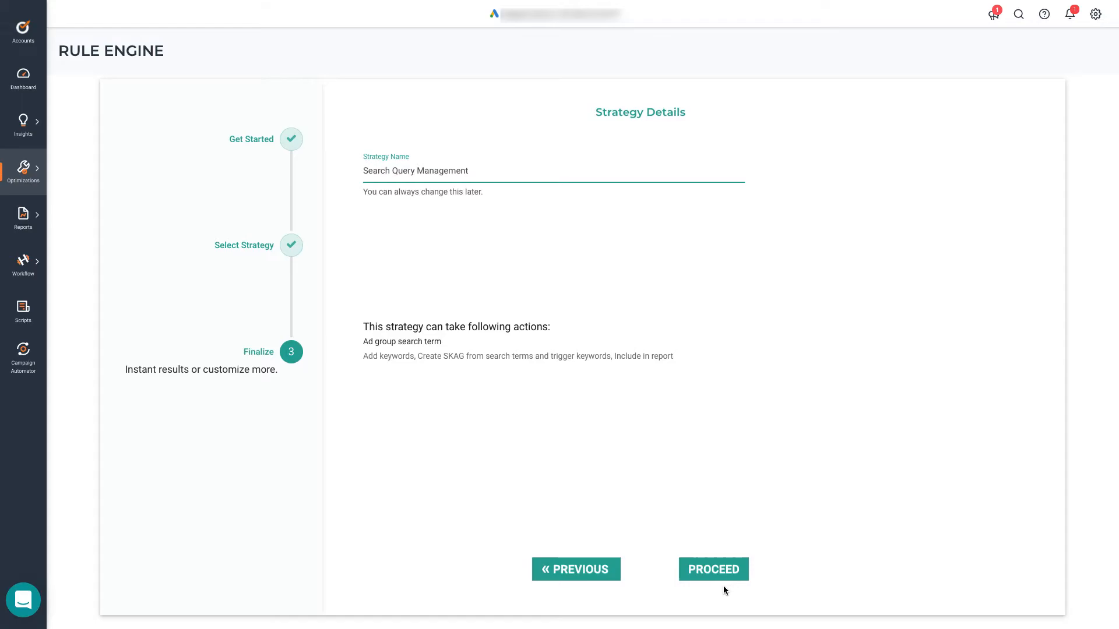
pyautogui.click(713, 569)
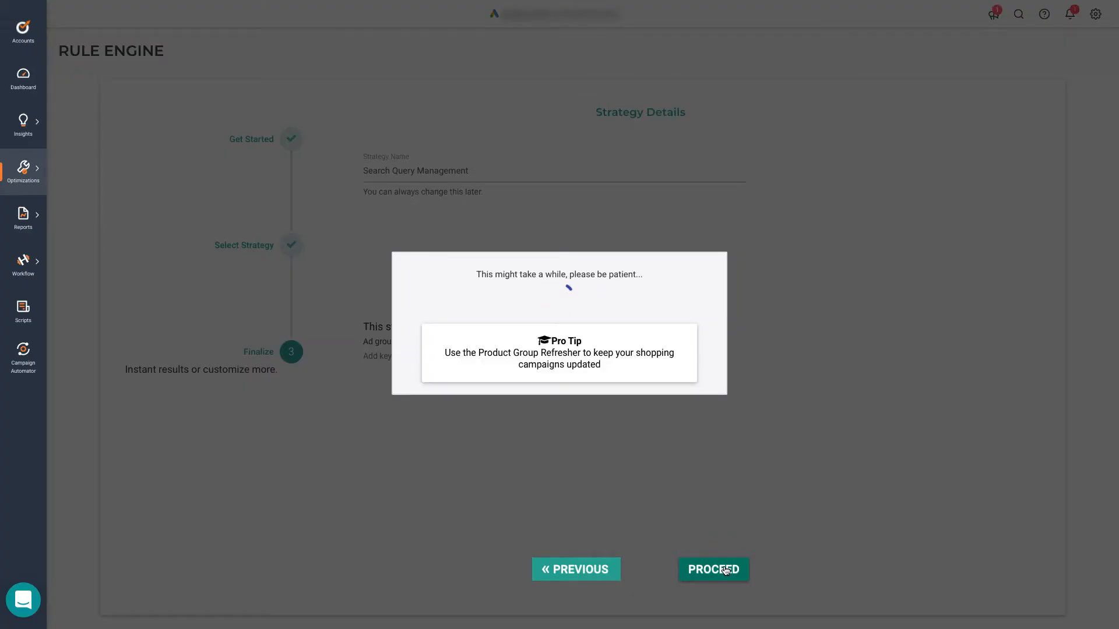
# Review the two sample rules loaded into the Search Query Management strategy.
pyautogui.click(713, 570)
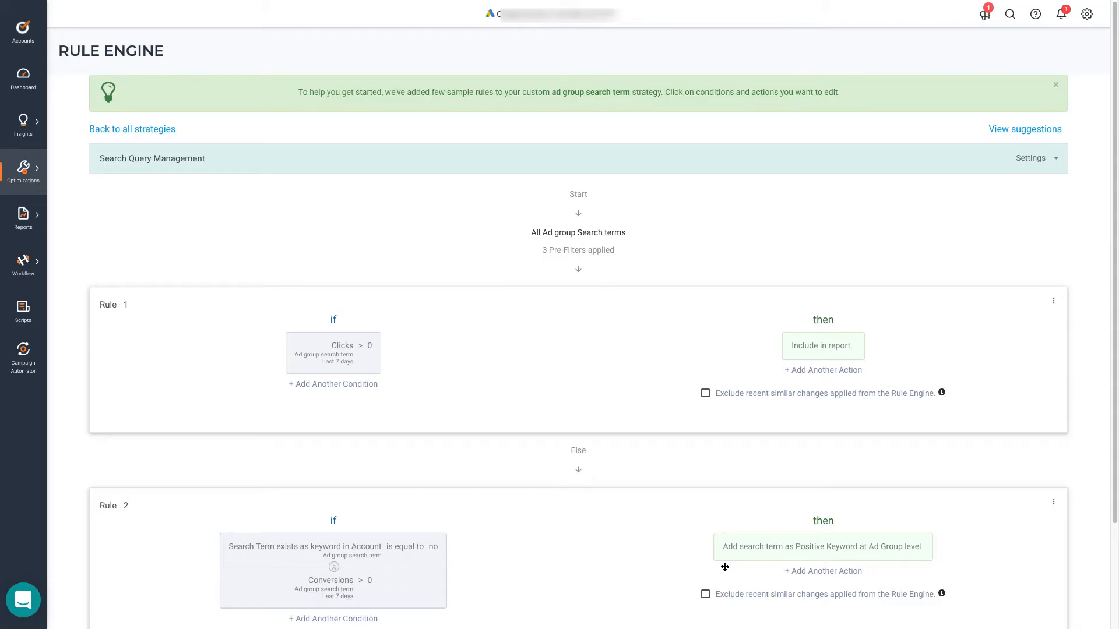
pyautogui.moveTo(722, 312)
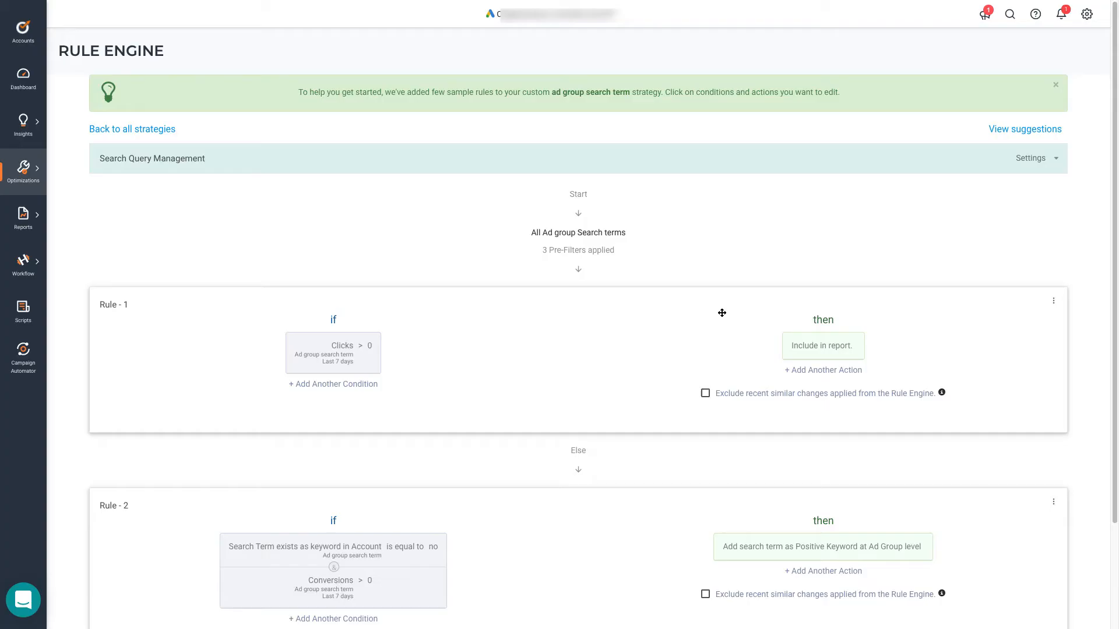
pyautogui.moveTo(459, 346)
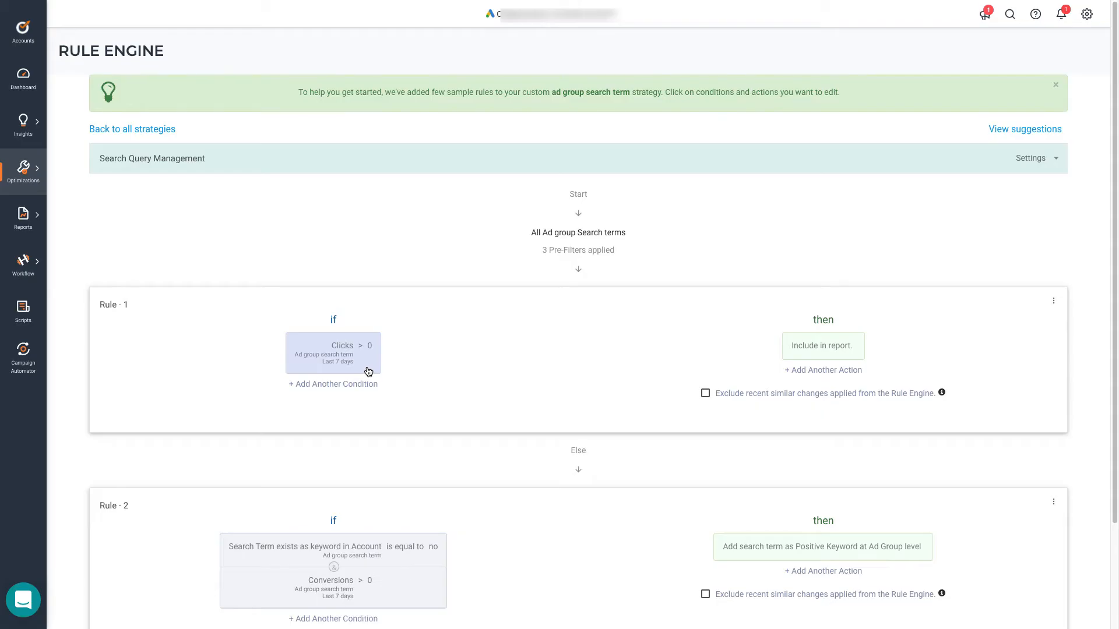
pyautogui.moveTo(368, 352)
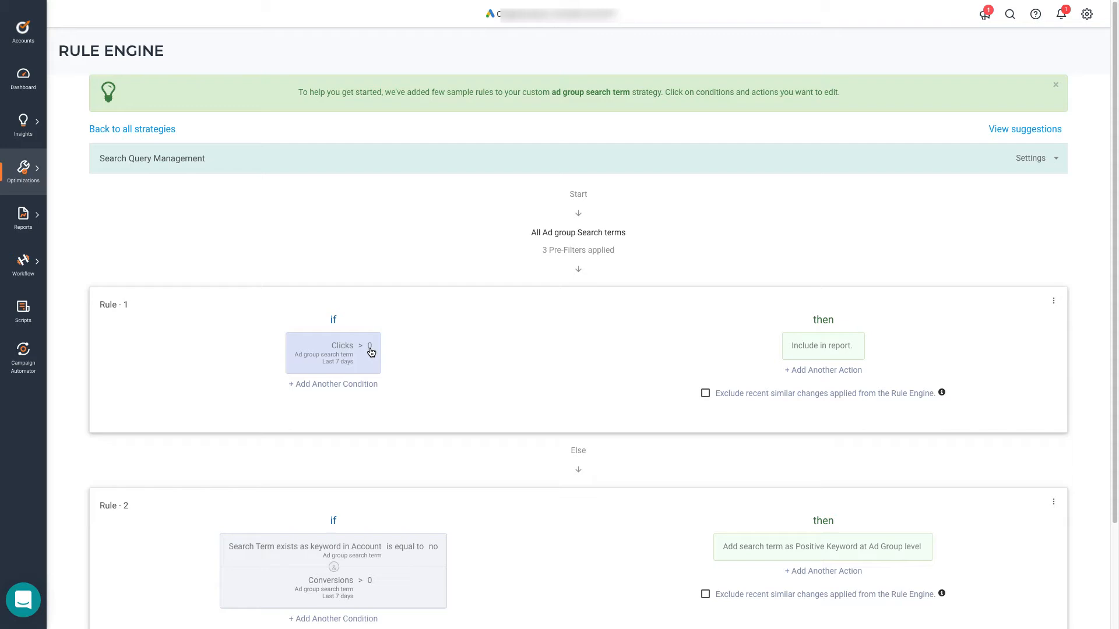
pyautogui.moveTo(445, 342)
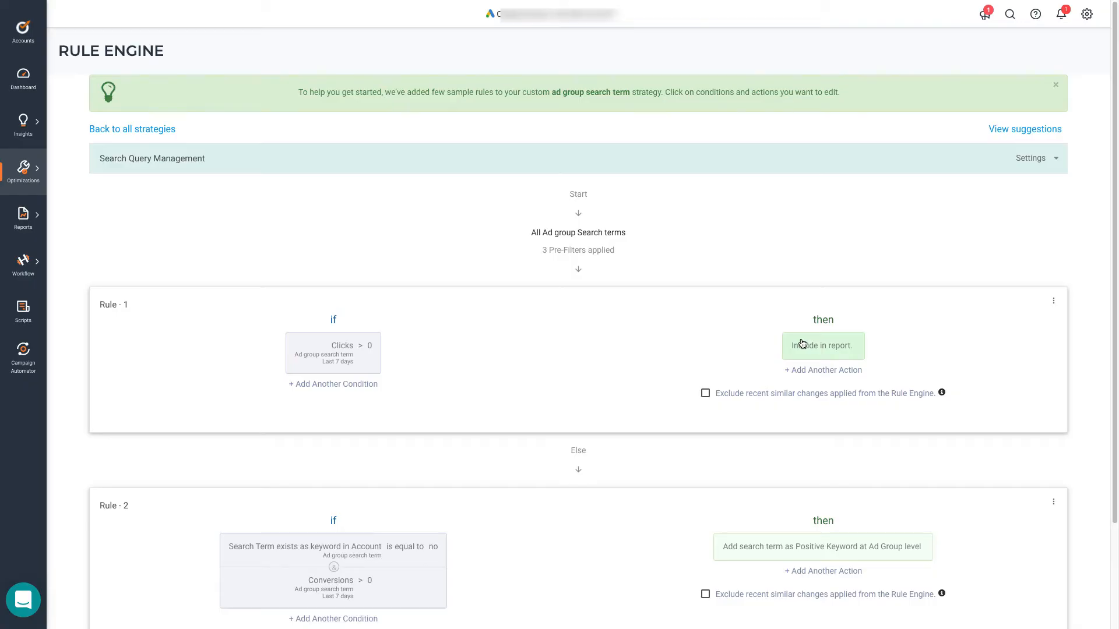
pyautogui.scroll(-3)
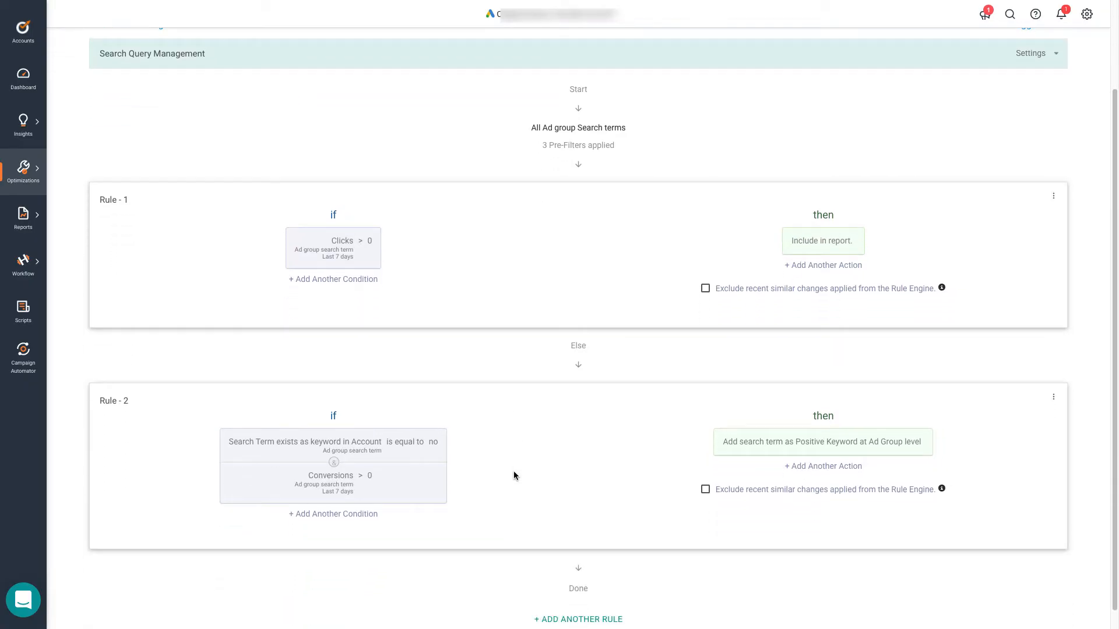
pyautogui.scroll(3)
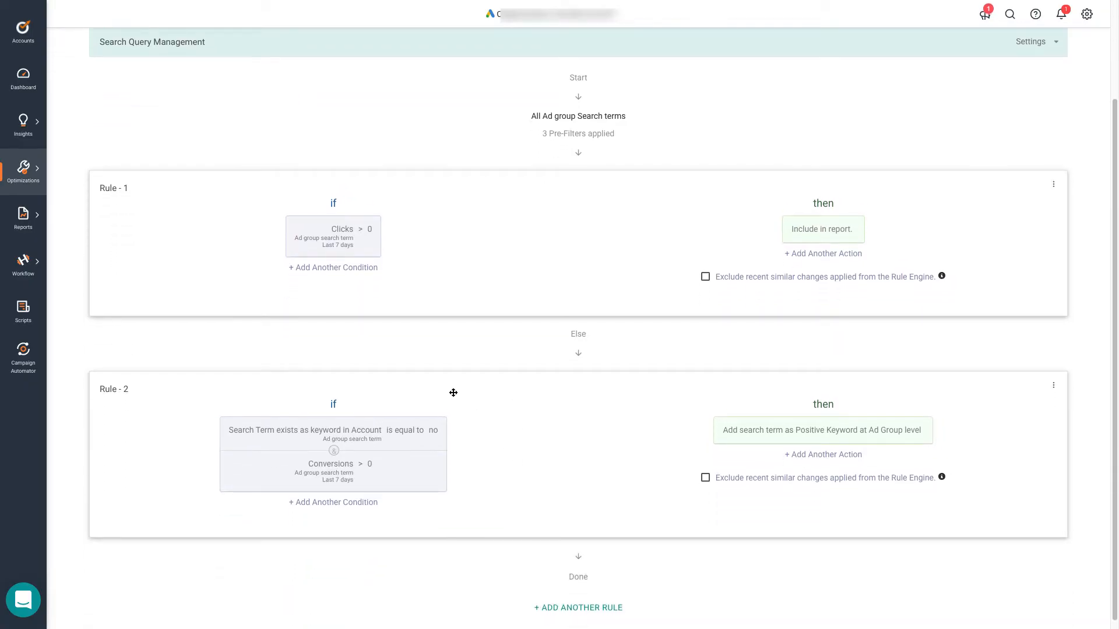
pyautogui.moveTo(441, 395)
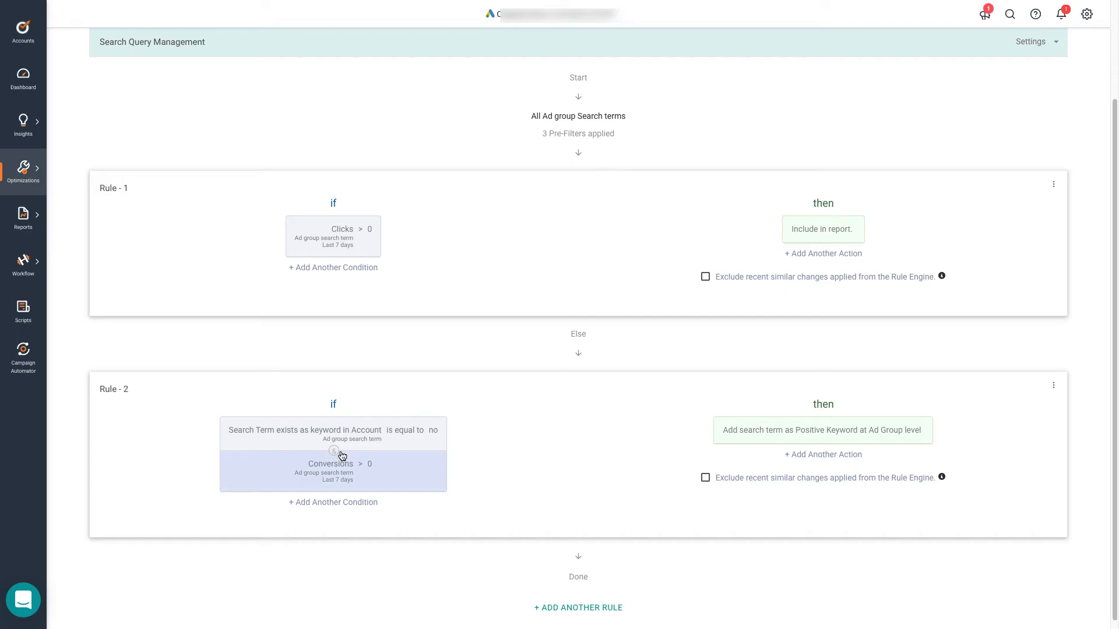
pyautogui.moveTo(337, 491)
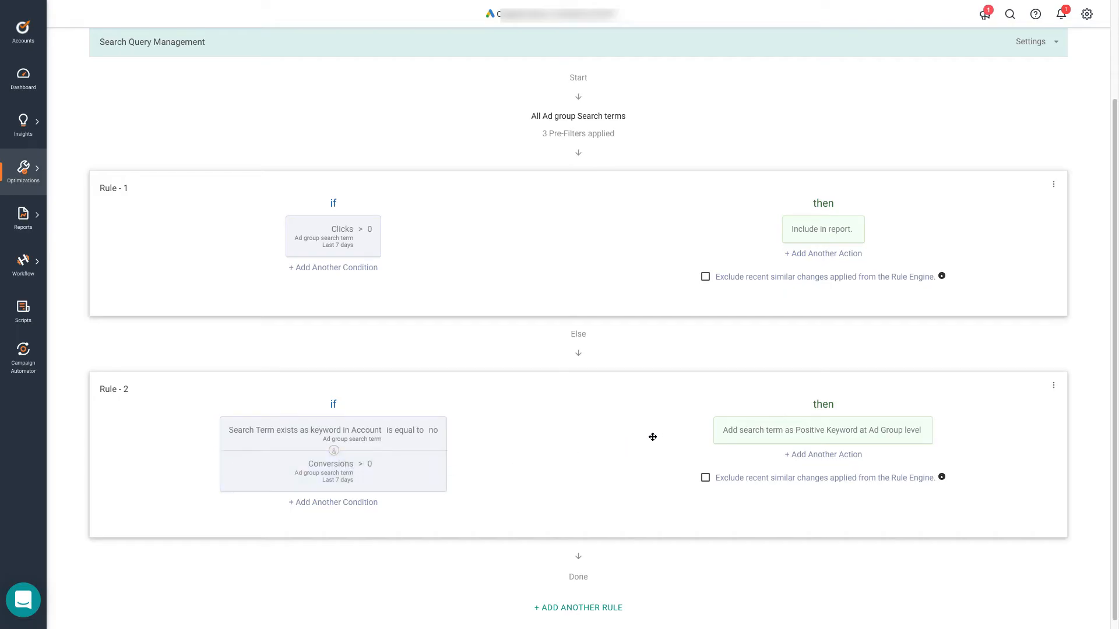
pyautogui.moveTo(822, 430)
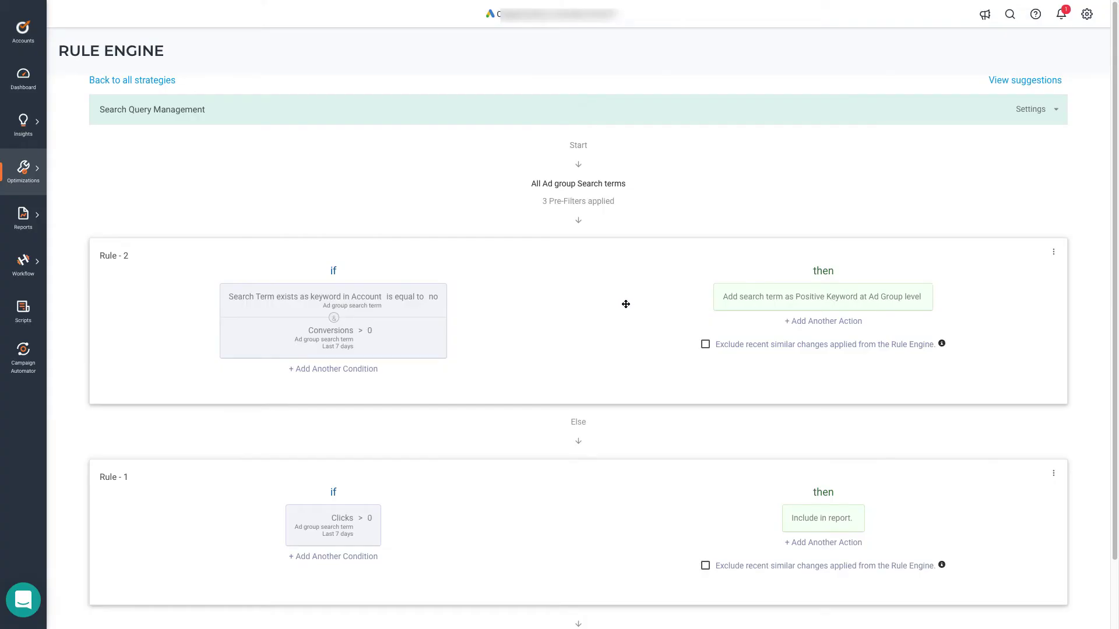
pyautogui.moveTo(637, 275)
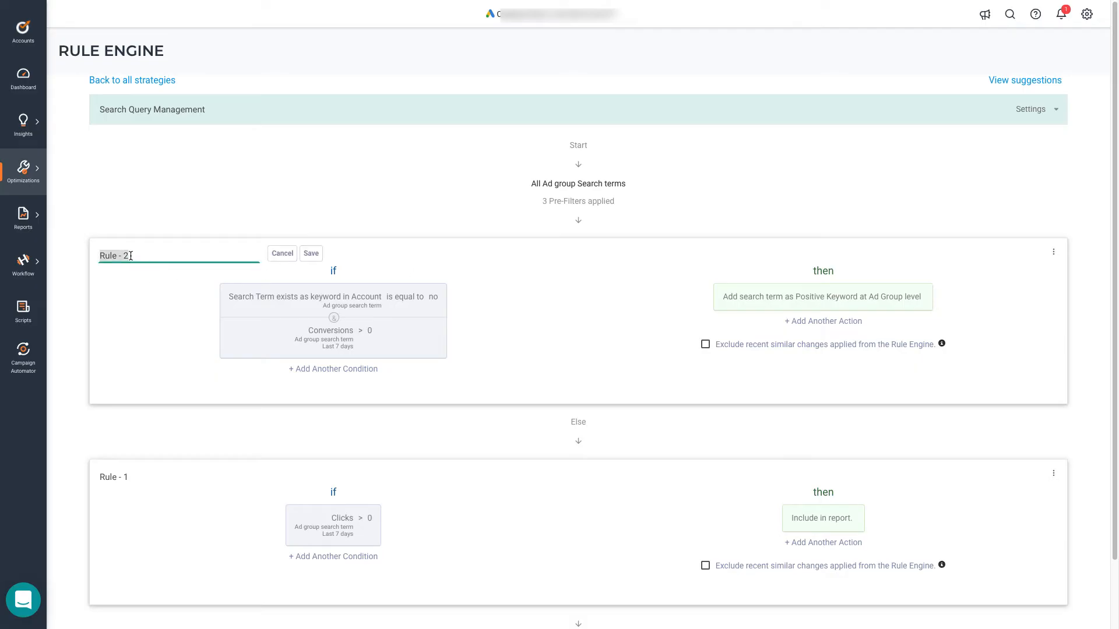
# Rename the positive-keyword rule to 'Converting SQ' and save it.
pyautogui.write('C')
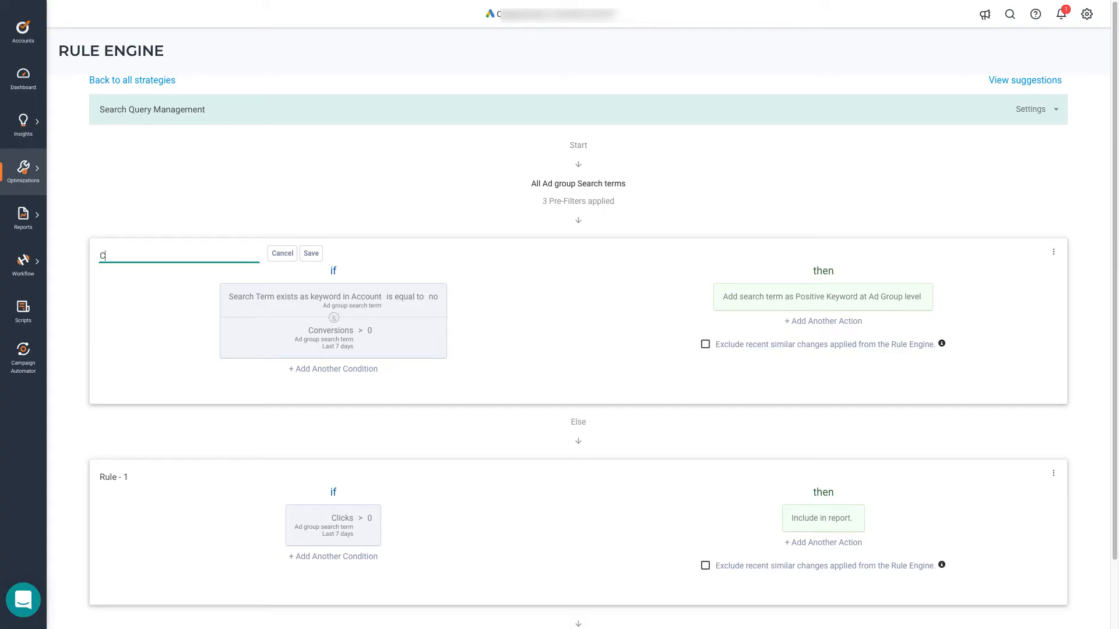
pyautogui.write('onverting SQ')
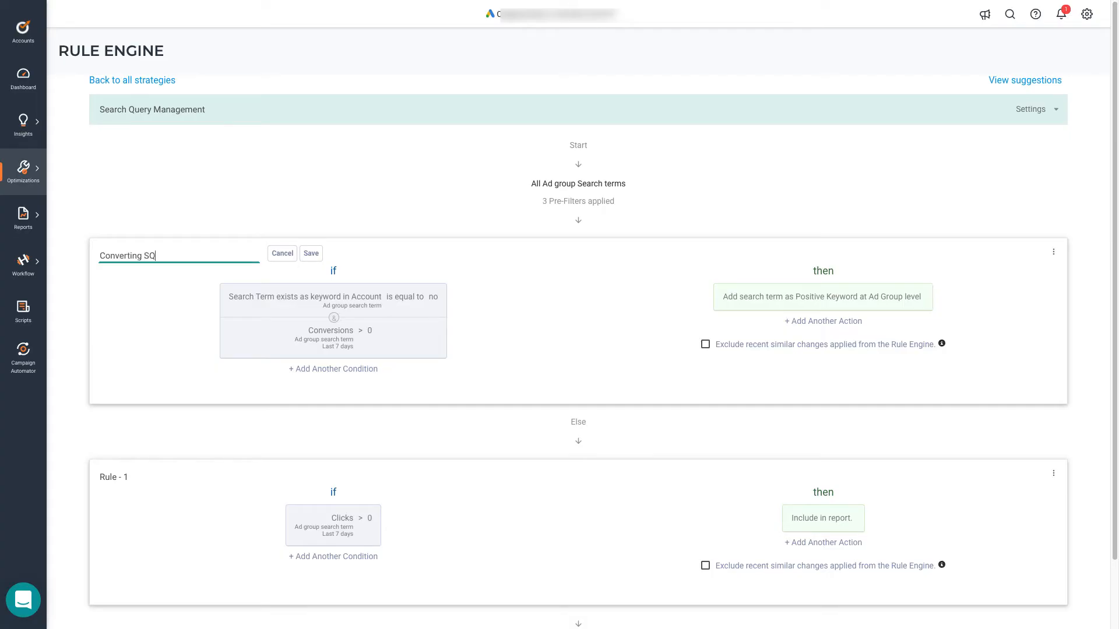
pyautogui.click(310, 253)
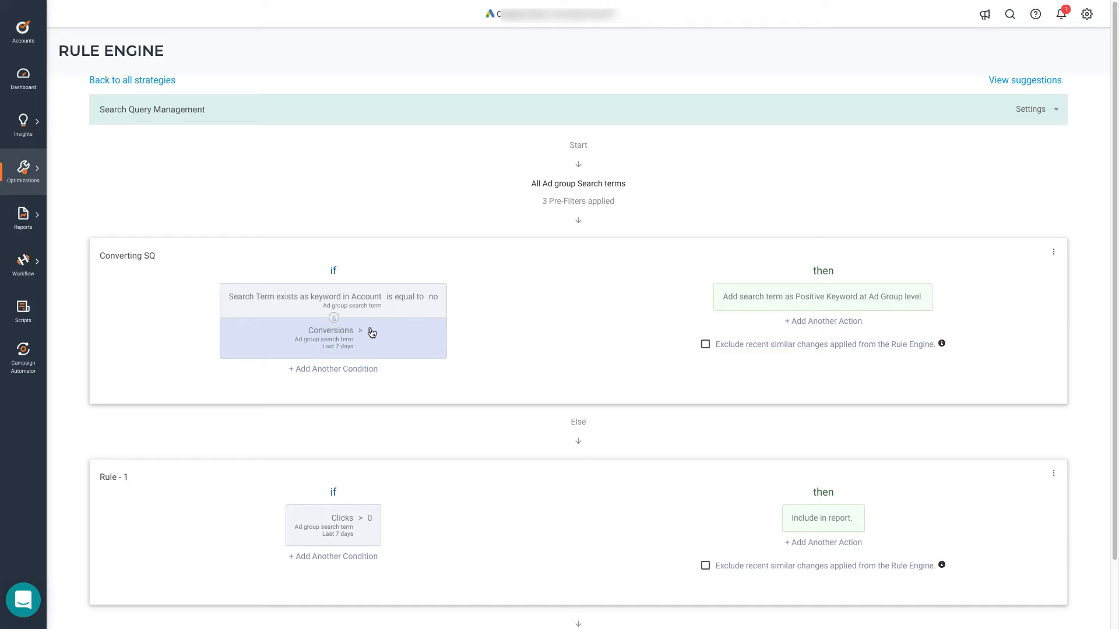
# Edit the Converting SQ Conversions condition and list its date range choices.
pyautogui.click(366, 338)
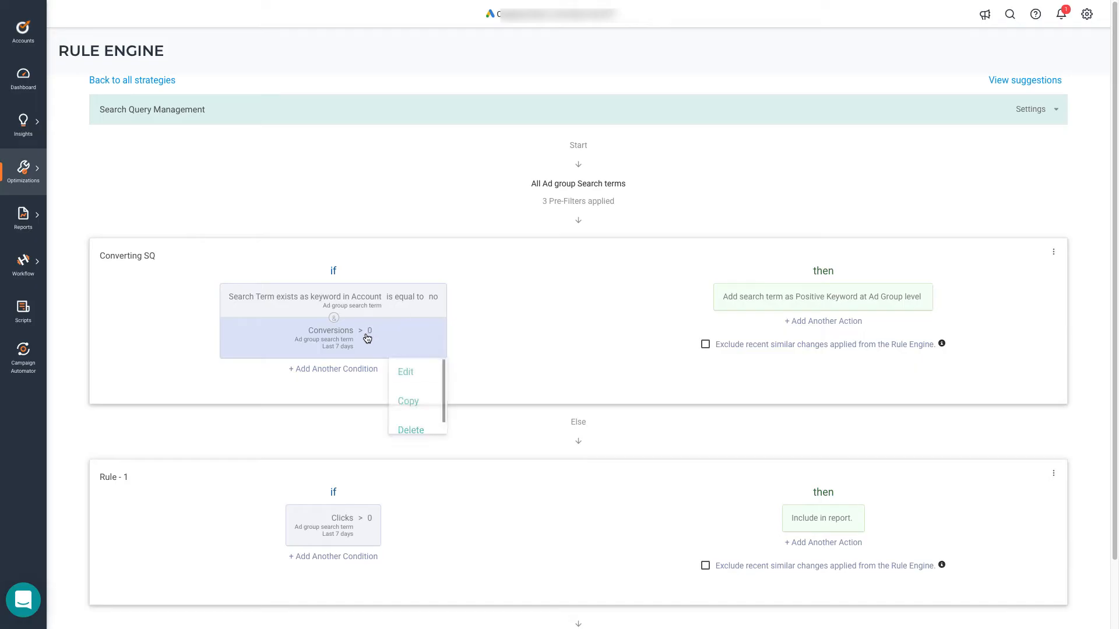
pyautogui.click(404, 372)
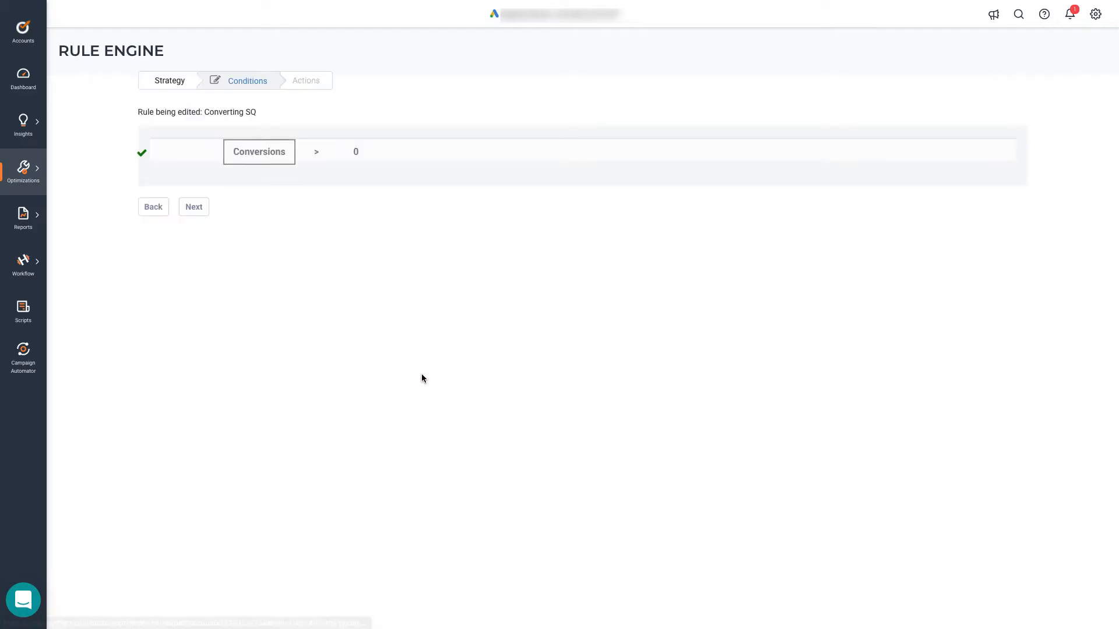
pyautogui.click(259, 152)
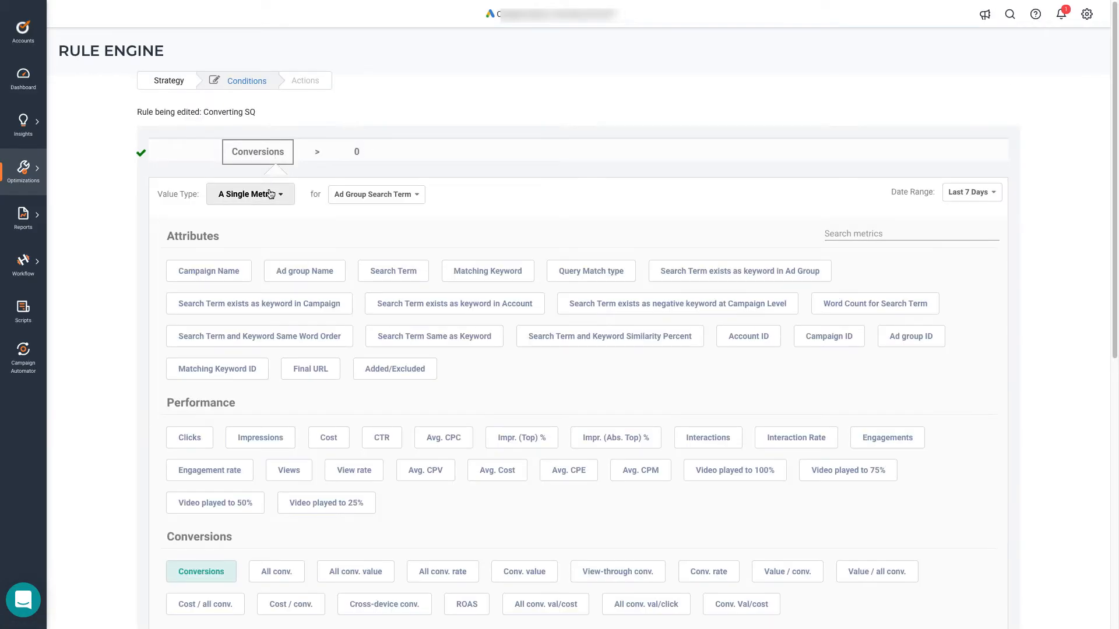
pyautogui.moveTo(970, 193)
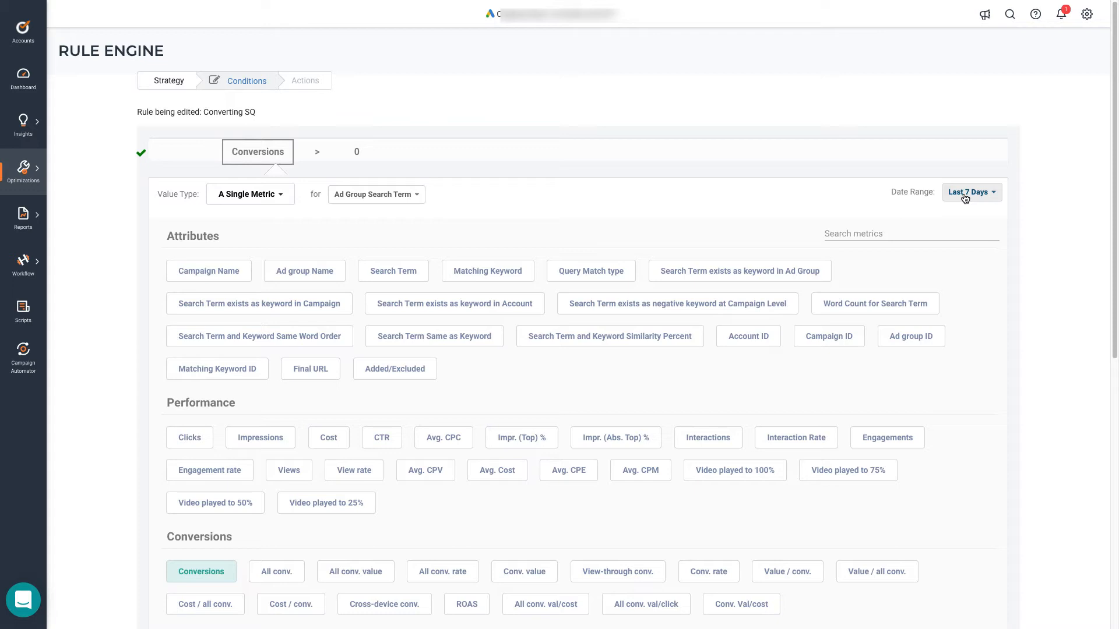
pyautogui.click(968, 192)
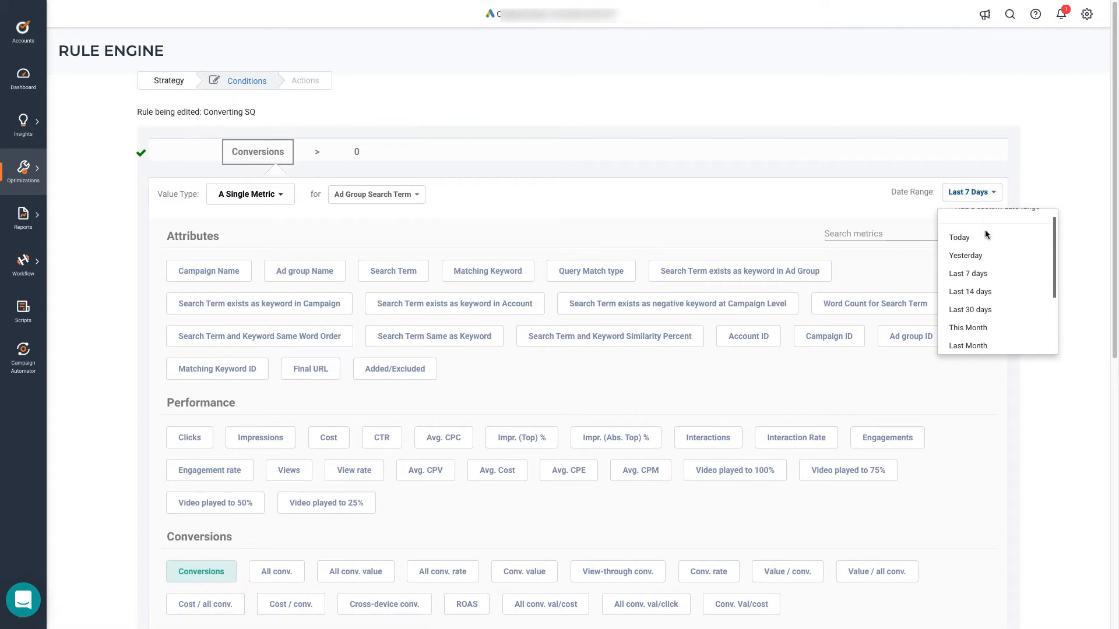
pyautogui.scroll(-3)
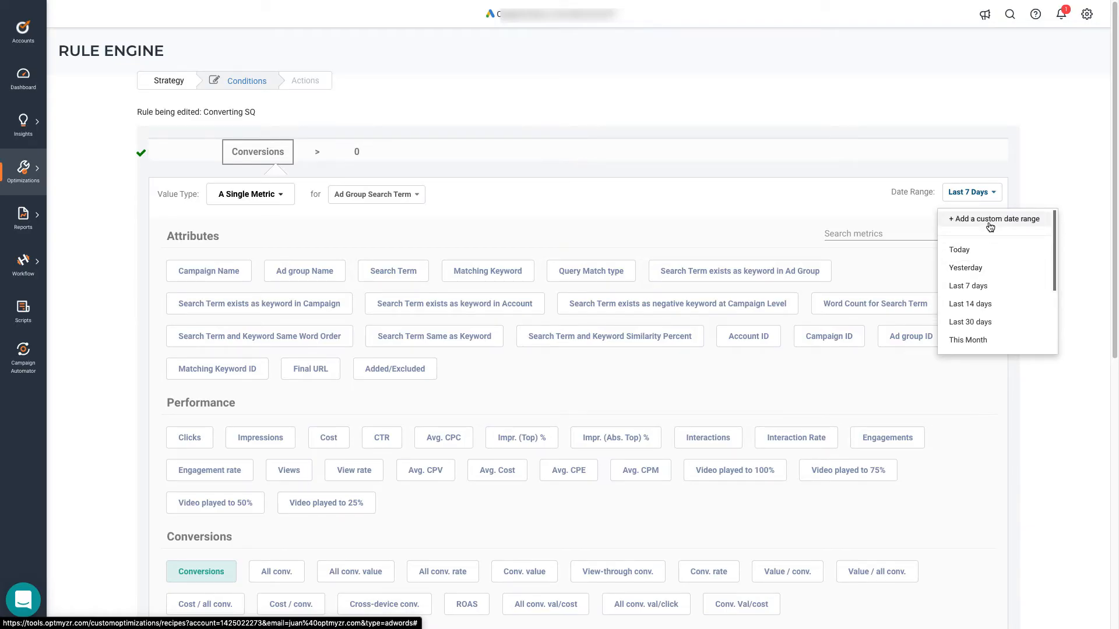
# Save a custom date range 'Last 30 days offset by 5' spanning 35 to 6 days ago.
pyautogui.click(993, 219)
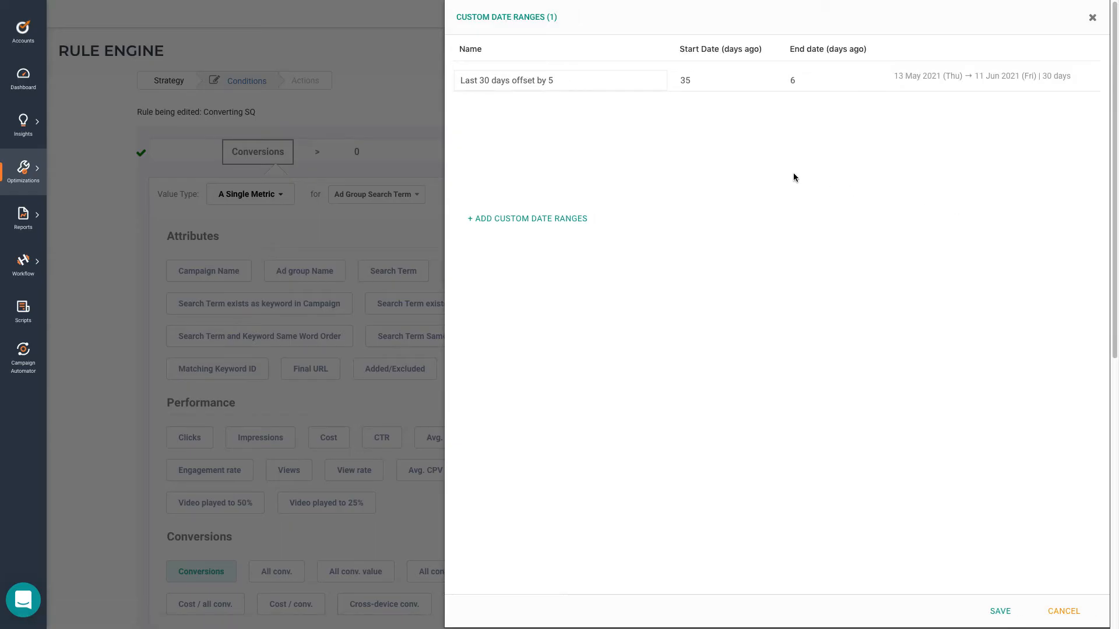
pyautogui.click(561, 80)
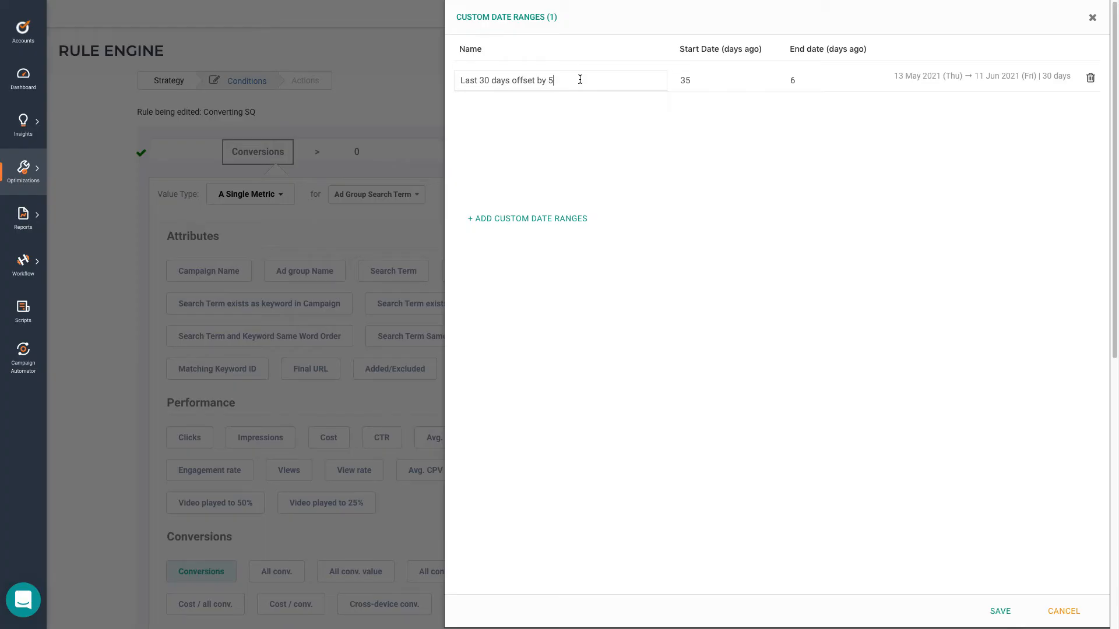
pyautogui.click(721, 79)
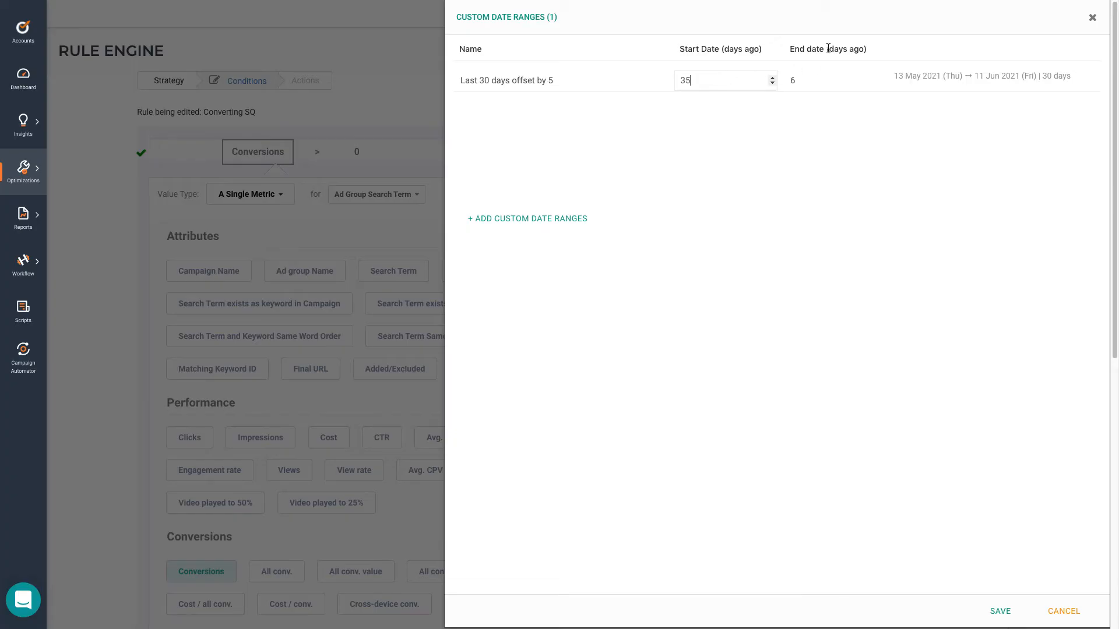
pyautogui.click(828, 81)
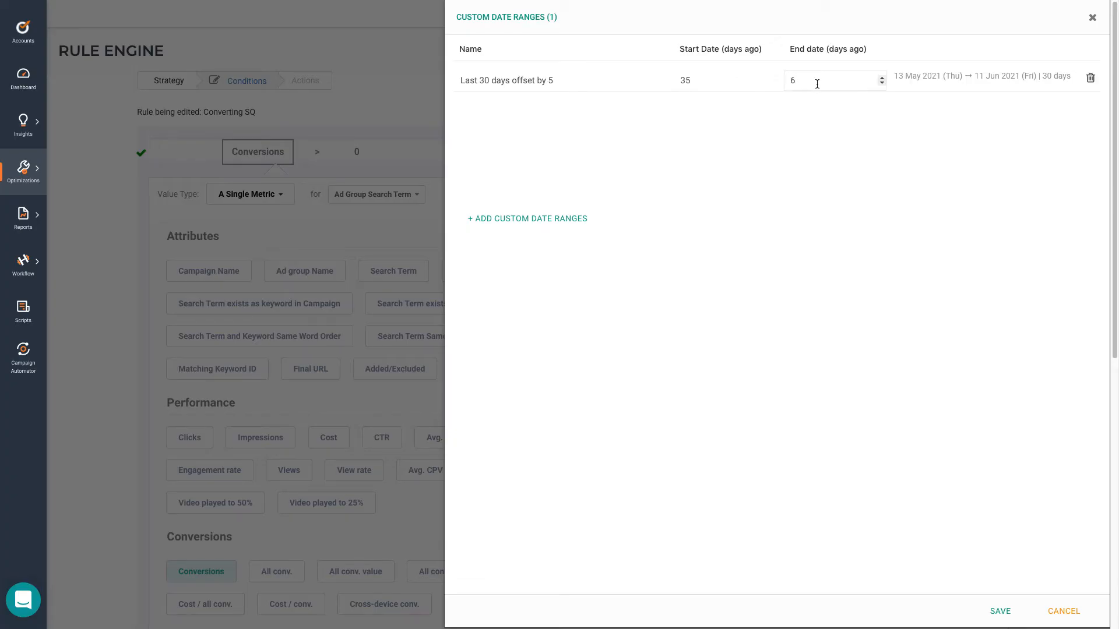
pyautogui.click(999, 611)
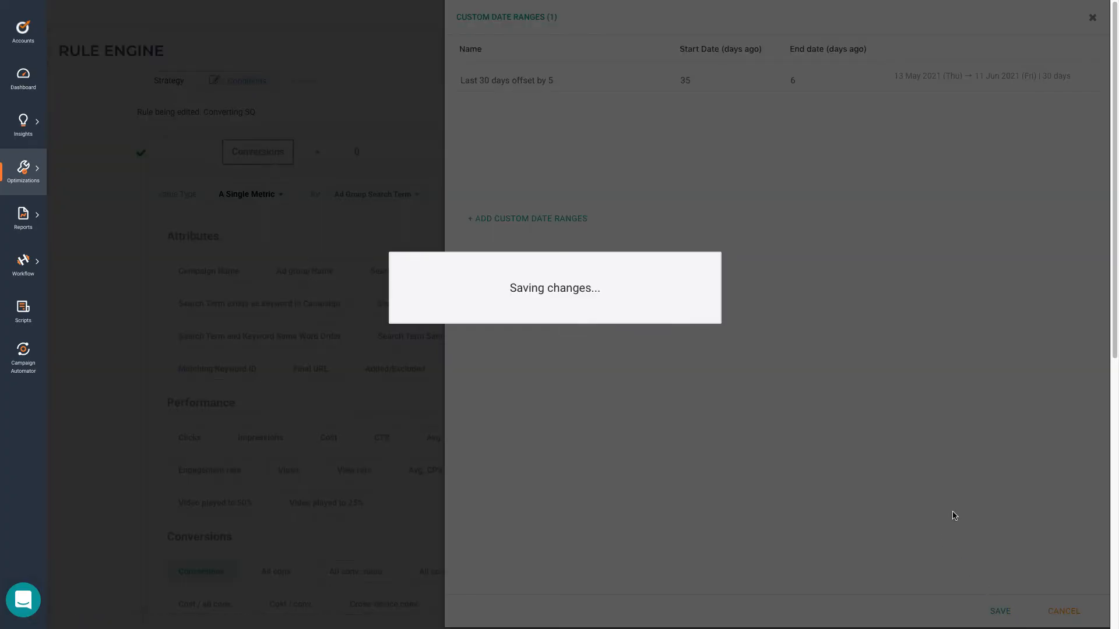
pyautogui.click(999, 612)
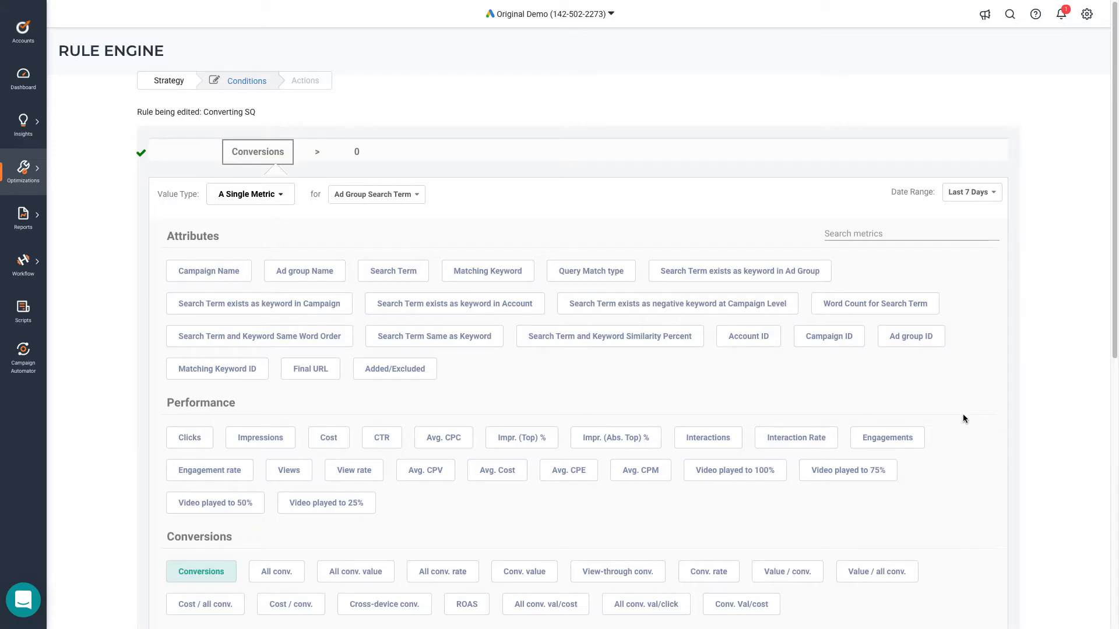
# Apply the 'Last 30 days offset by 5' range to the Conversions > 0 condition.
pyautogui.click(971, 193)
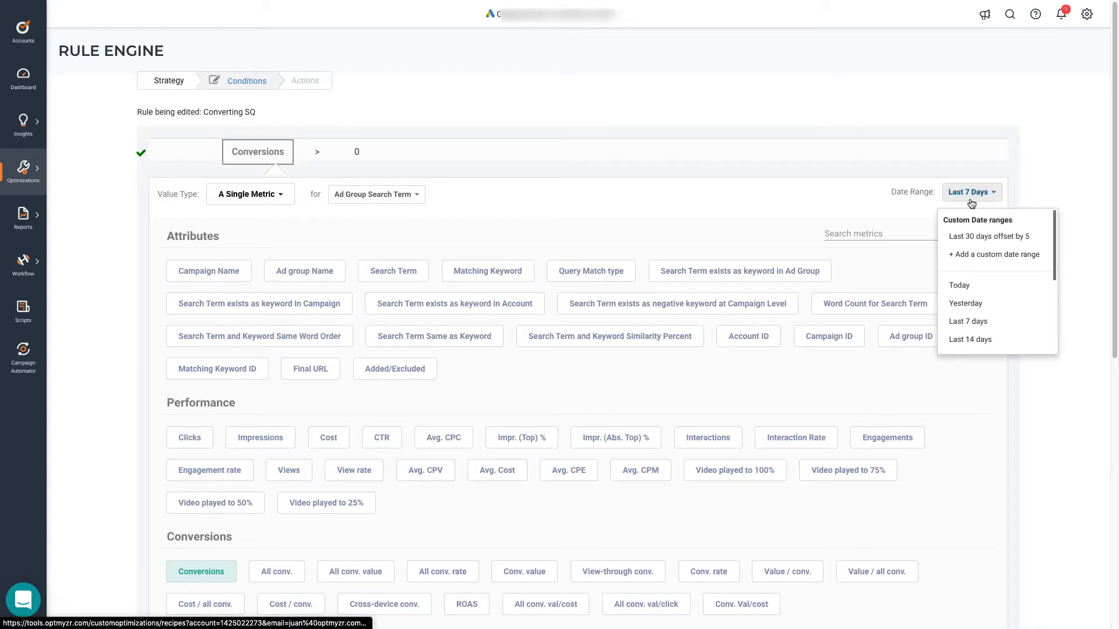
pyautogui.click(988, 237)
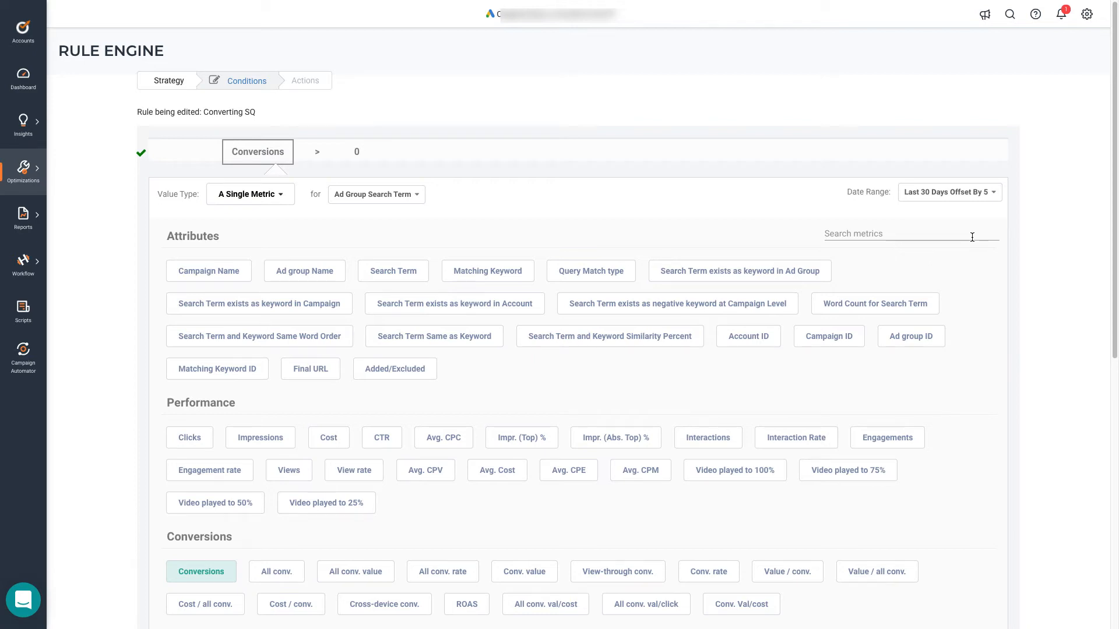
pyautogui.moveTo(536, 204)
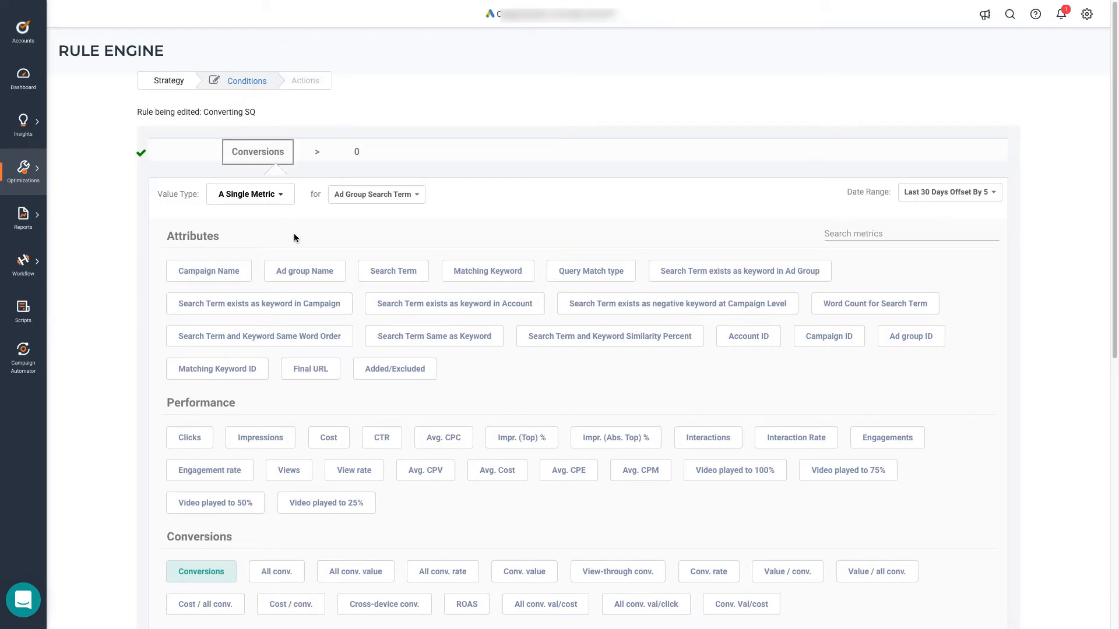
pyautogui.scroll(-3)
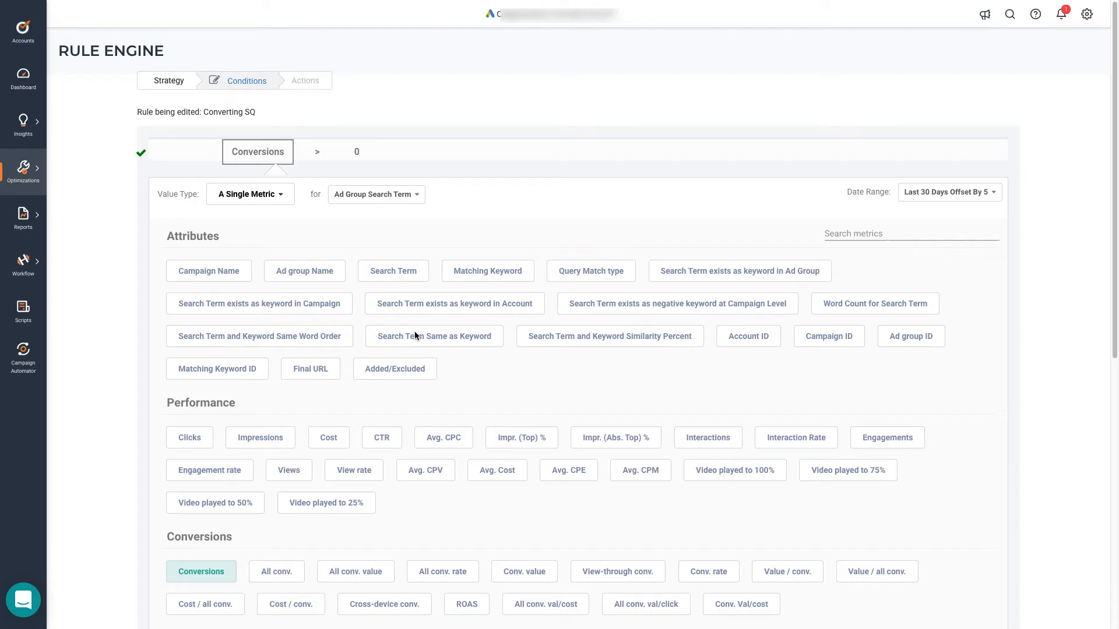
pyautogui.moveTo(434, 336)
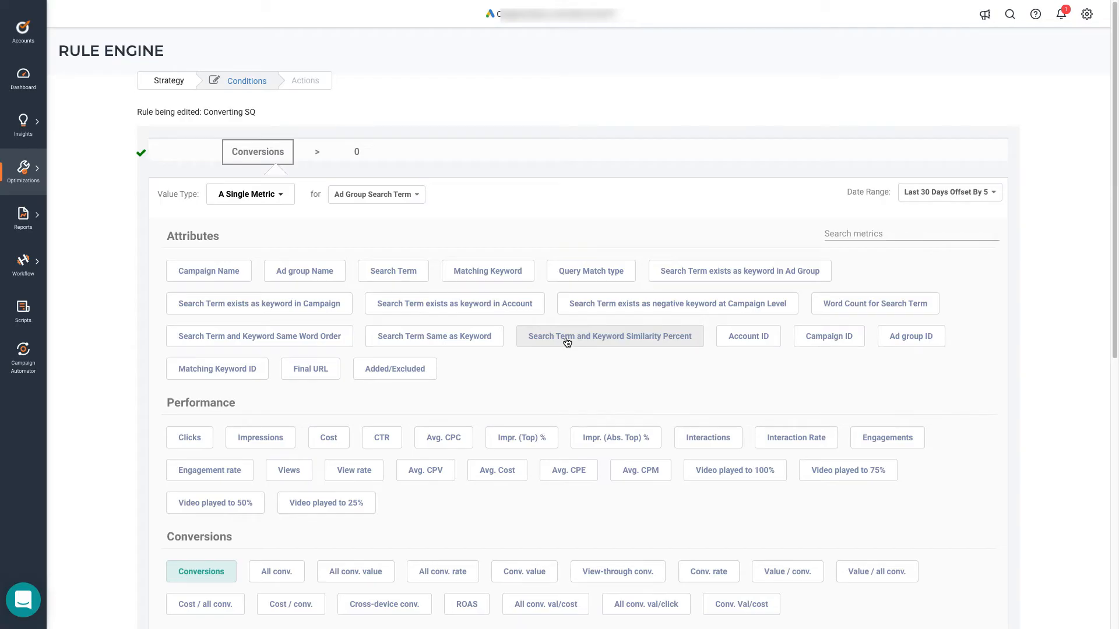
pyautogui.moveTo(874, 303)
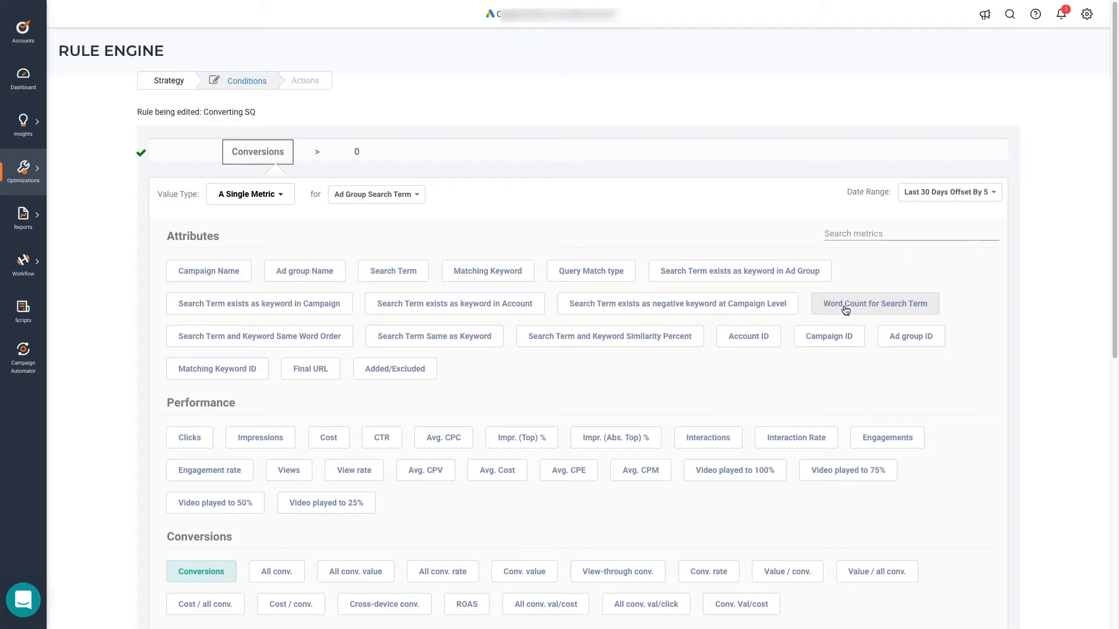
pyautogui.scroll(-3)
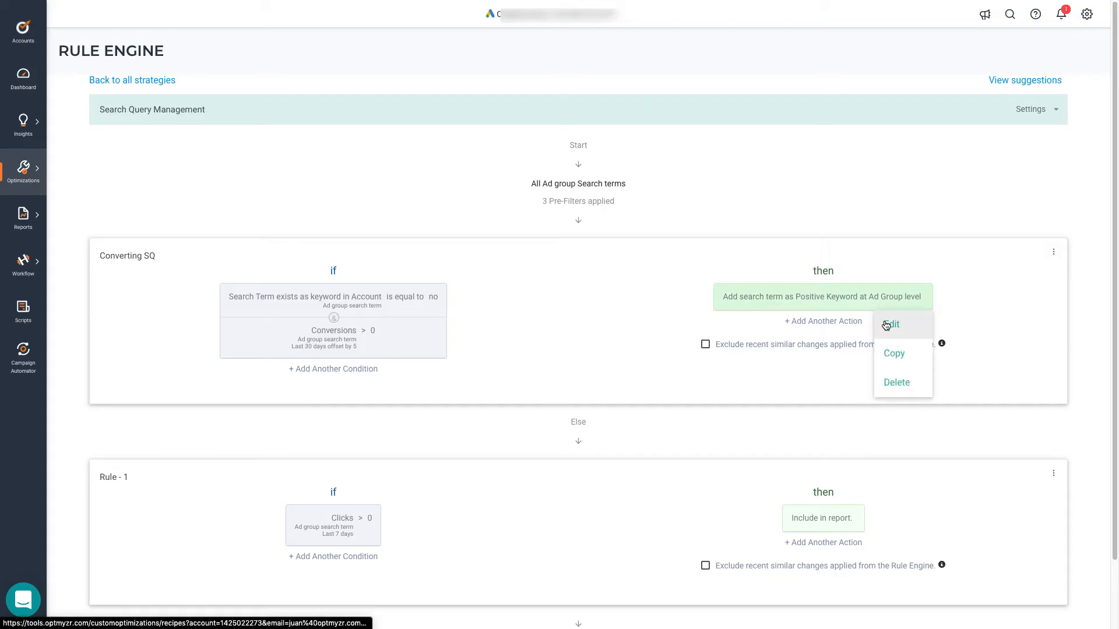
# Base the positive-keyword action's bid value on a single metric.
pyautogui.click(892, 325)
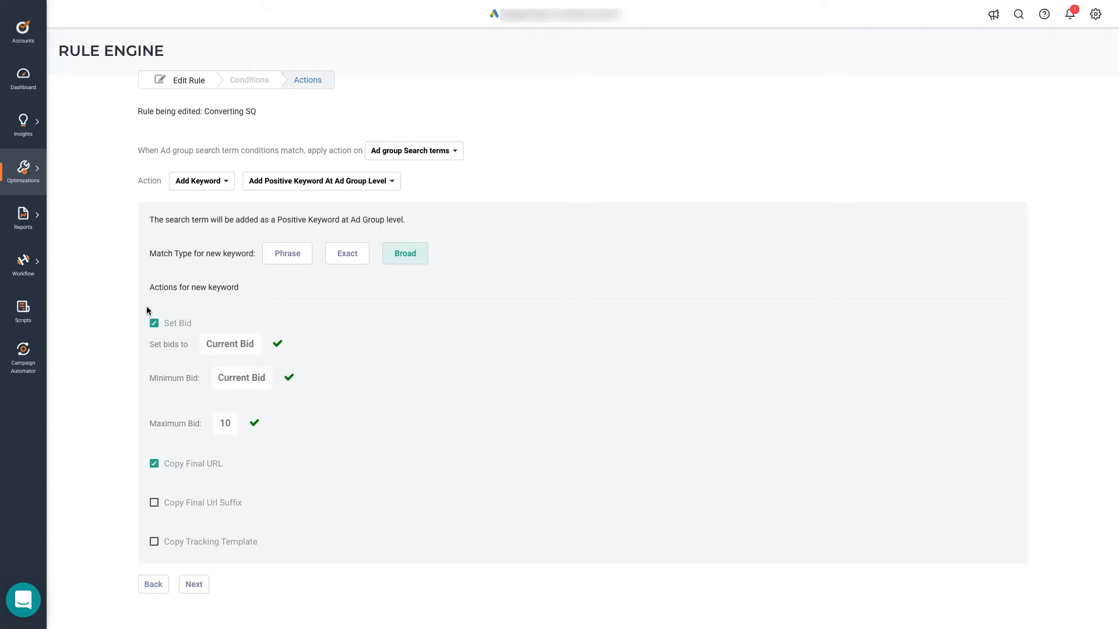
pyautogui.click(230, 344)
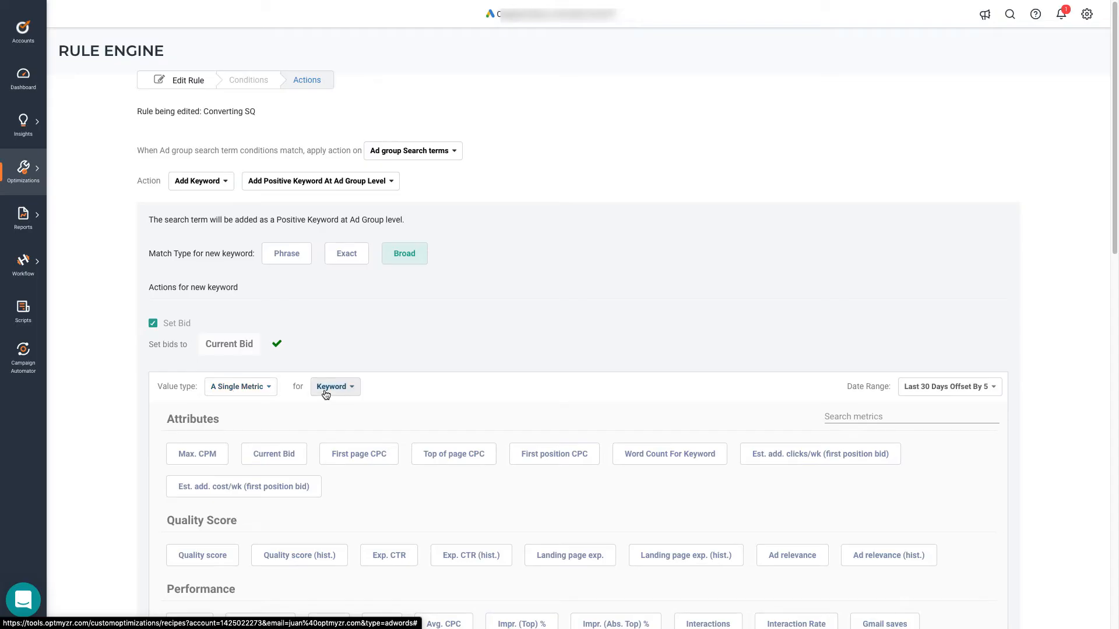
pyautogui.click(335, 387)
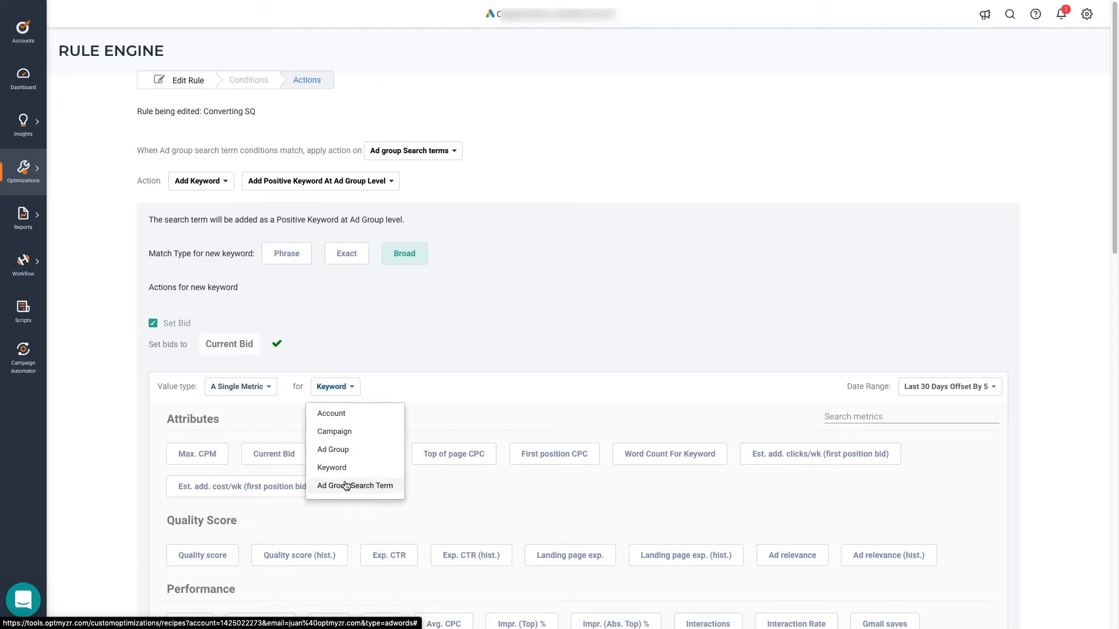
pyautogui.moveTo(332, 450)
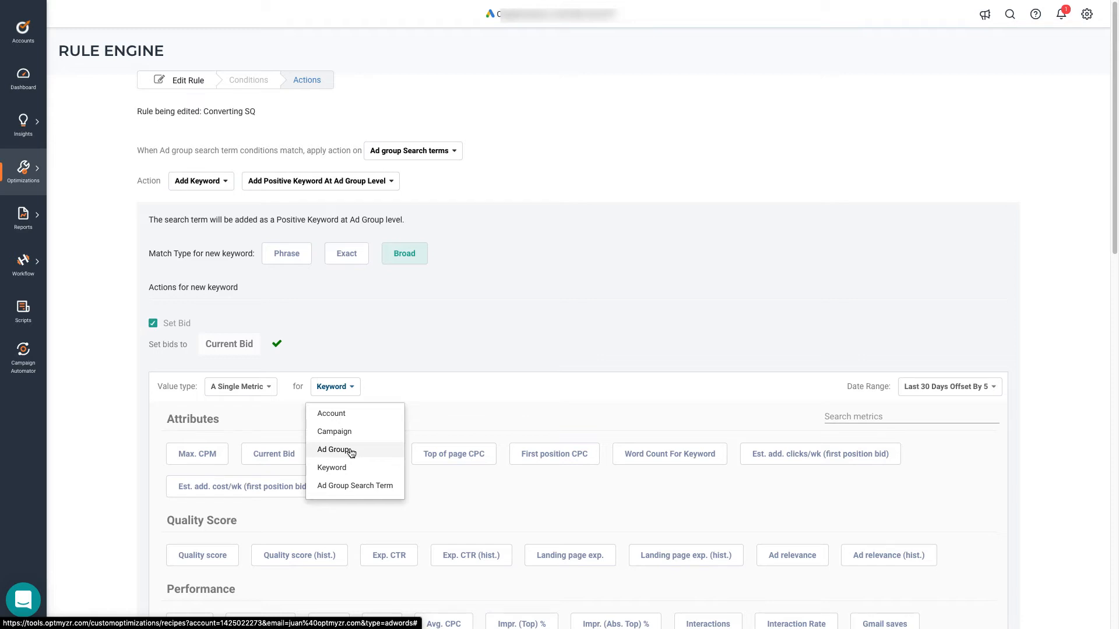
pyautogui.click(239, 386)
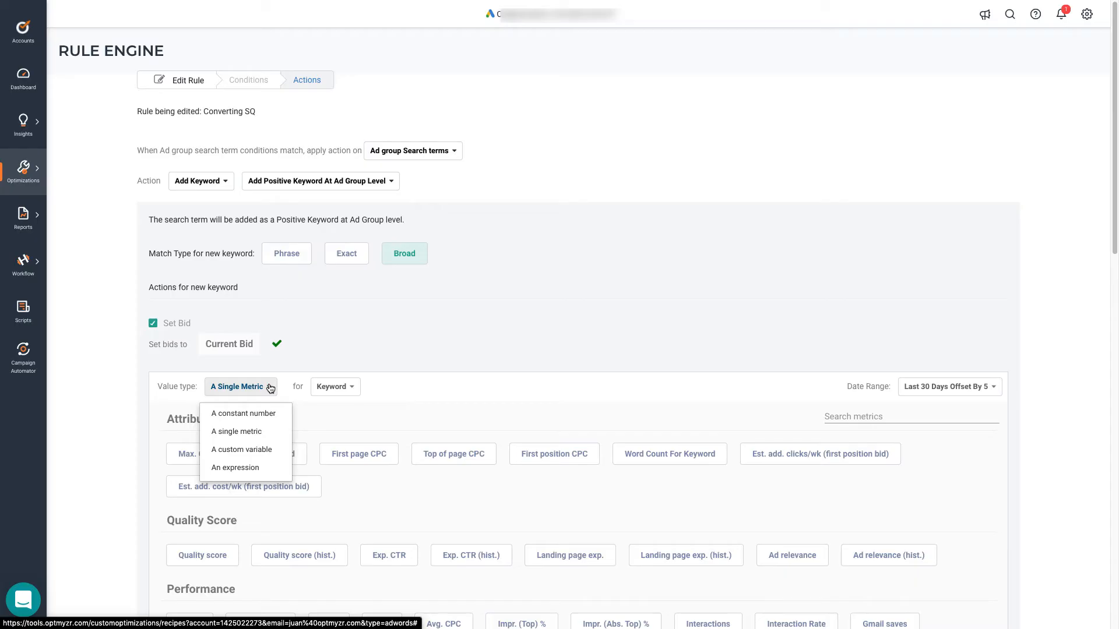
pyautogui.moveTo(242, 413)
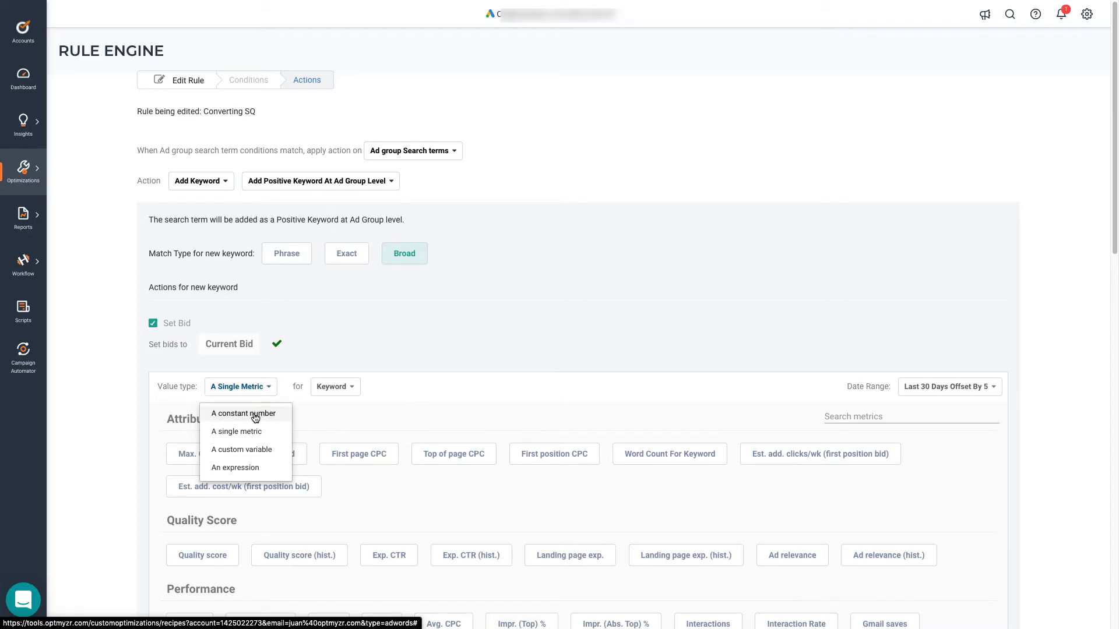
pyautogui.moveTo(241, 449)
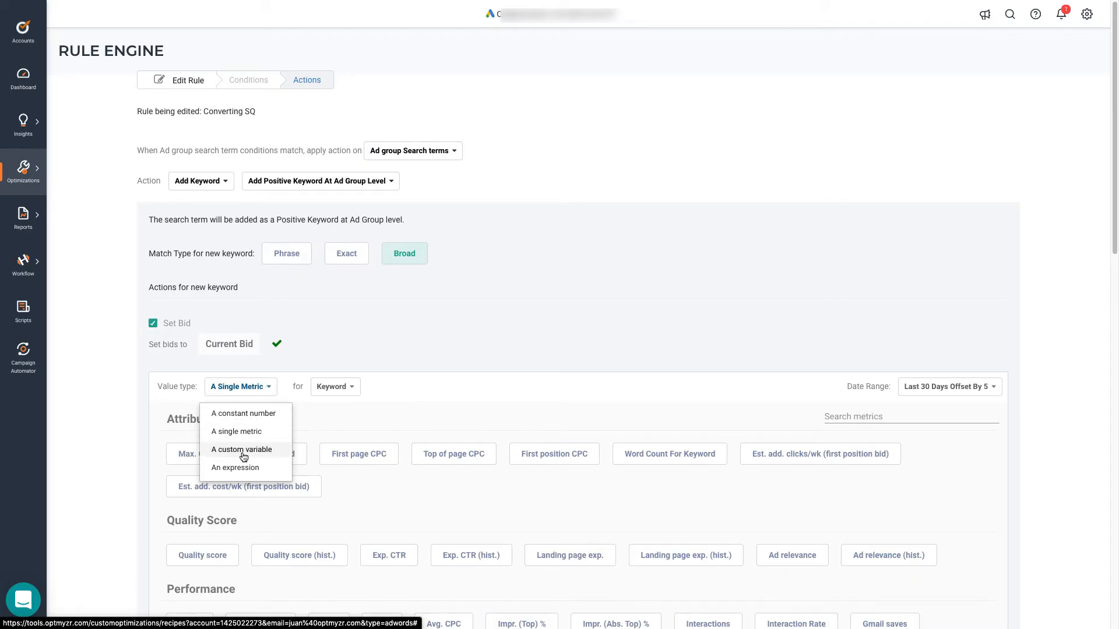
pyautogui.moveTo(239, 467)
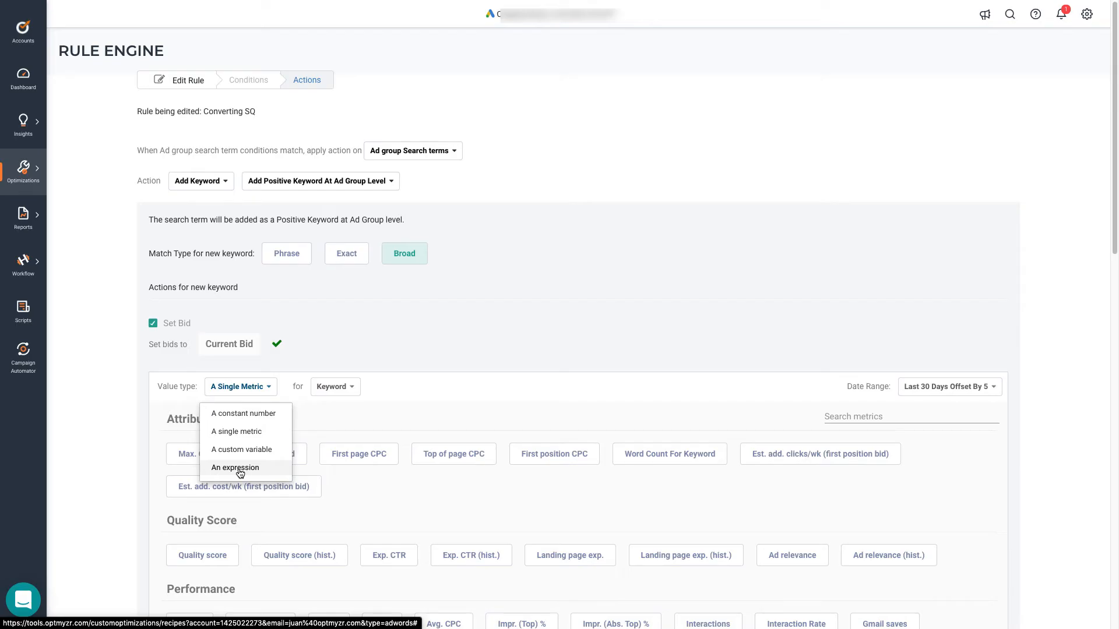
pyautogui.moveTo(250, 436)
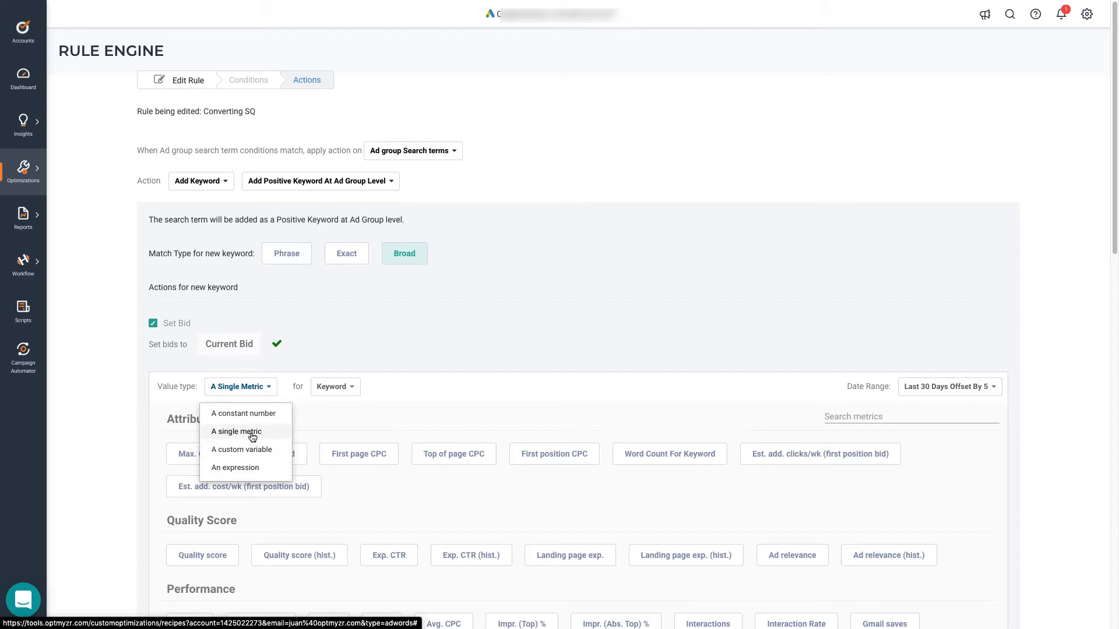
pyautogui.click(235, 431)
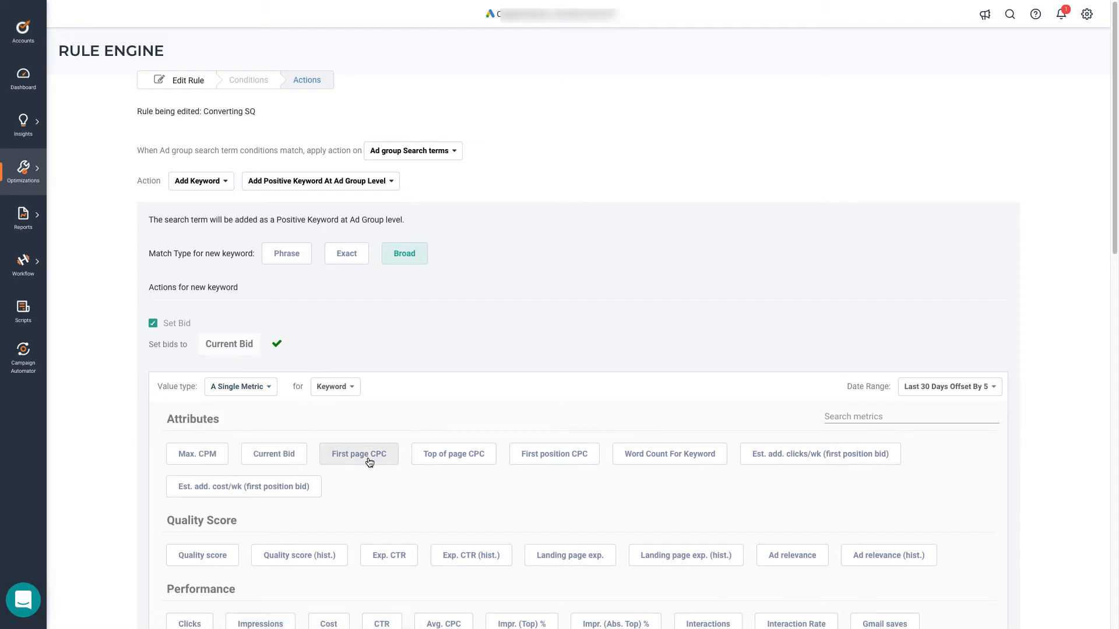
# Bid at First page CPC with minimum Current Bid and maximum 10, finishing the rule's actions.
pyautogui.click(359, 454)
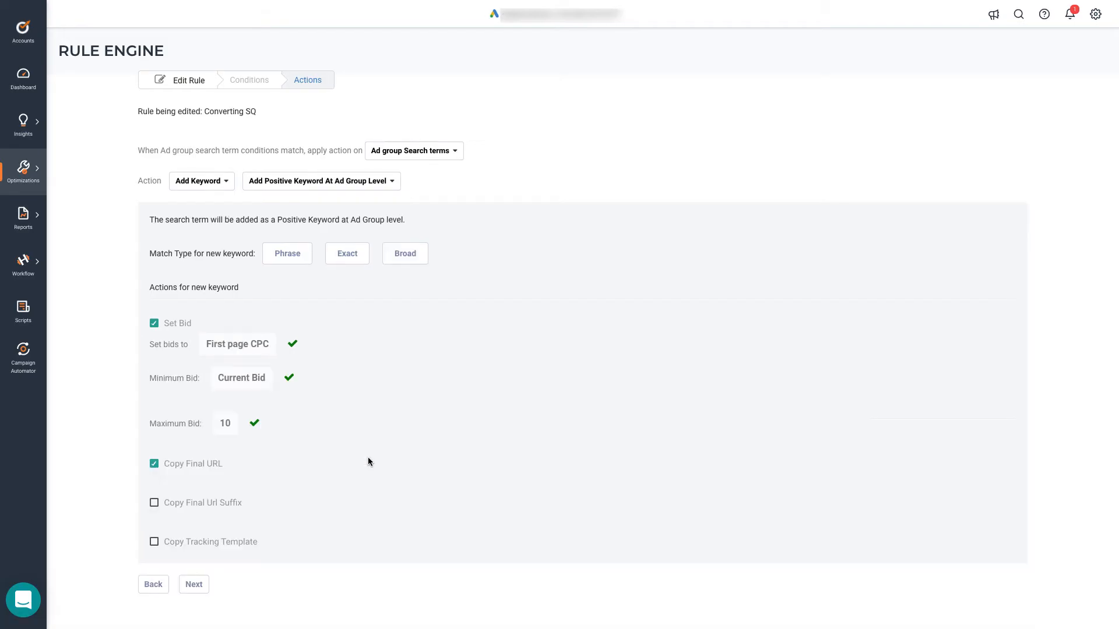
pyautogui.moveTo(162, 387)
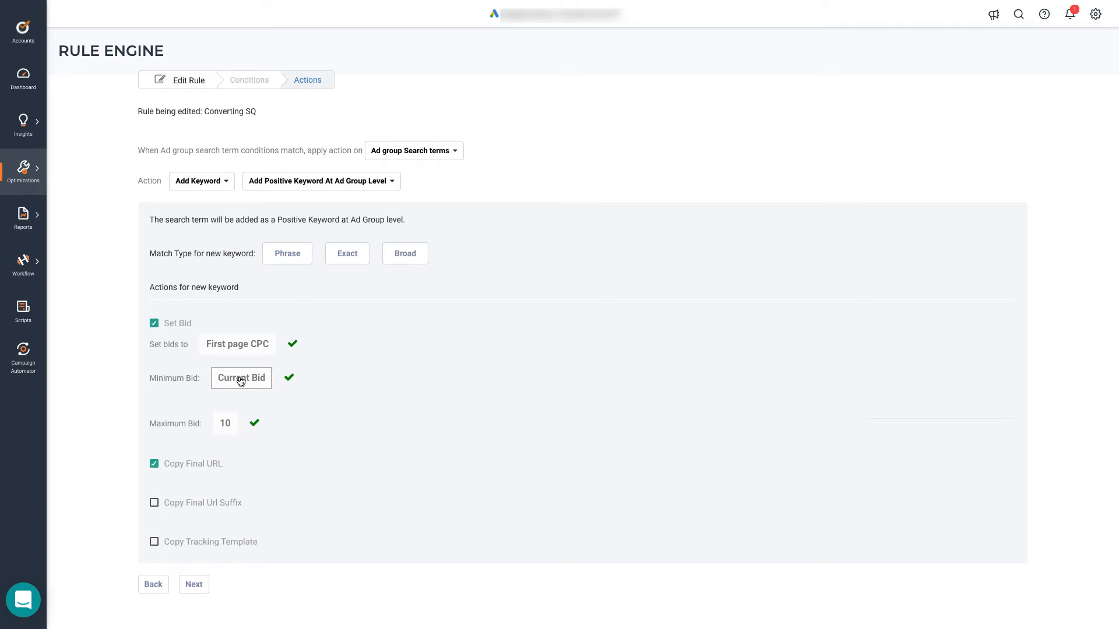
pyautogui.moveTo(158, 420)
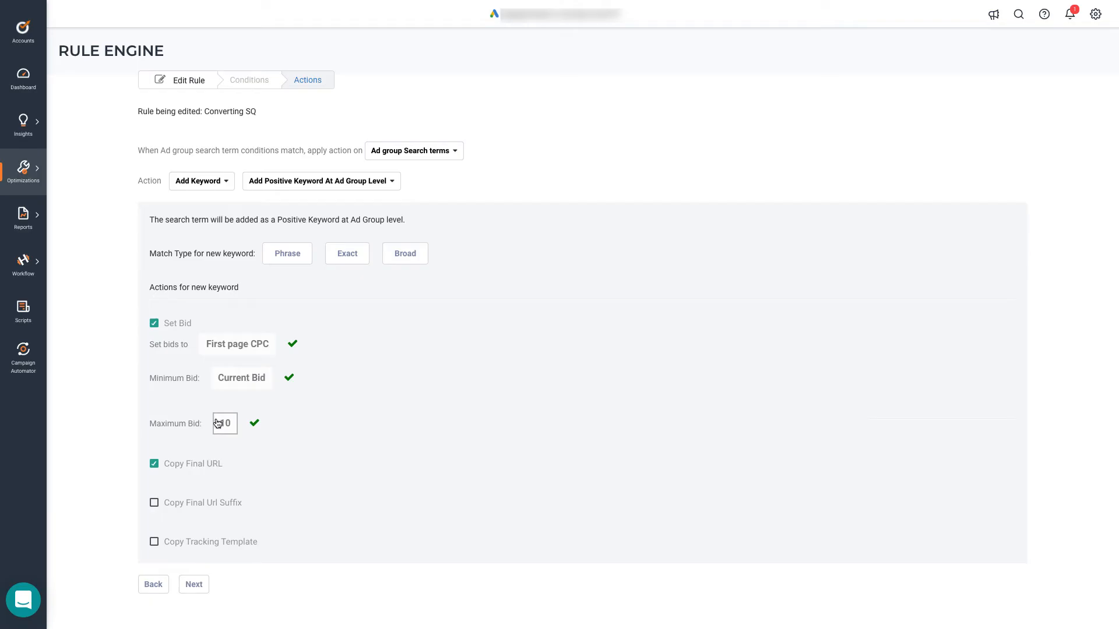
pyautogui.write('10')
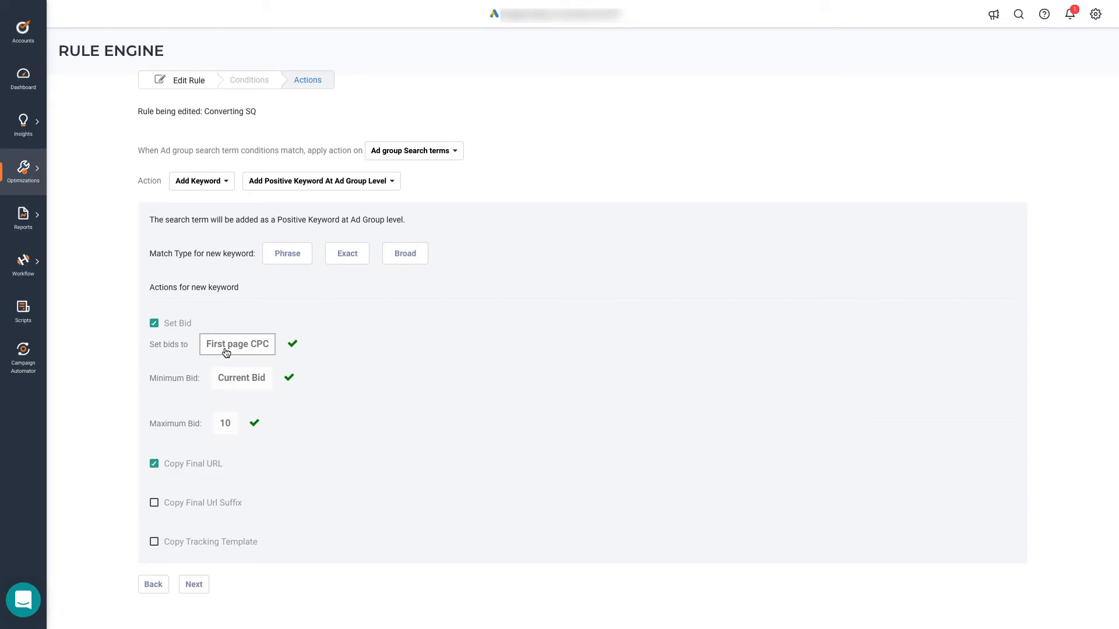
pyautogui.moveTo(223, 423)
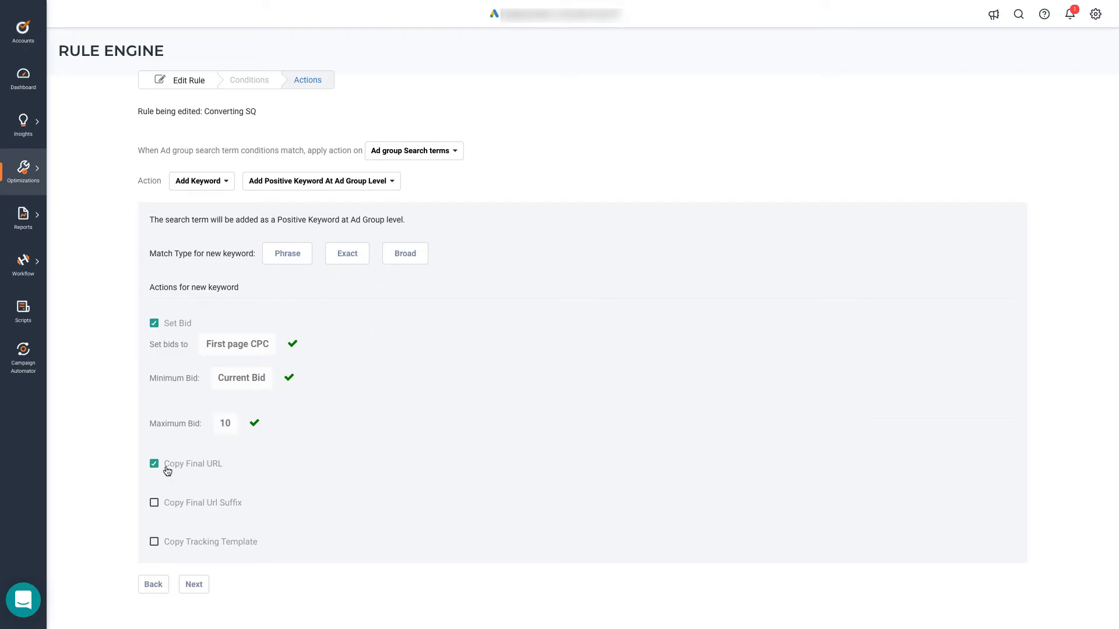
pyautogui.moveTo(175, 495)
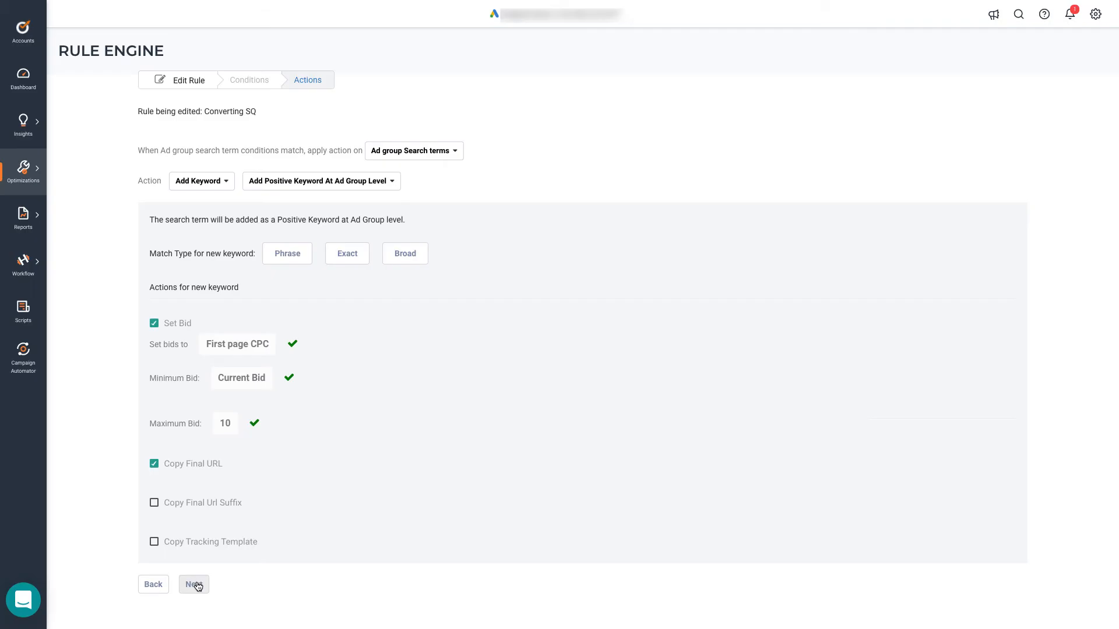
pyautogui.click(193, 584)
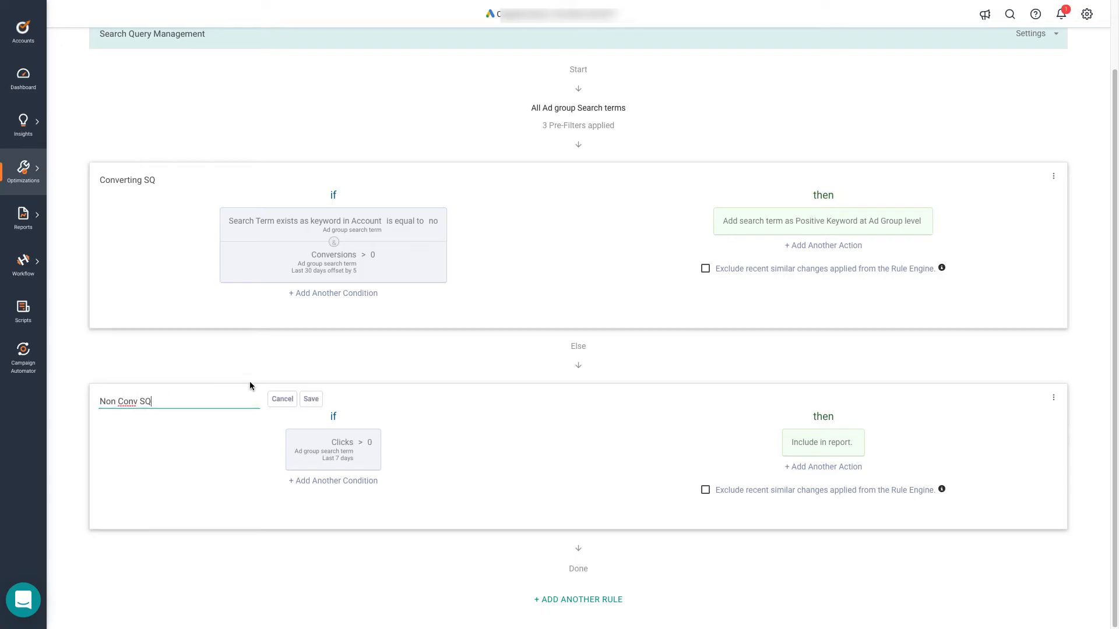
# Save the Non Conv SQ name and set its condition to Conversions == 0 over Last 30 days offset by 5.
pyautogui.click(310, 399)
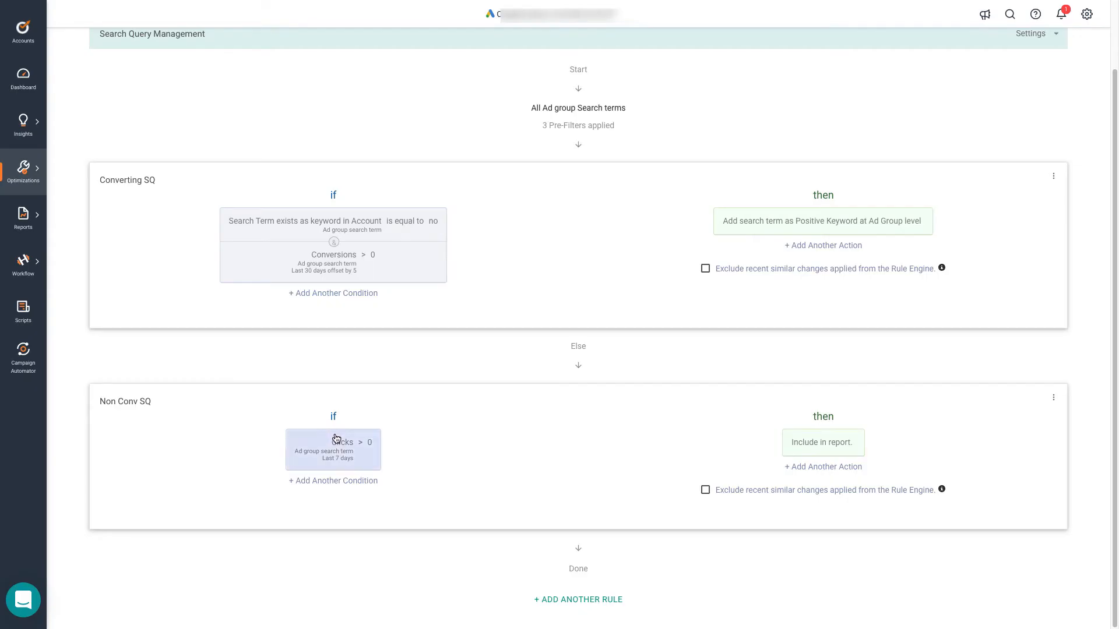
pyautogui.click(332, 441)
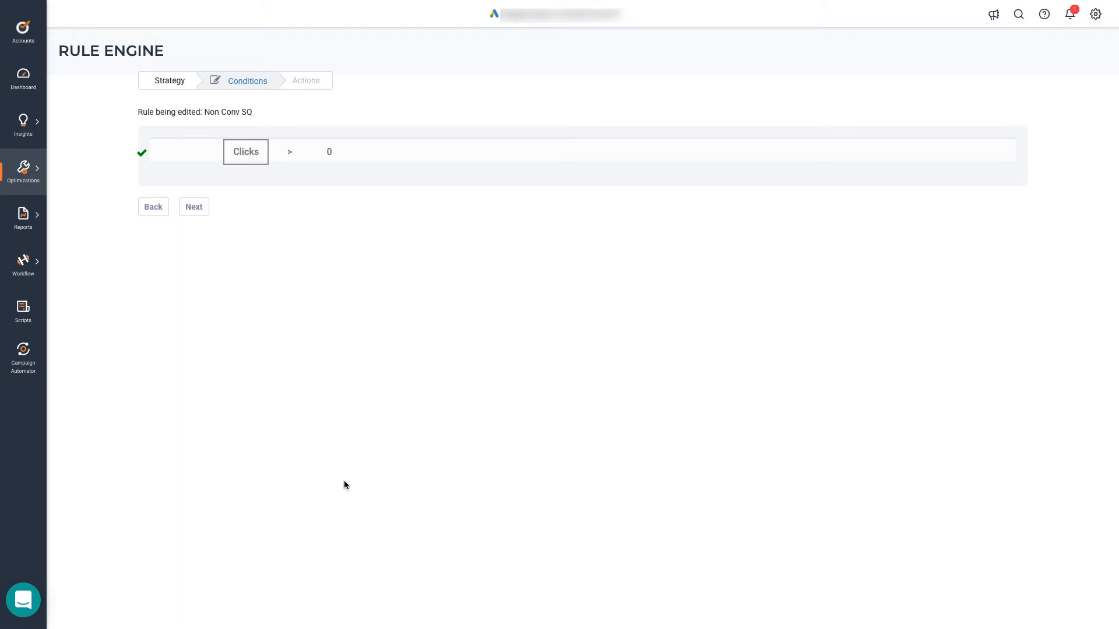
pyautogui.click(245, 152)
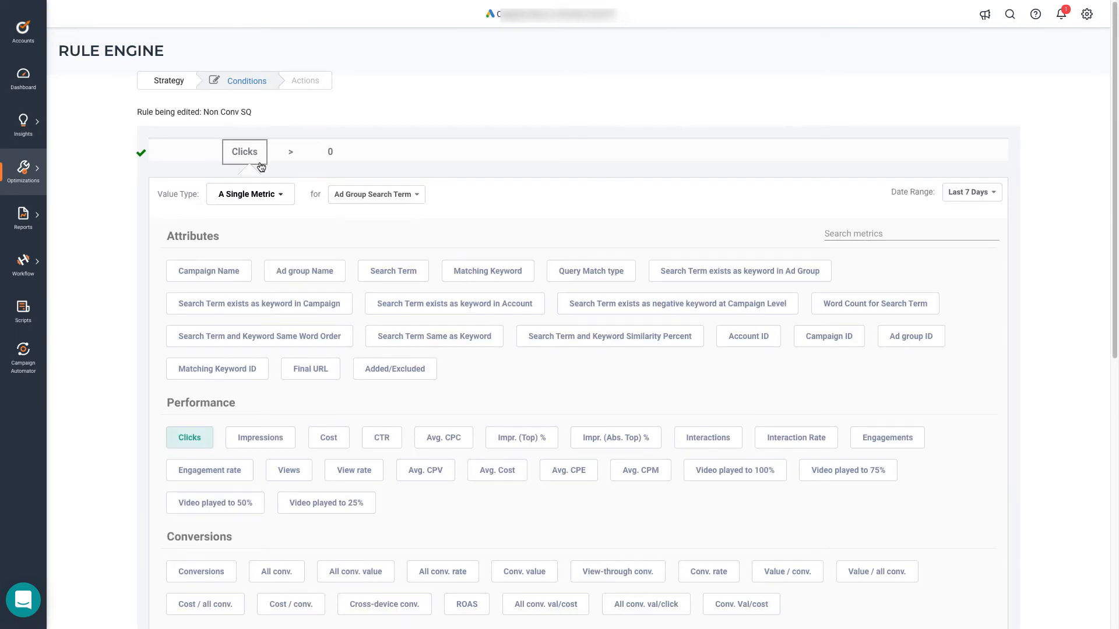
pyautogui.click(971, 192)
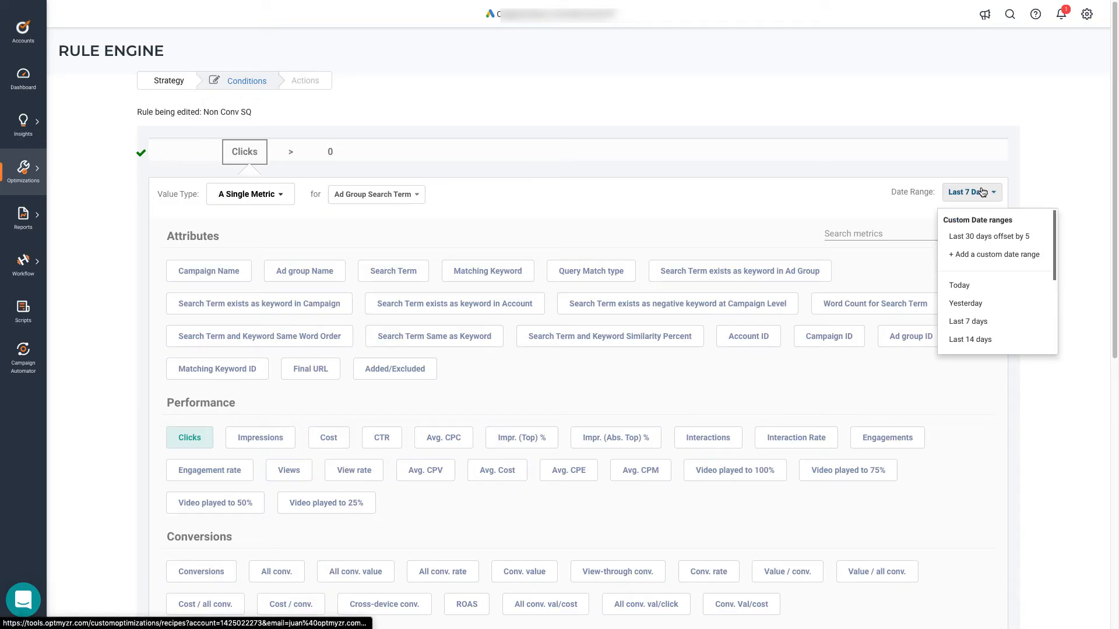
pyautogui.moveTo(990, 237)
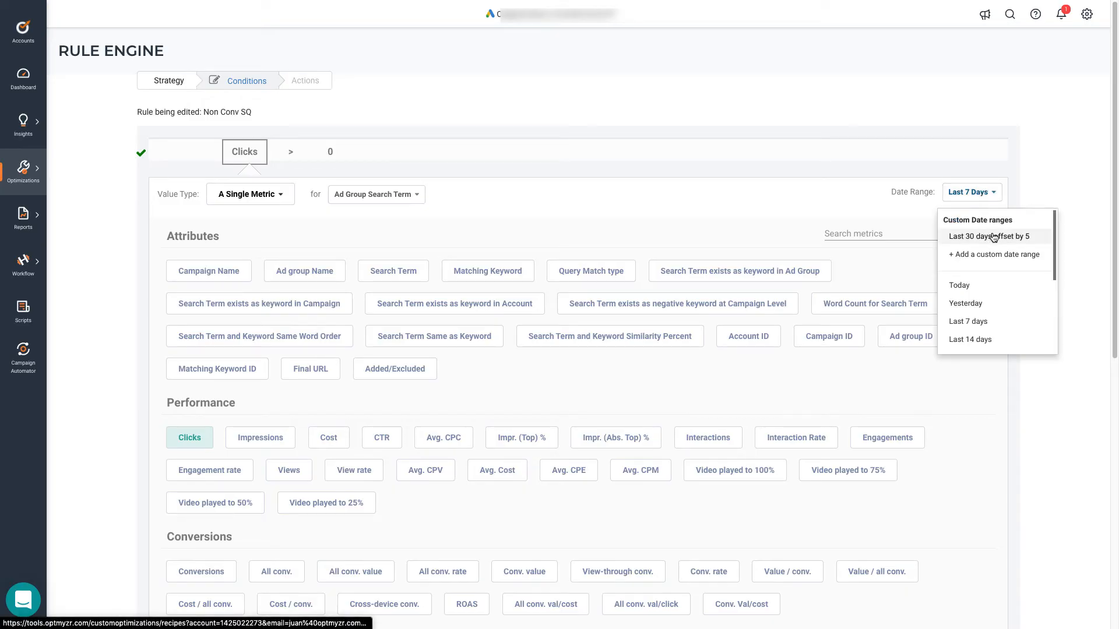
pyautogui.click(990, 236)
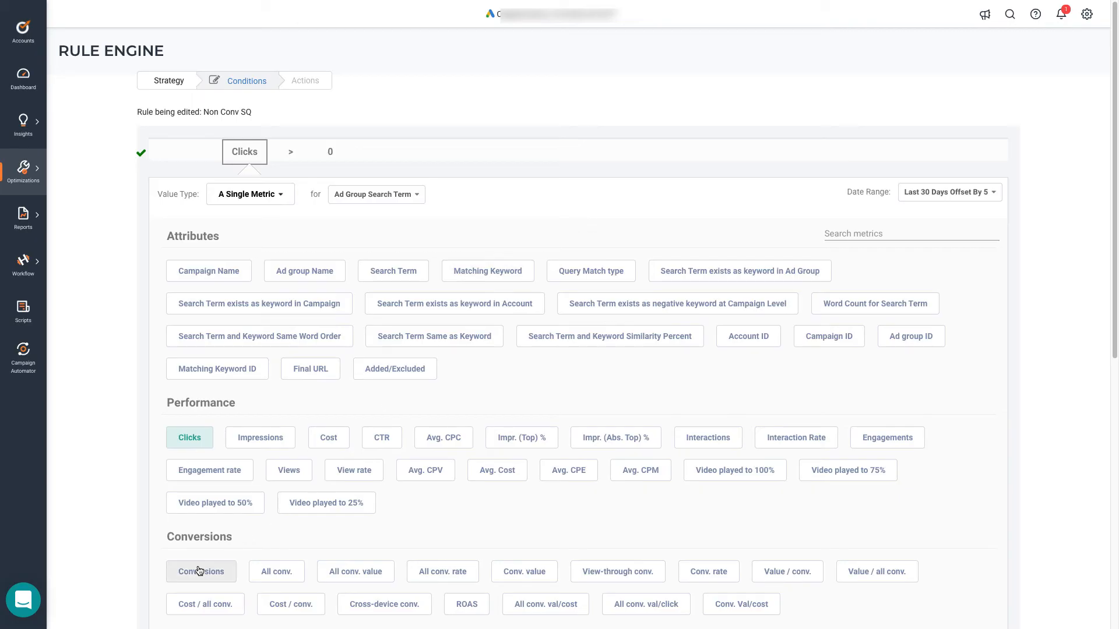
pyautogui.click(201, 571)
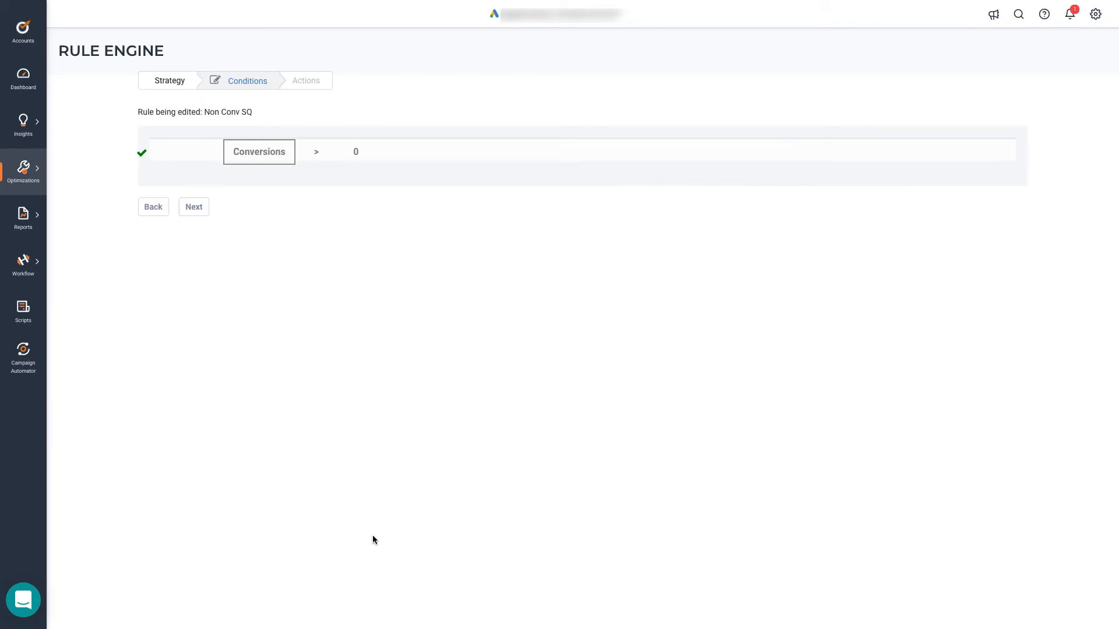
pyautogui.click(316, 151)
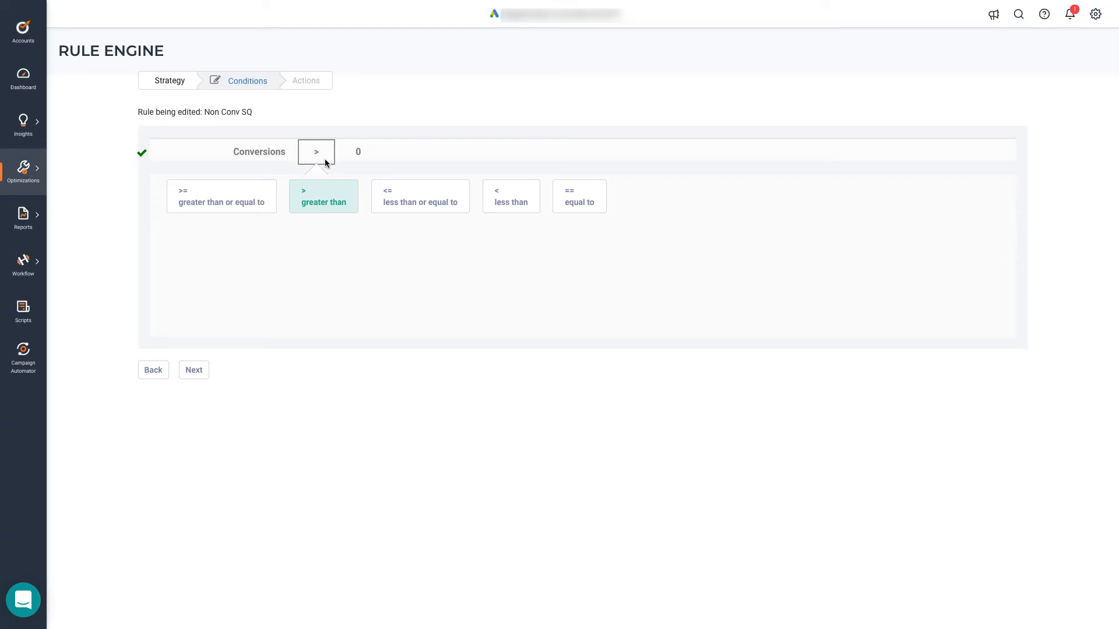
pyautogui.moveTo(319, 205)
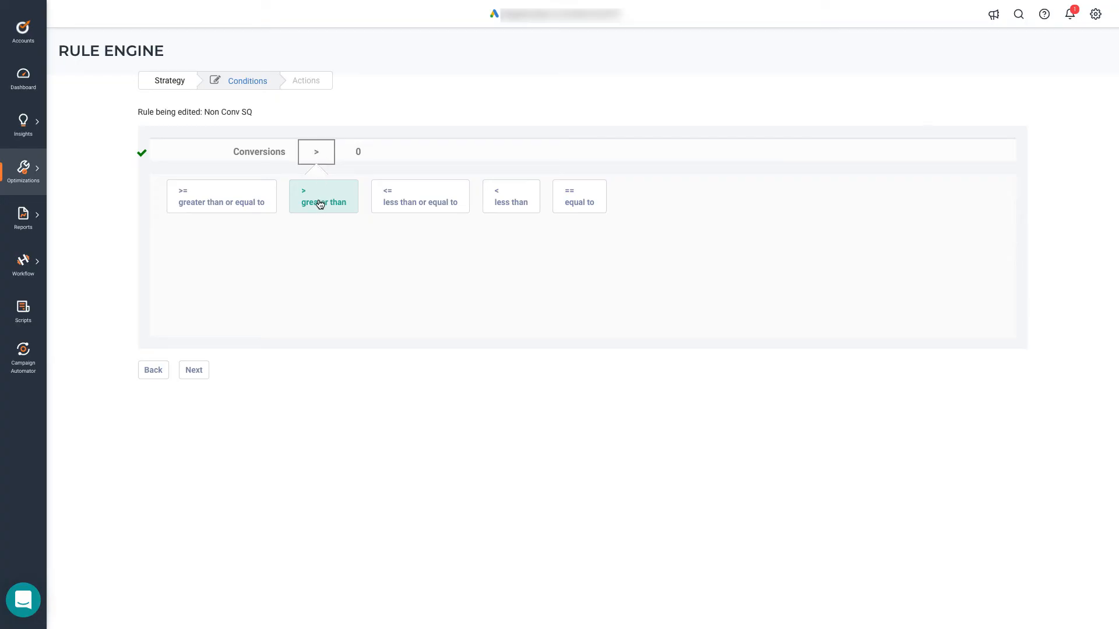
pyautogui.click(580, 195)
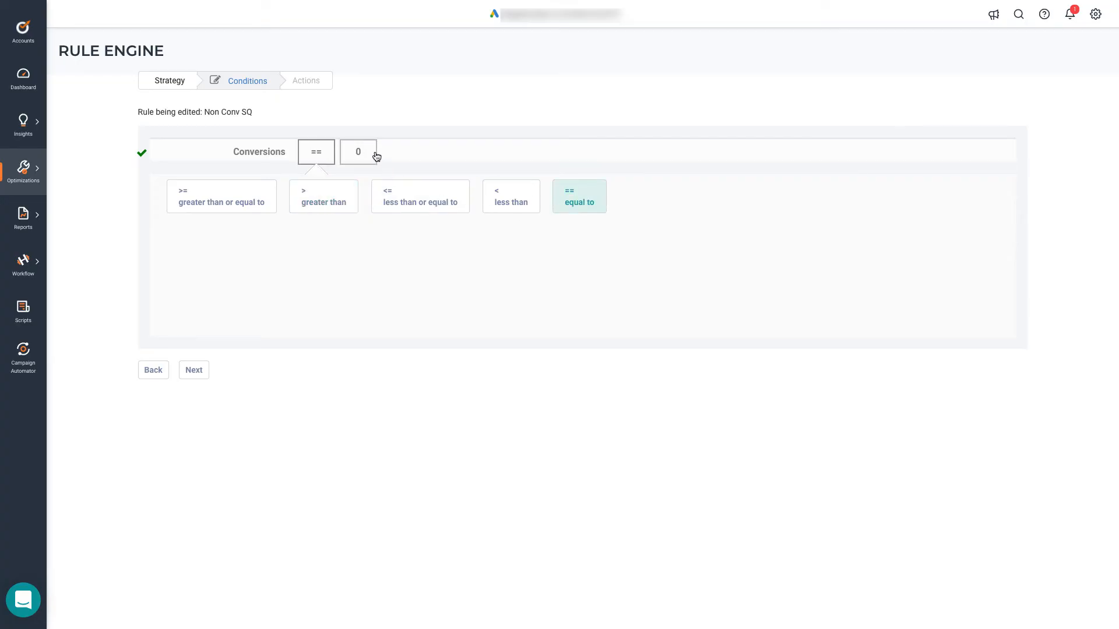
pyautogui.click(193, 370)
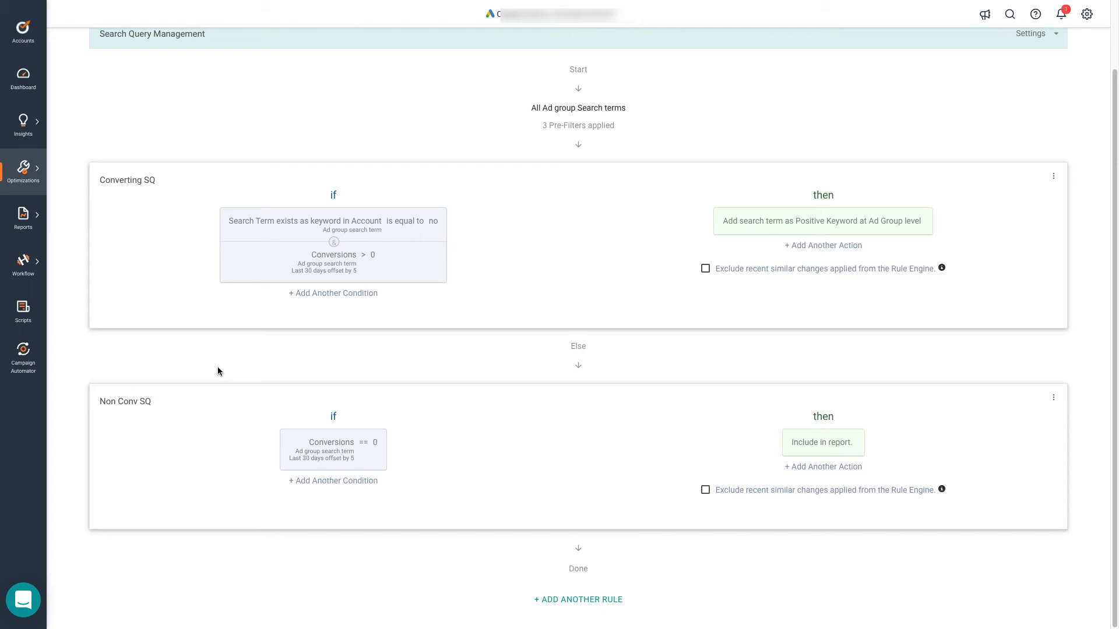
pyautogui.moveTo(223, 376)
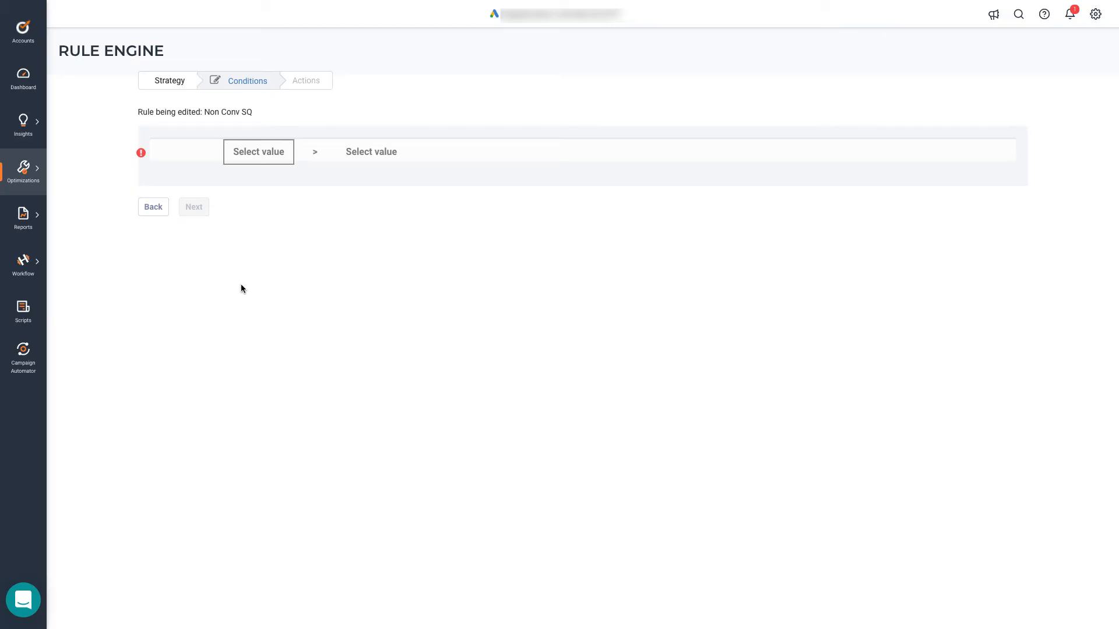
# Add a Cost greater-than condition to Non Conv SQ compared against a custom variable.
pyautogui.click(258, 152)
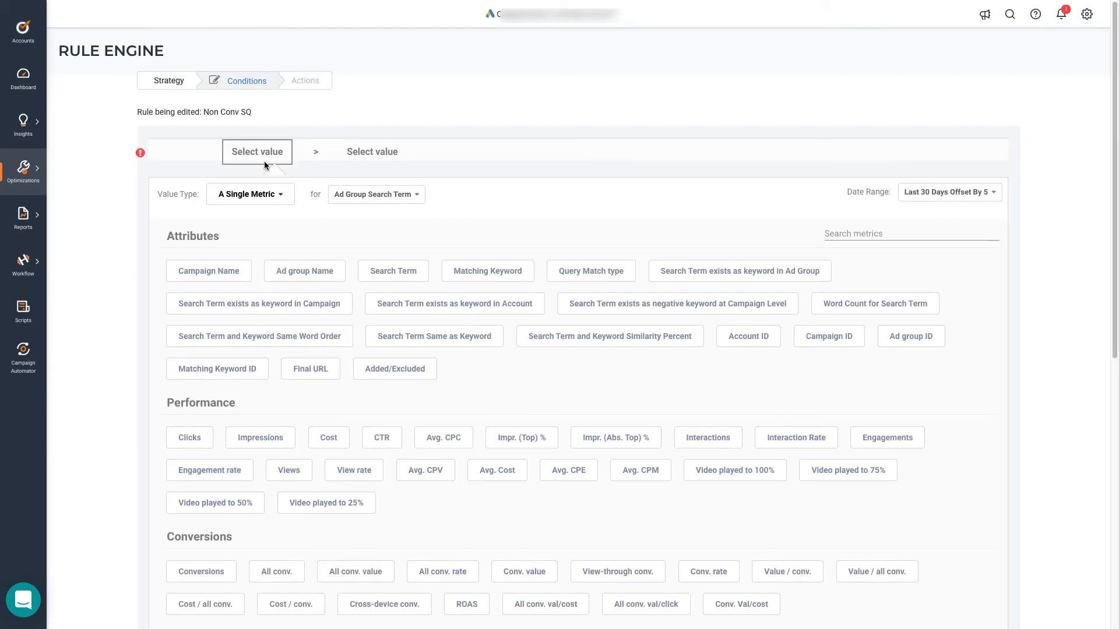
pyautogui.click(329, 437)
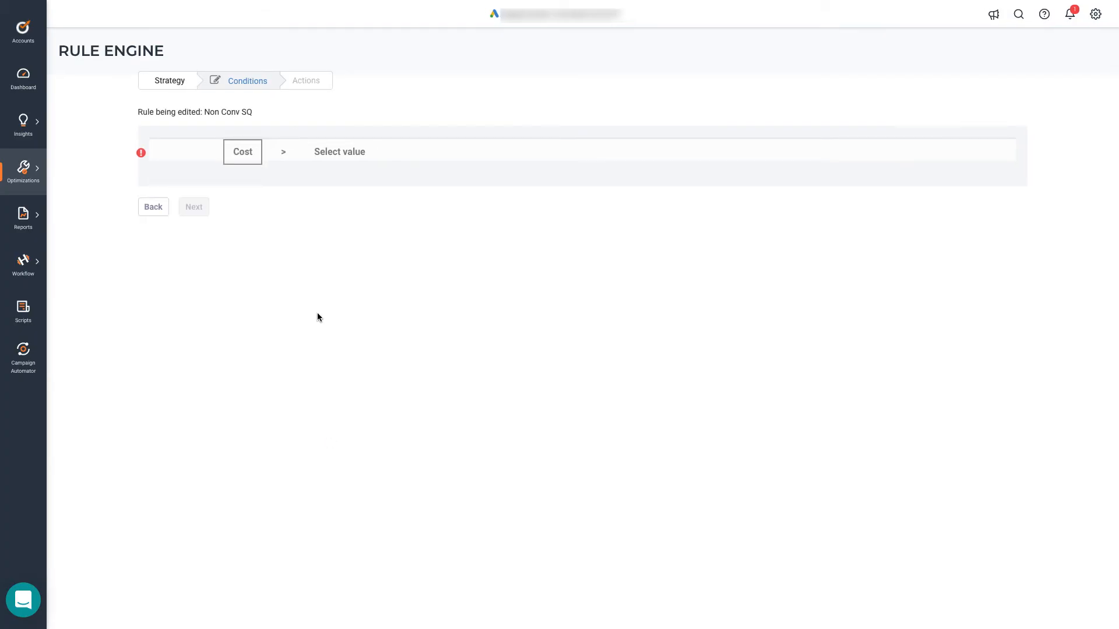
pyautogui.click(339, 151)
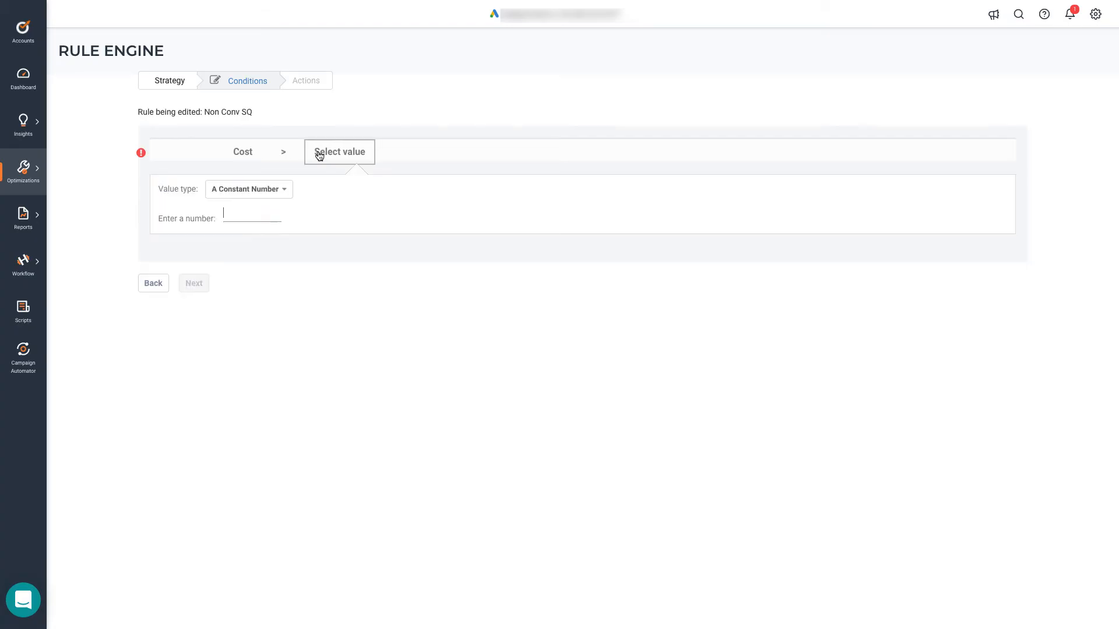
pyautogui.click(251, 218)
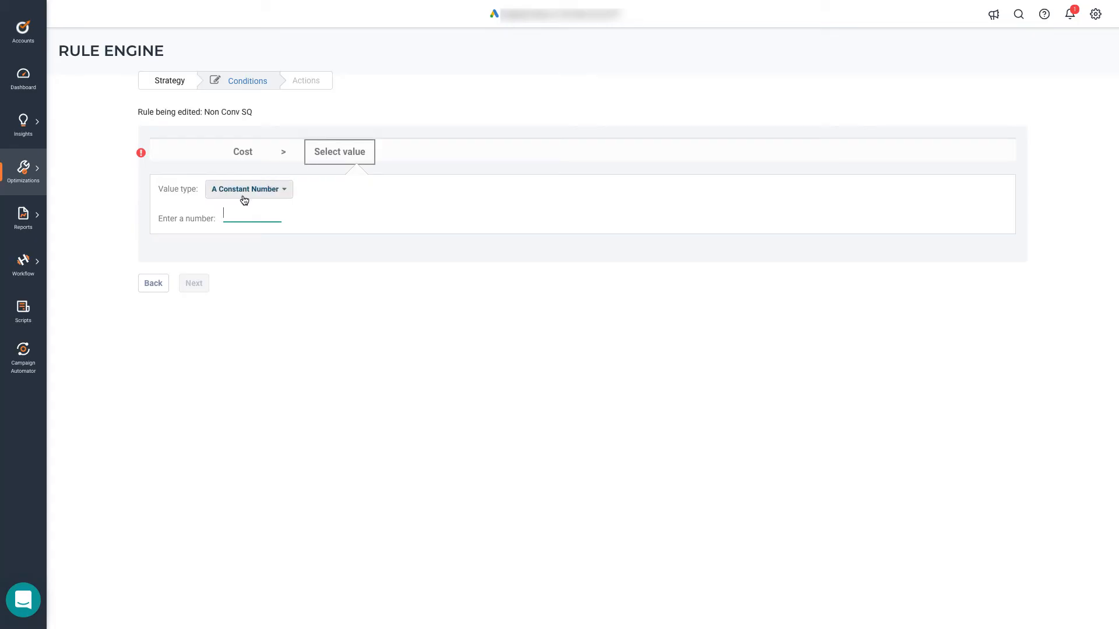
pyautogui.click(247, 188)
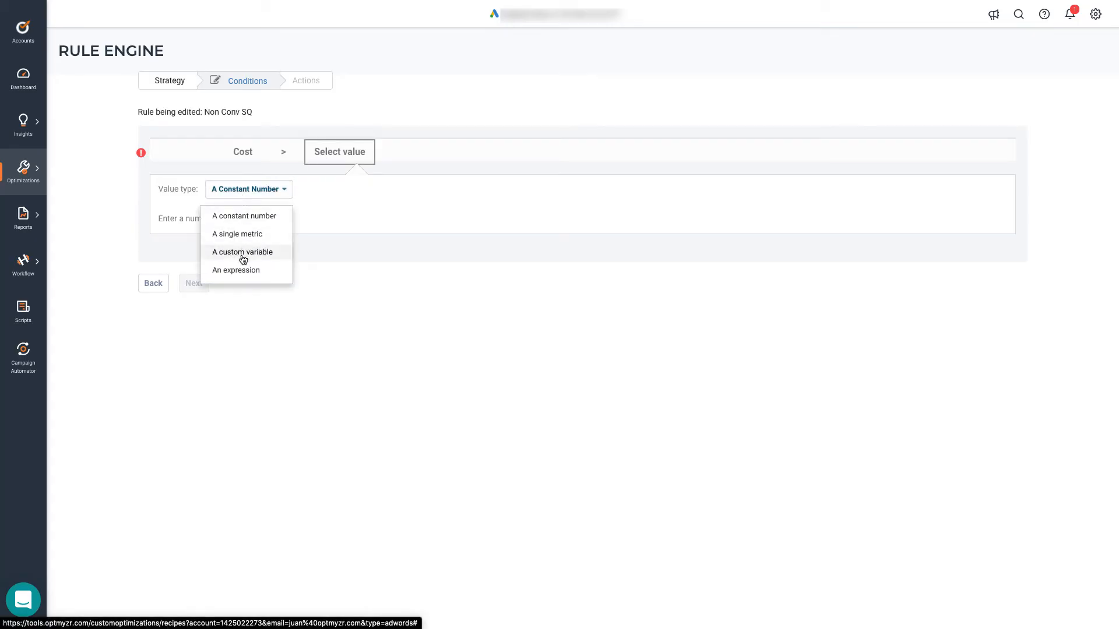
pyautogui.click(243, 252)
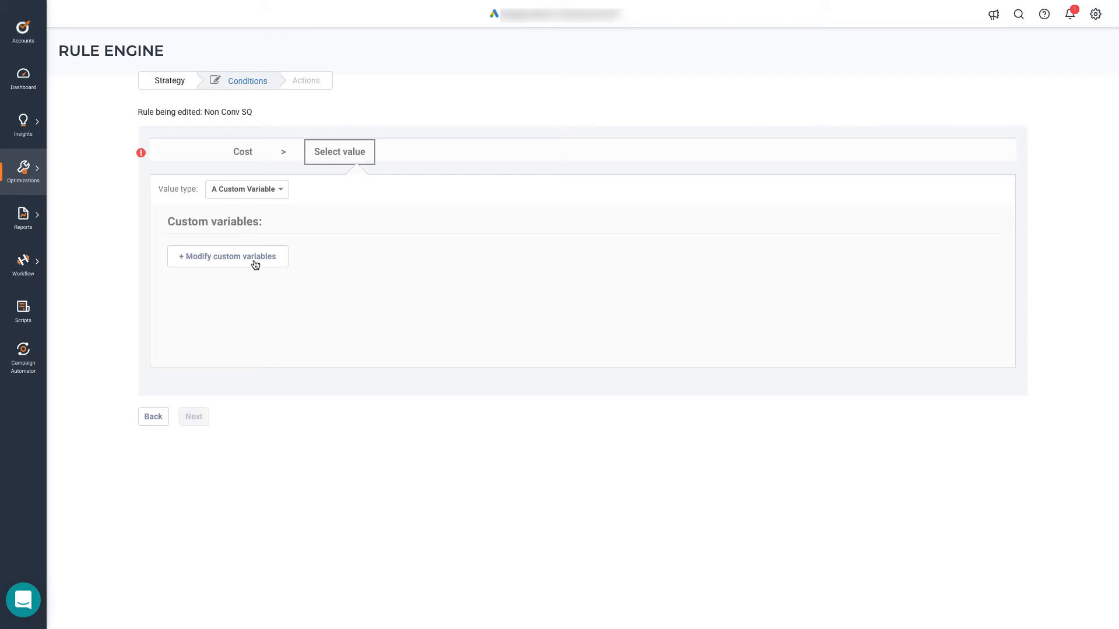
# Define a custom variable named 'Min Cost' with value 15 and save it.
pyautogui.click(227, 256)
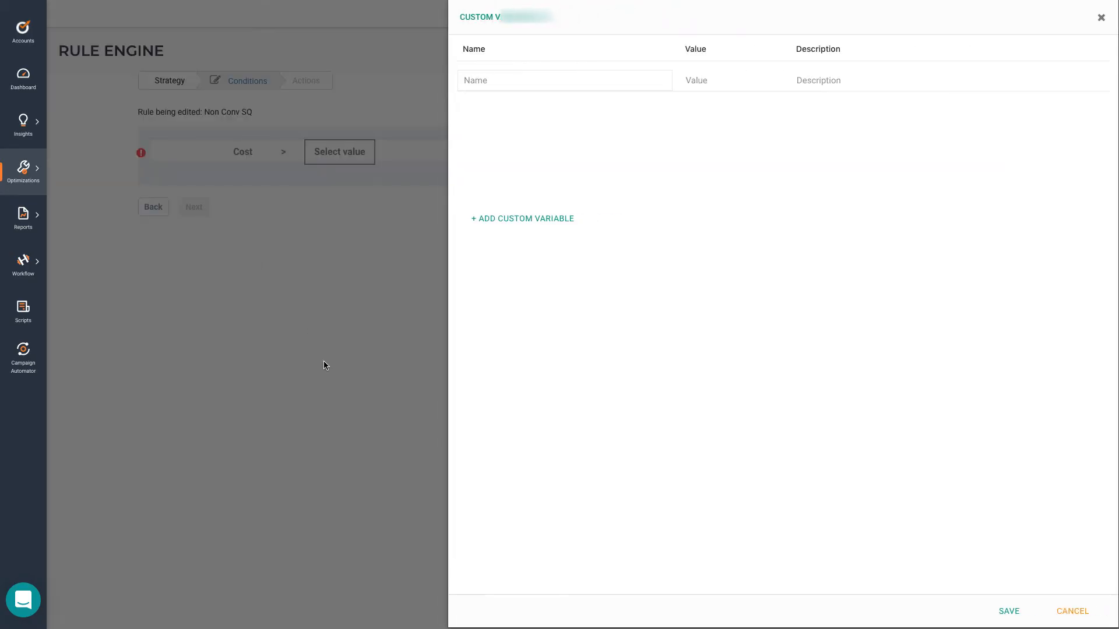
pyautogui.write('M')
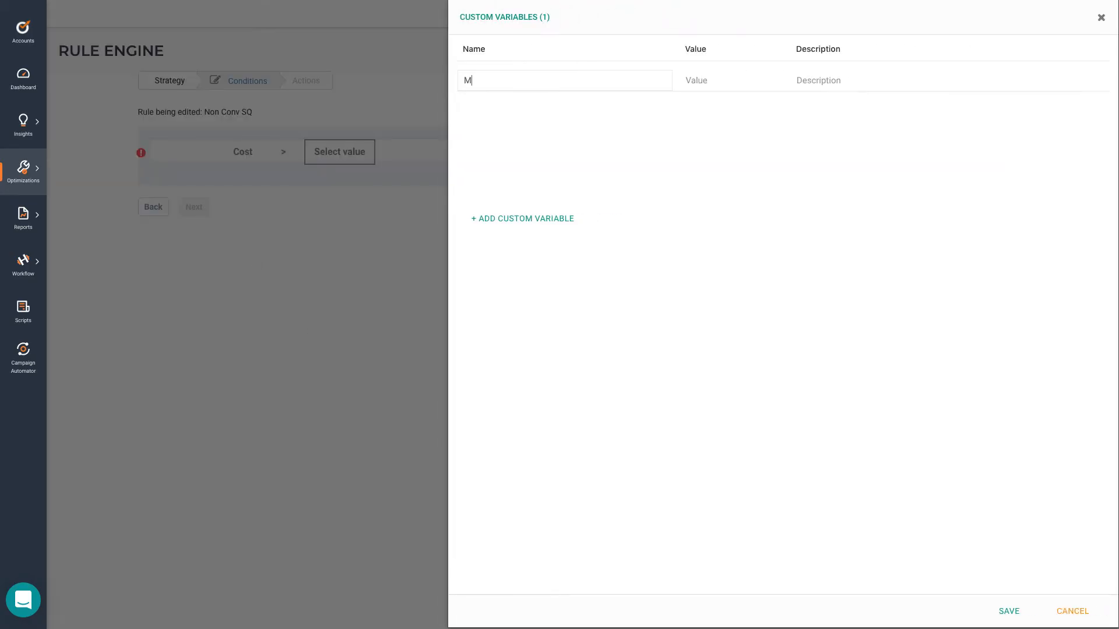
pyautogui.write('in Cost')
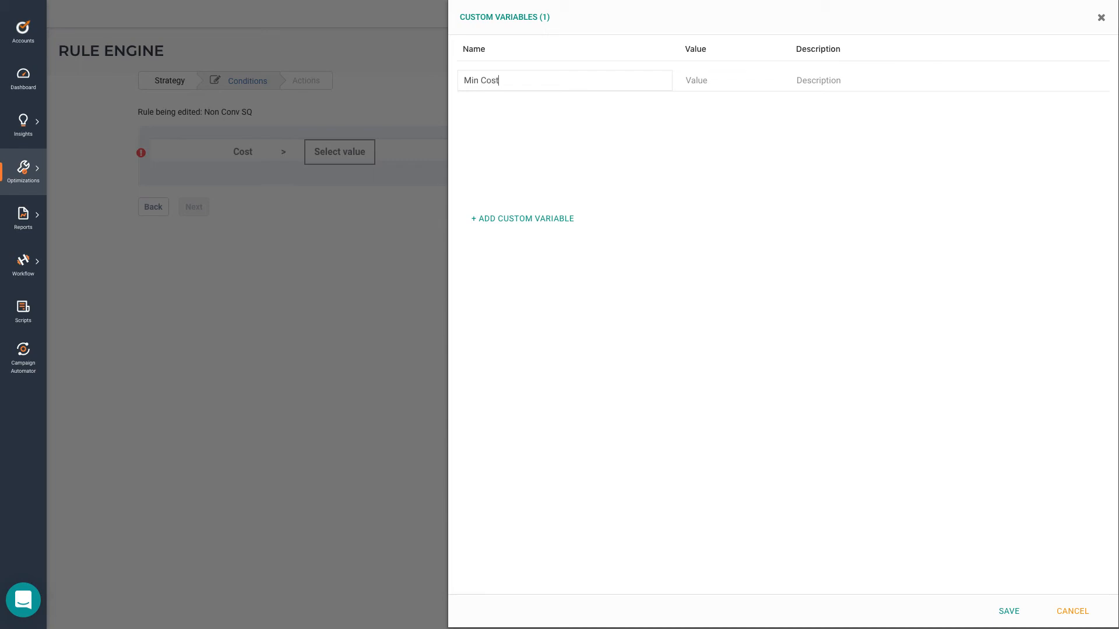
pyautogui.click(731, 80)
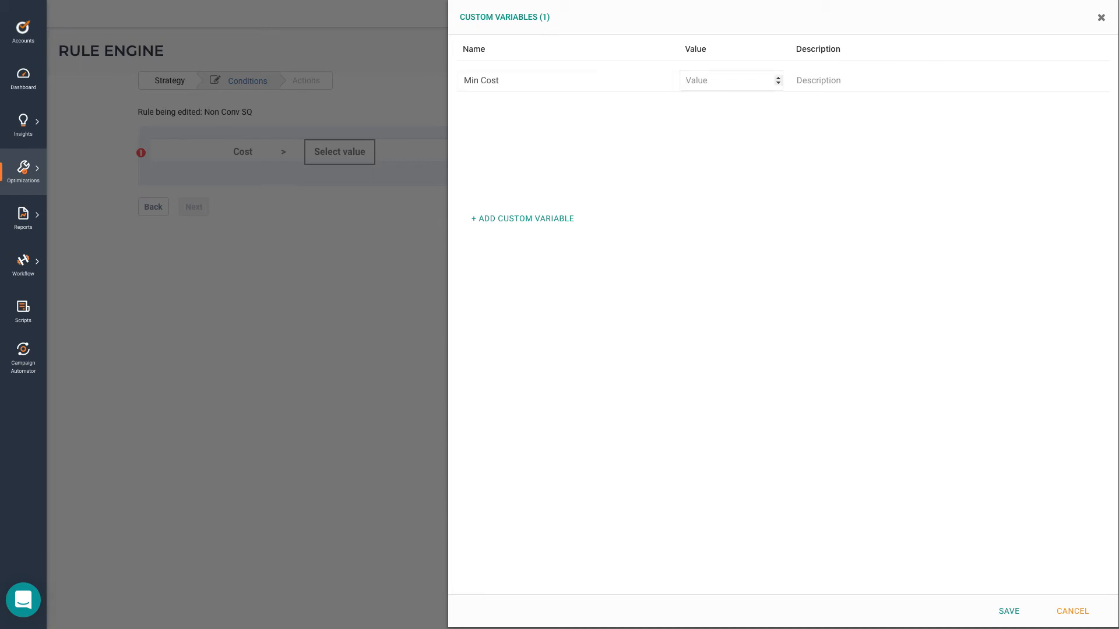
pyautogui.write('15')
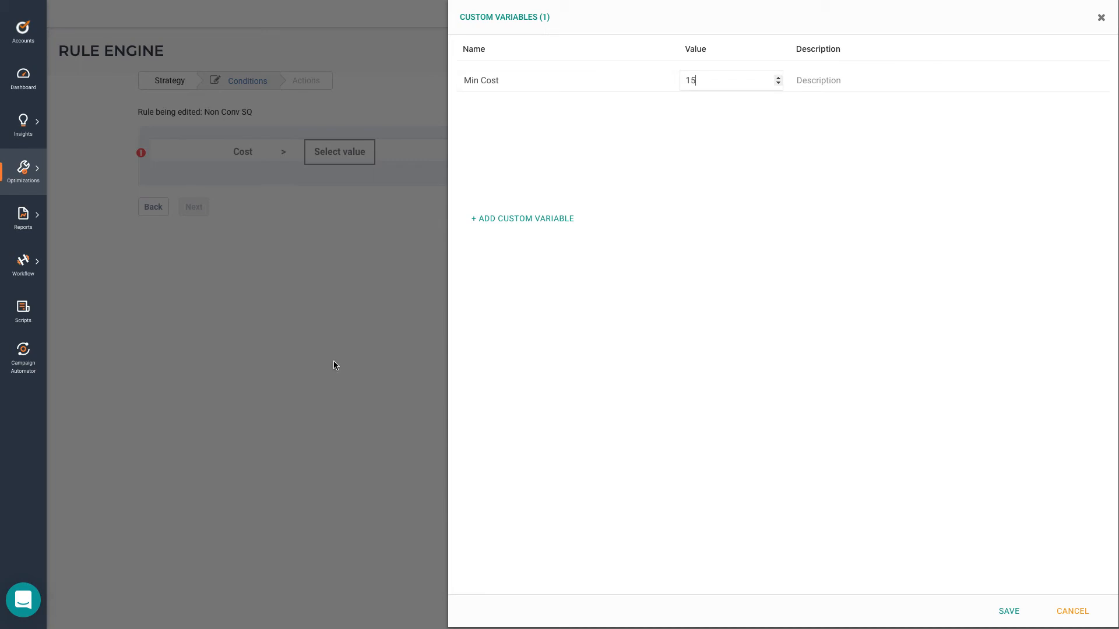
pyautogui.click(1008, 612)
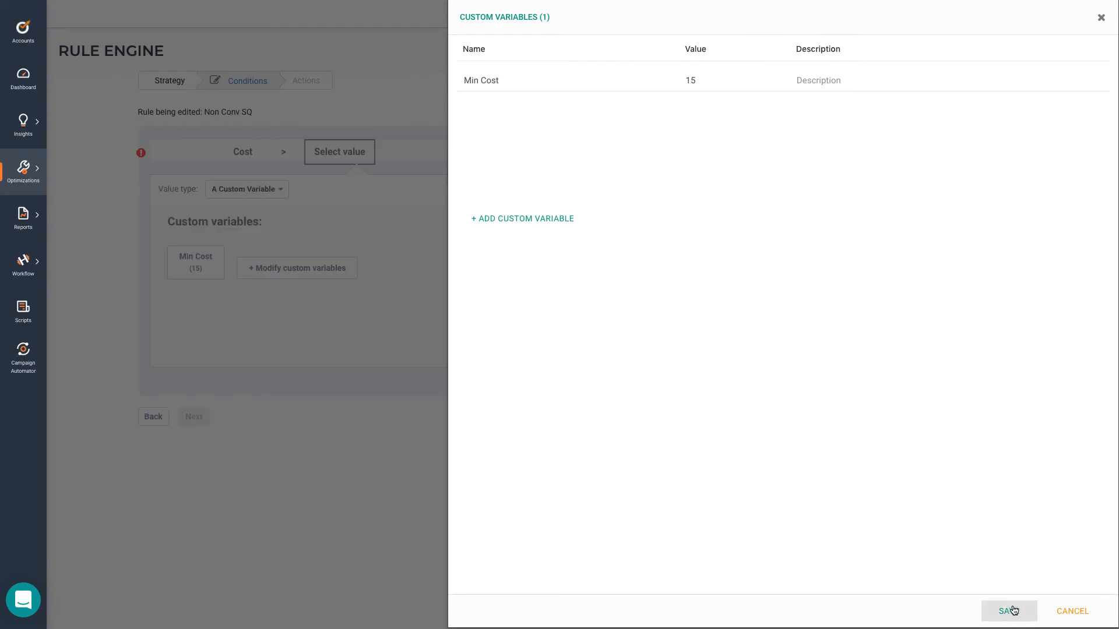
# Use Min Cost (15) as the Cost threshold and finish the rule's conditions.
pyautogui.click(1008, 611)
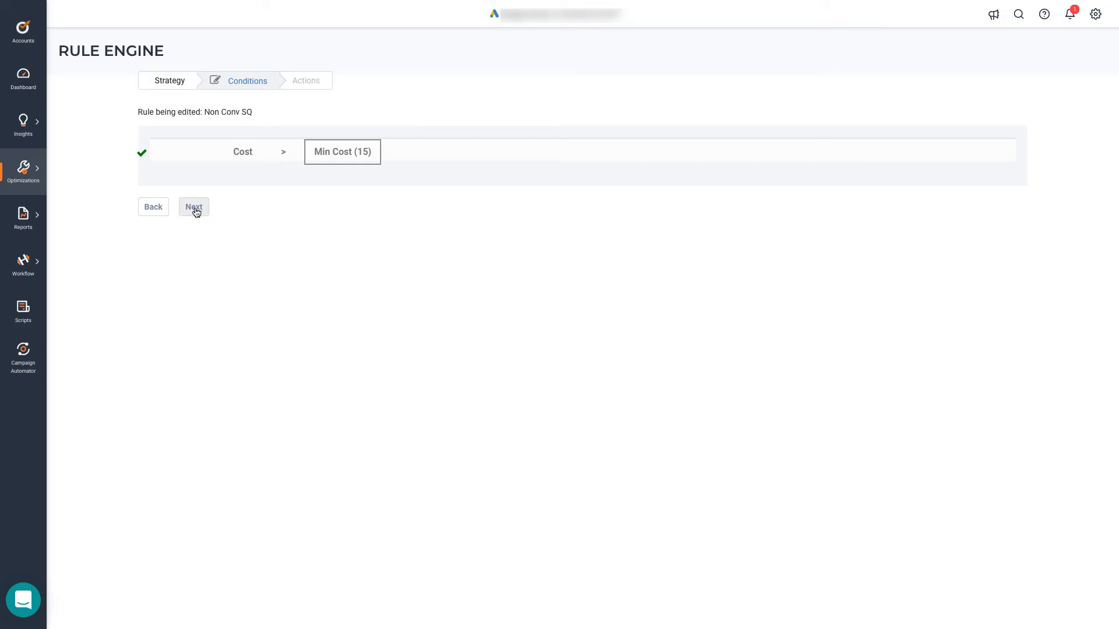
pyautogui.click(193, 207)
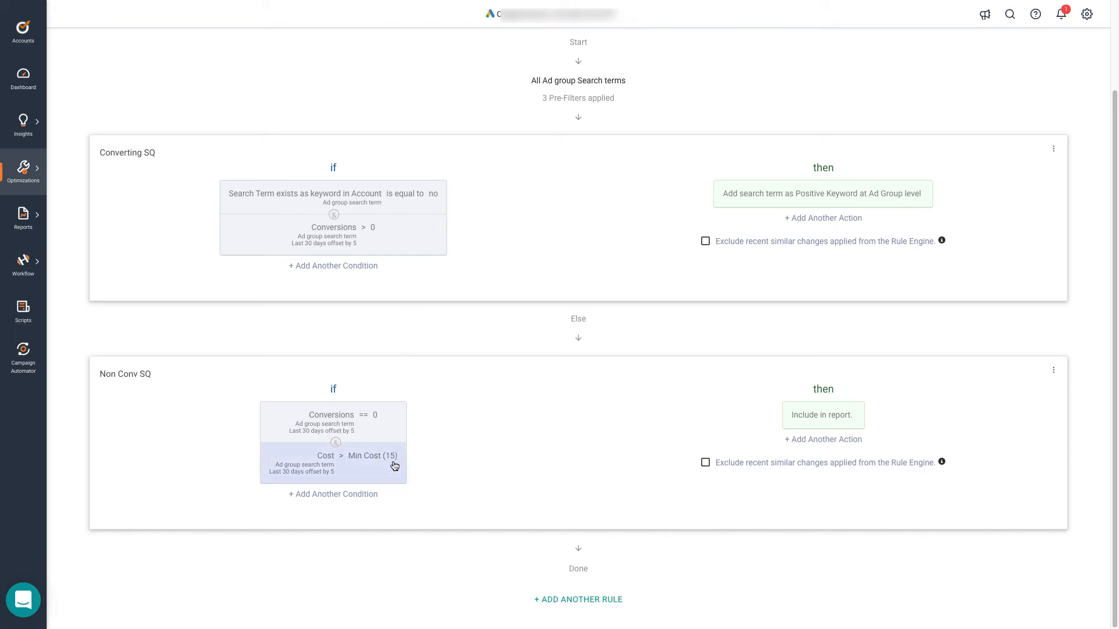
pyautogui.moveTo(825, 434)
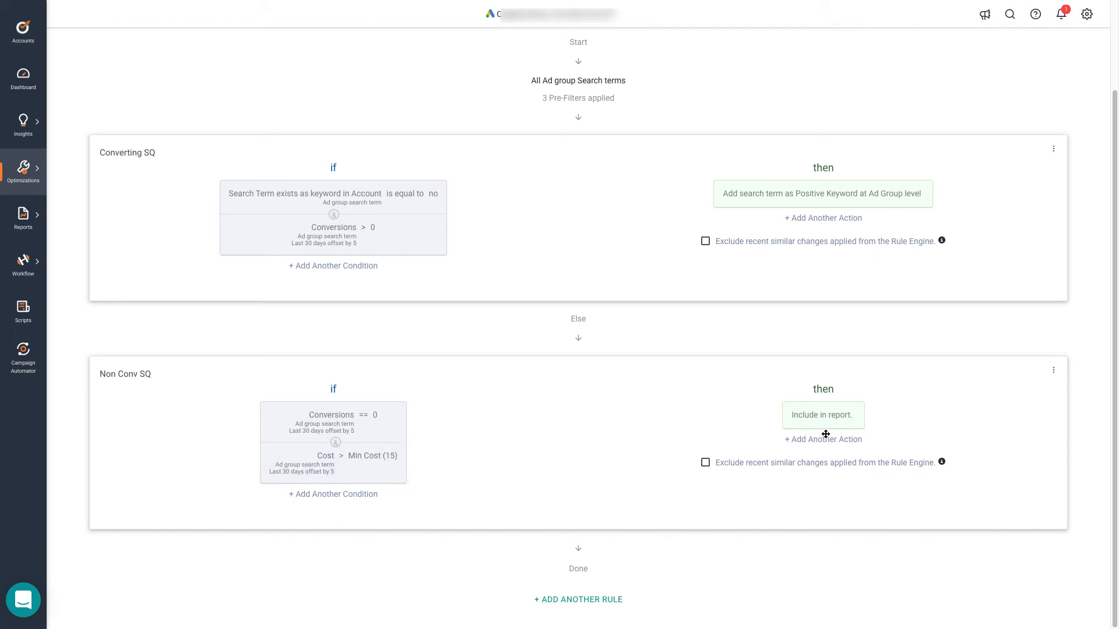
# Change Non Conv SQ's action to Add Negative Keyword At Ad Group Level with Exact match.
pyautogui.click(822, 415)
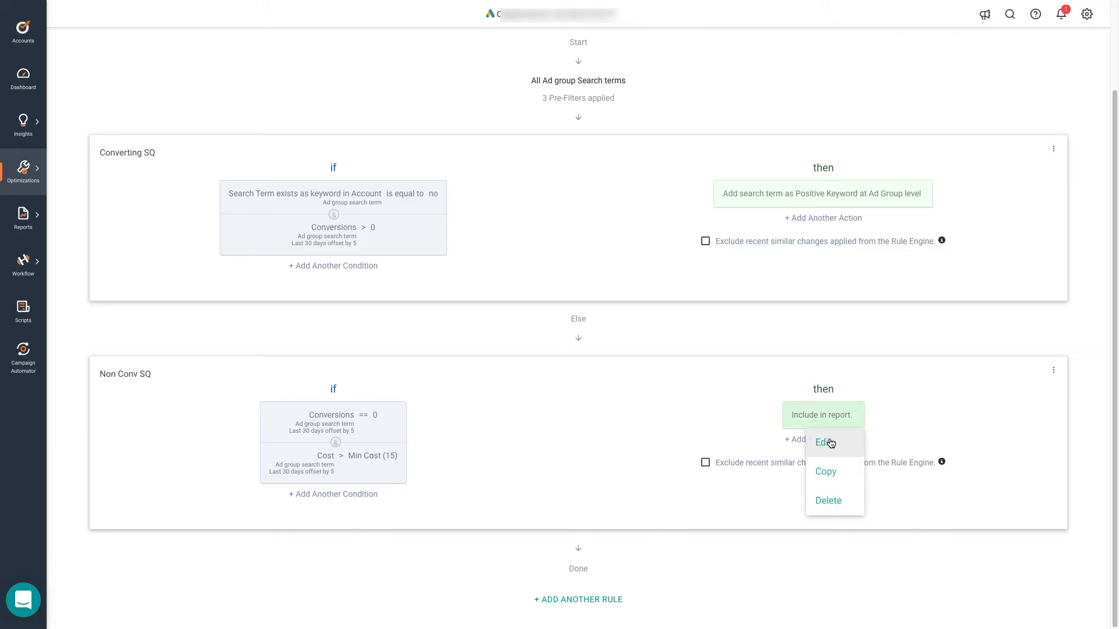
pyautogui.click(825, 443)
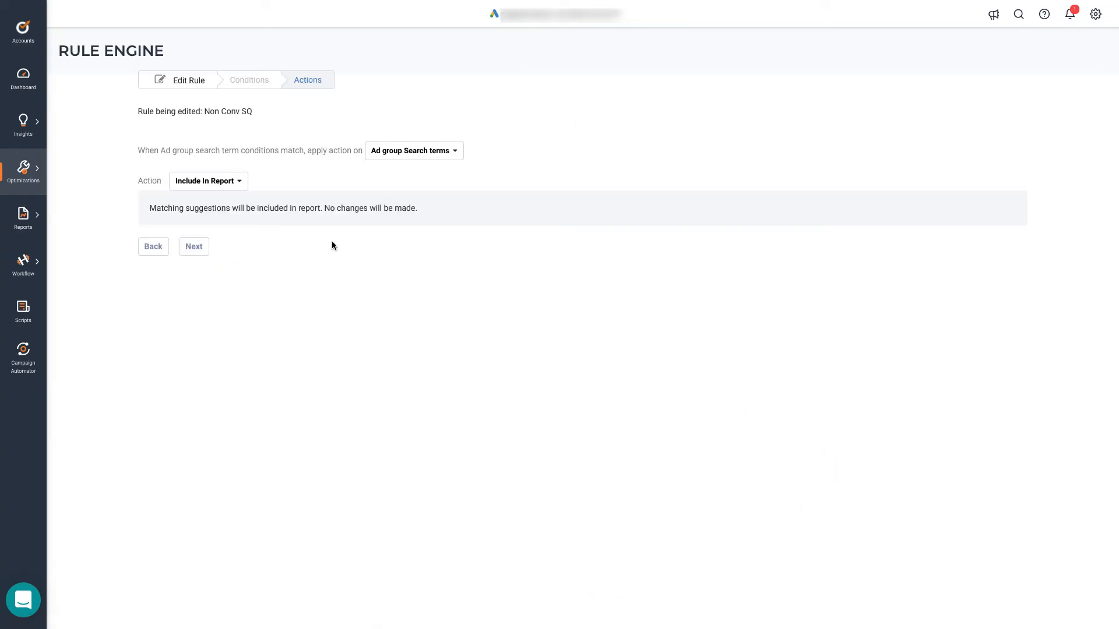
pyautogui.click(208, 181)
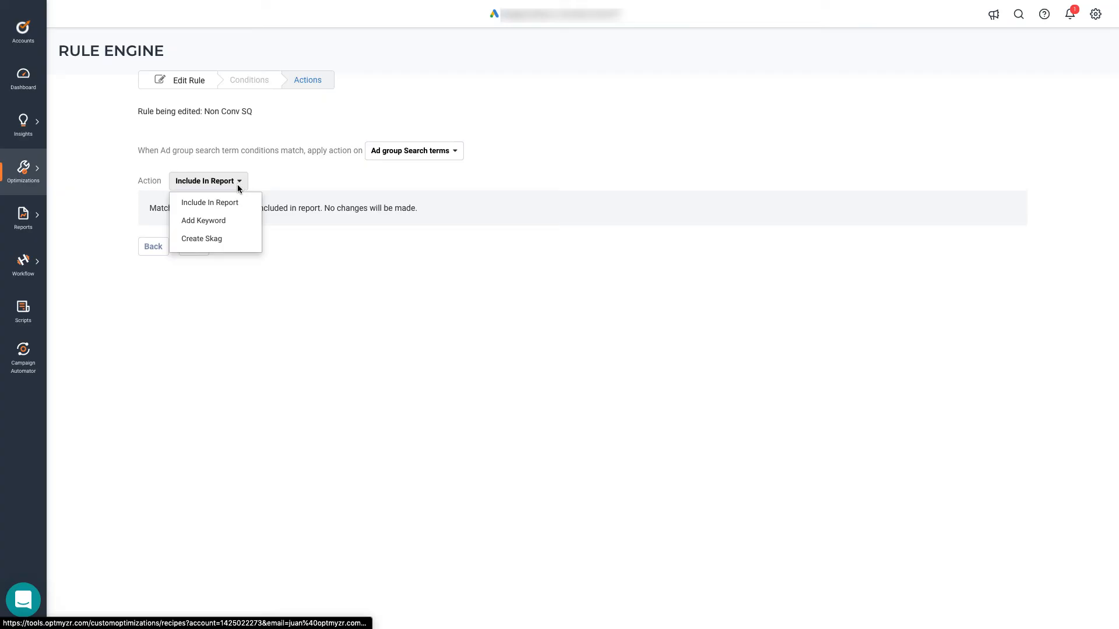
pyautogui.click(203, 220)
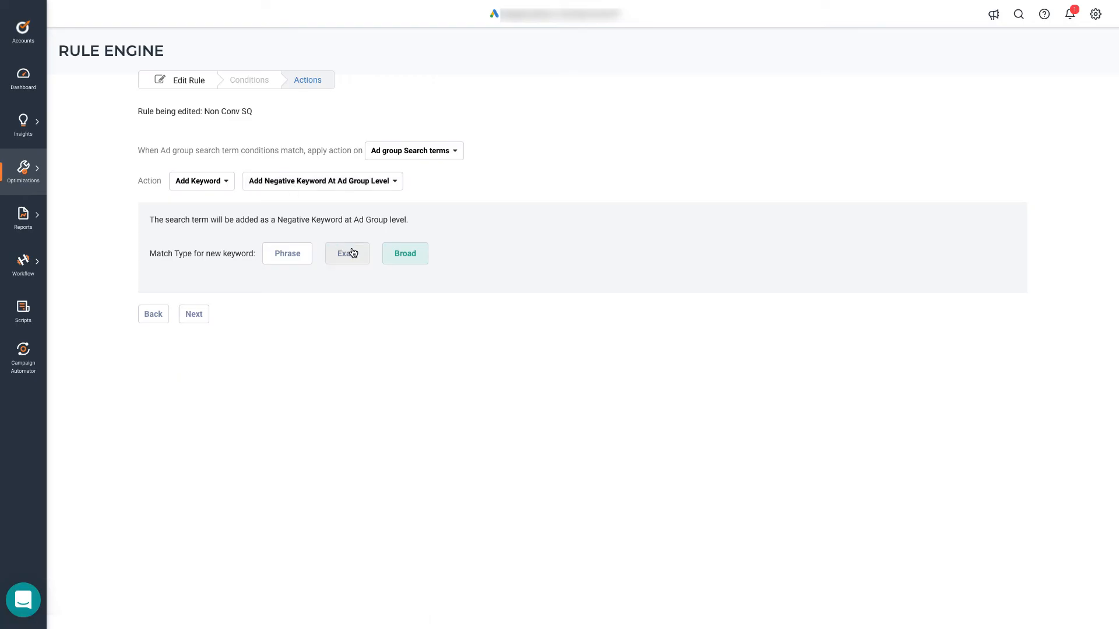
pyautogui.click(347, 253)
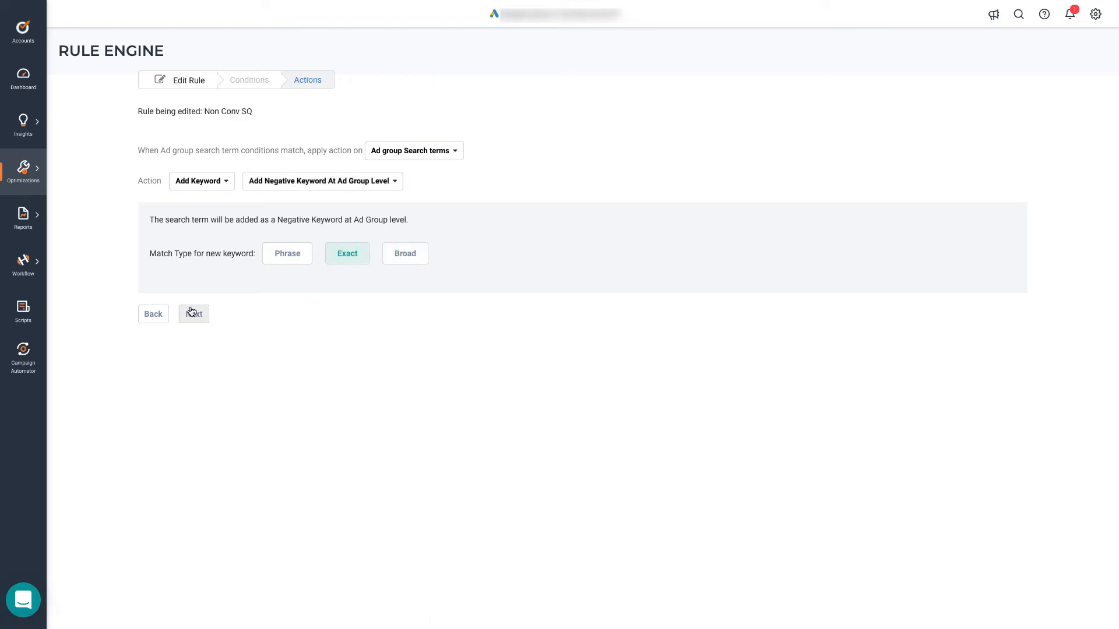
pyautogui.click(194, 314)
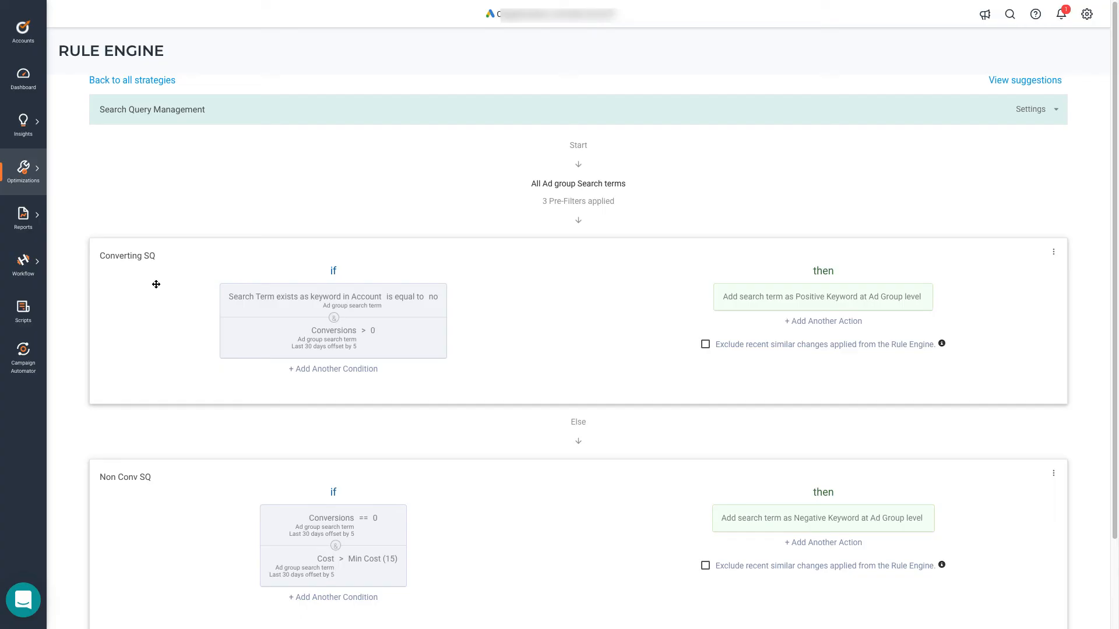
pyautogui.moveTo(991, 95)
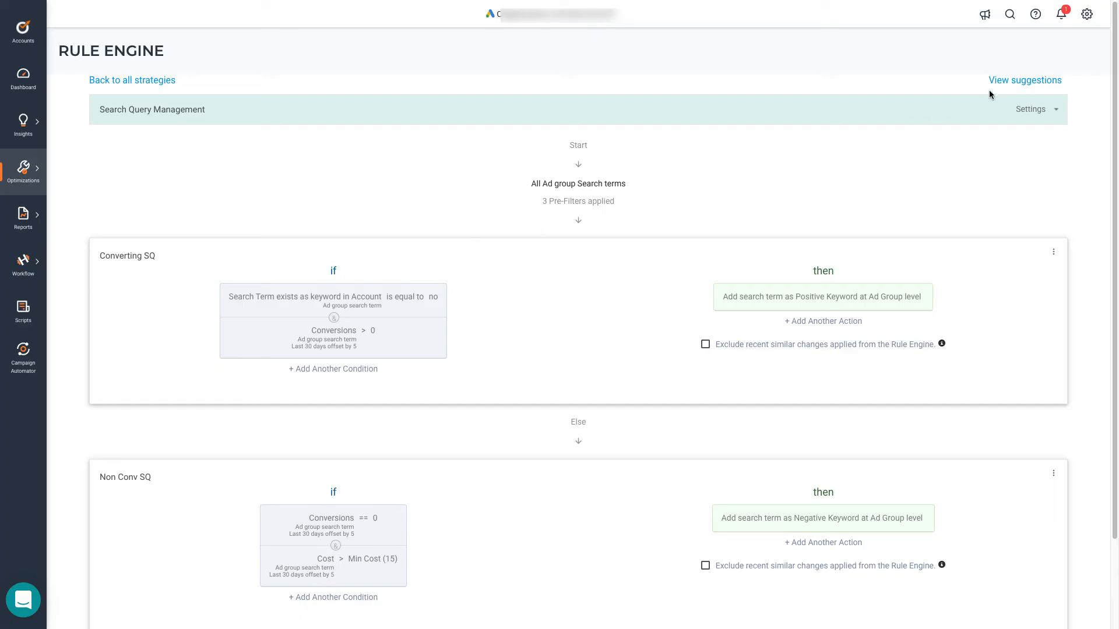
# View the strategy's suggestions table listing four matched search terms.
pyautogui.click(1025, 79)
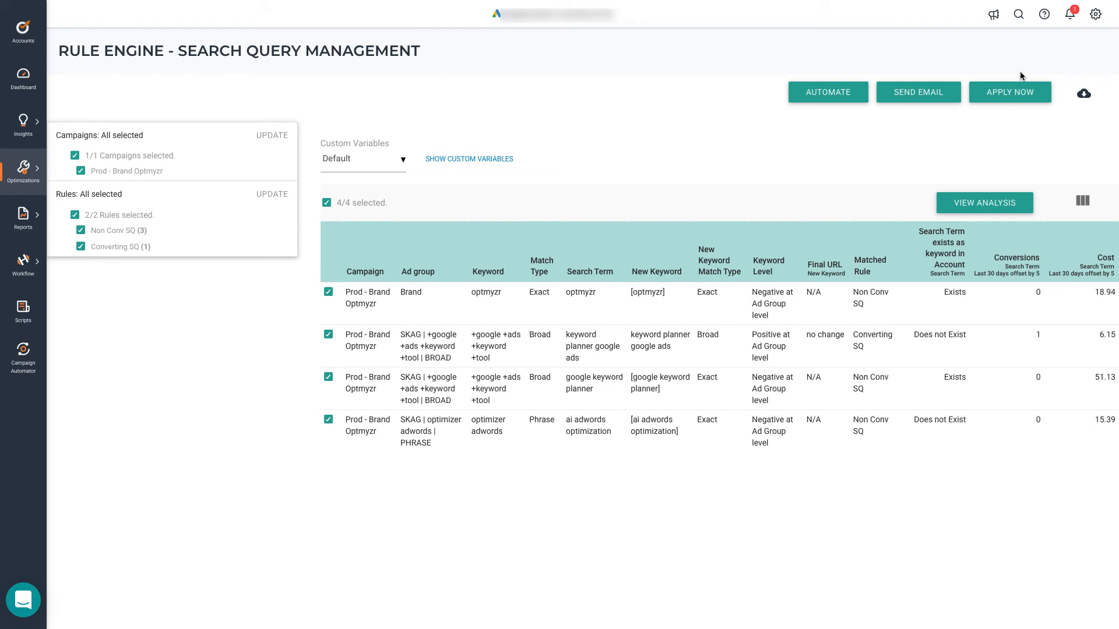
pyautogui.moveTo(237, 104)
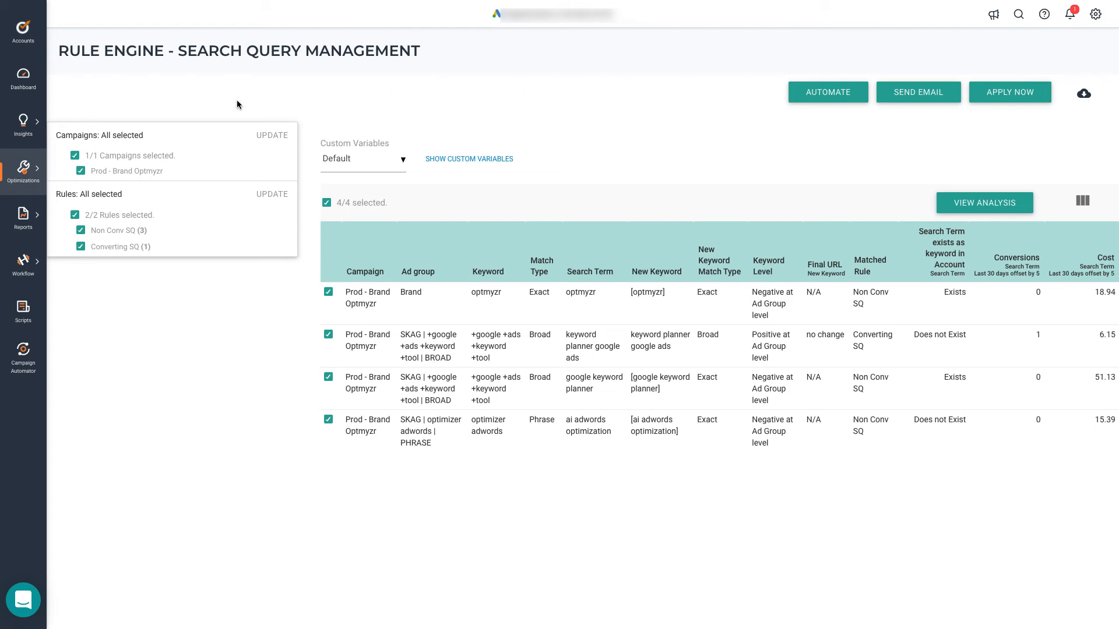
pyautogui.moveTo(231, 118)
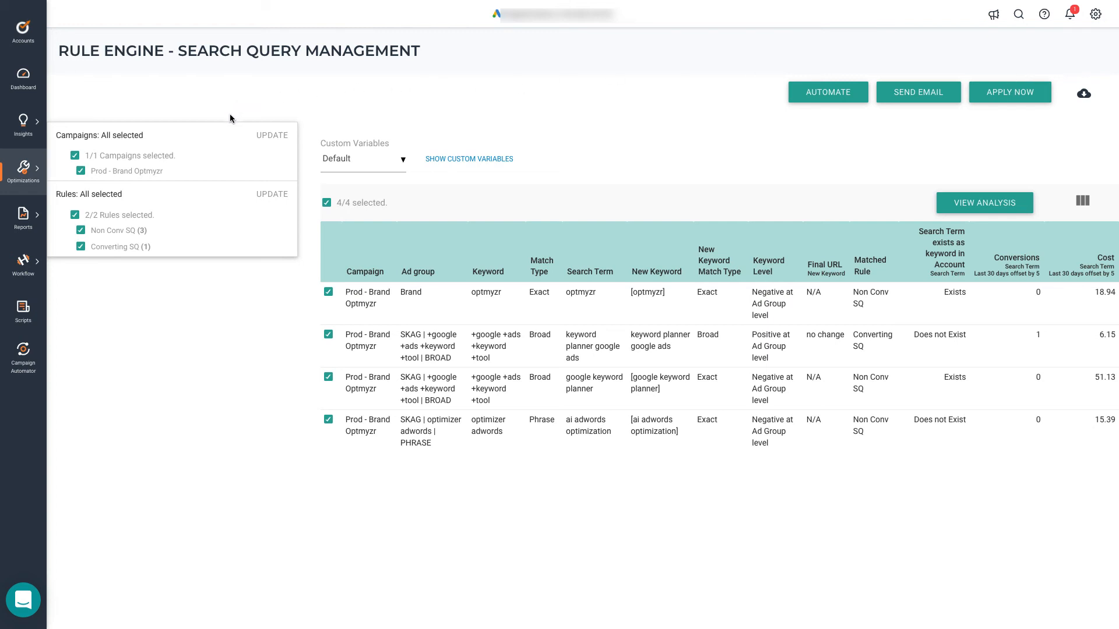
pyautogui.moveTo(184, 231)
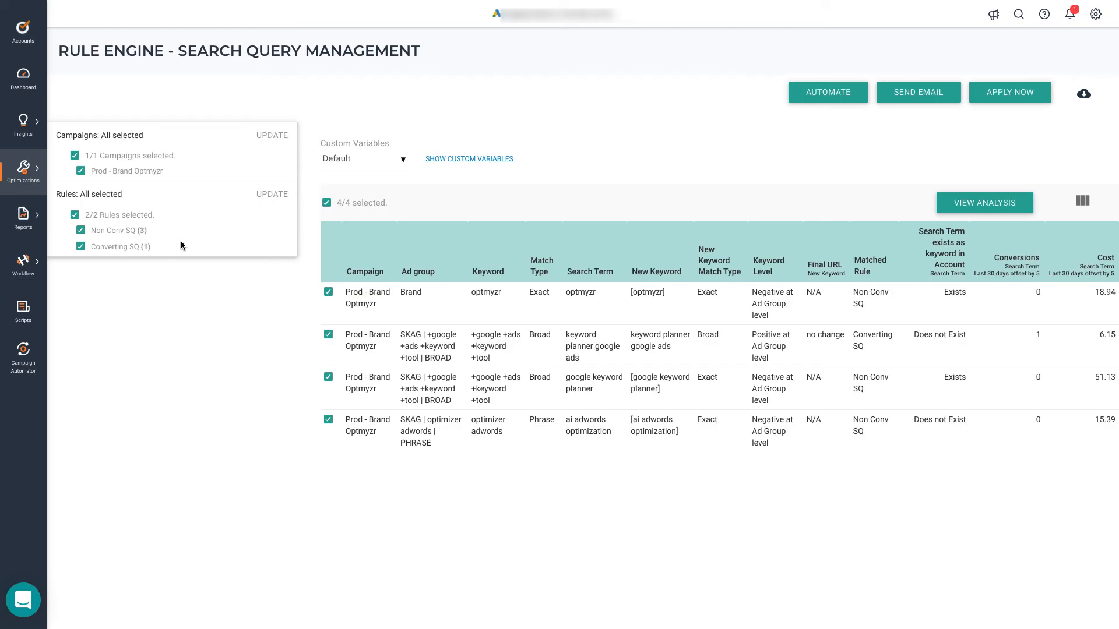
pyautogui.moveTo(497, 178)
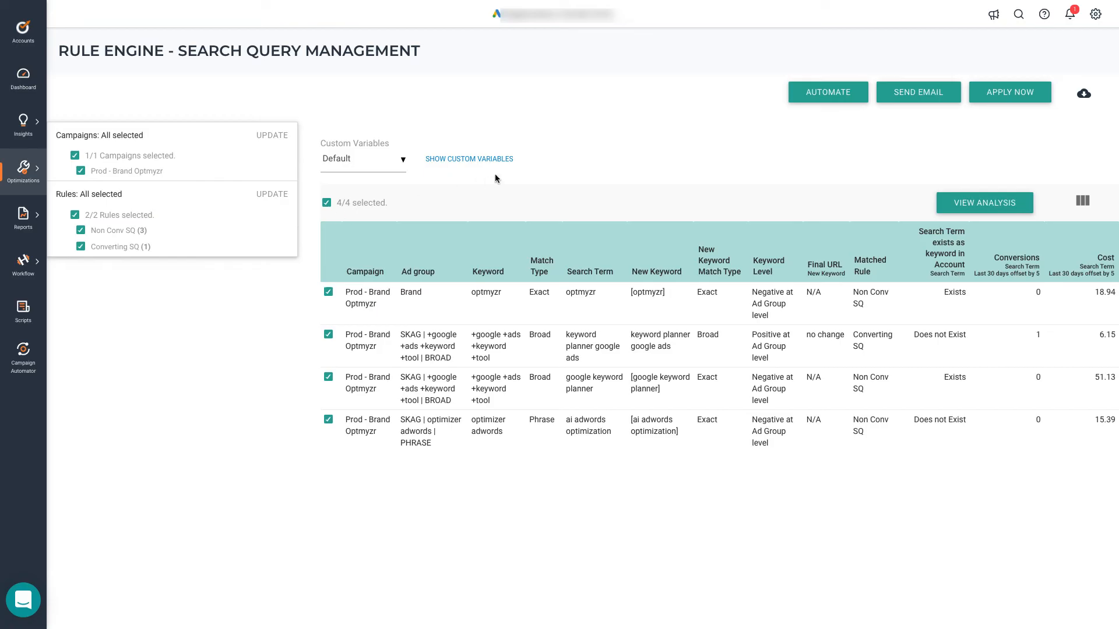
pyautogui.click(469, 159)
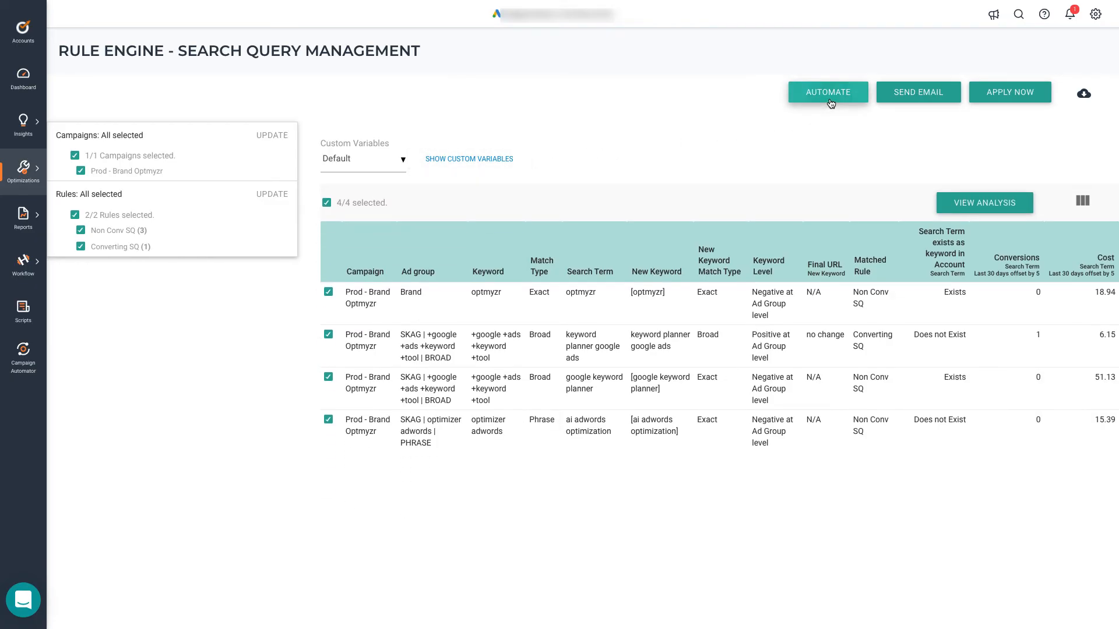
# Schedule the automation to run every week on Mon and Wed, 03:00–06:00.
pyautogui.click(828, 91)
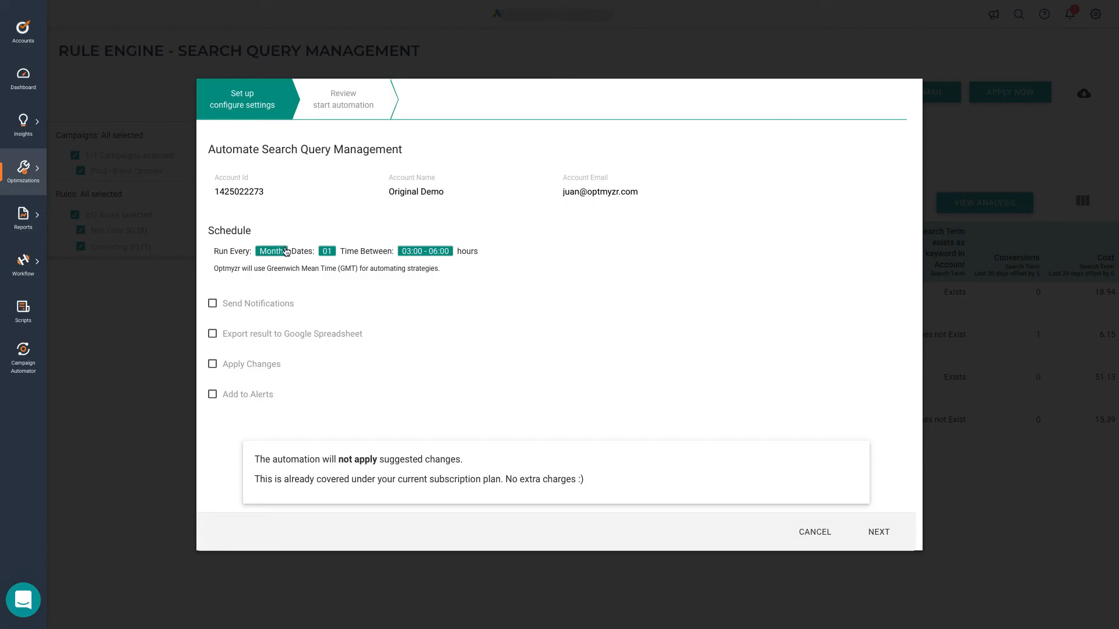
pyautogui.click(271, 251)
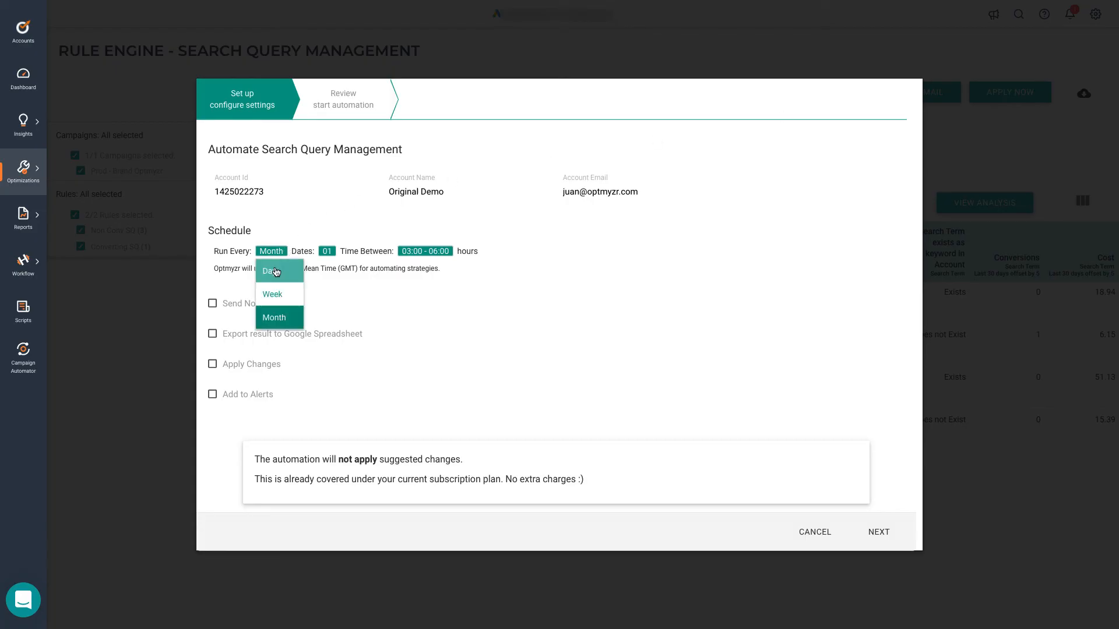
pyautogui.moveTo(277, 324)
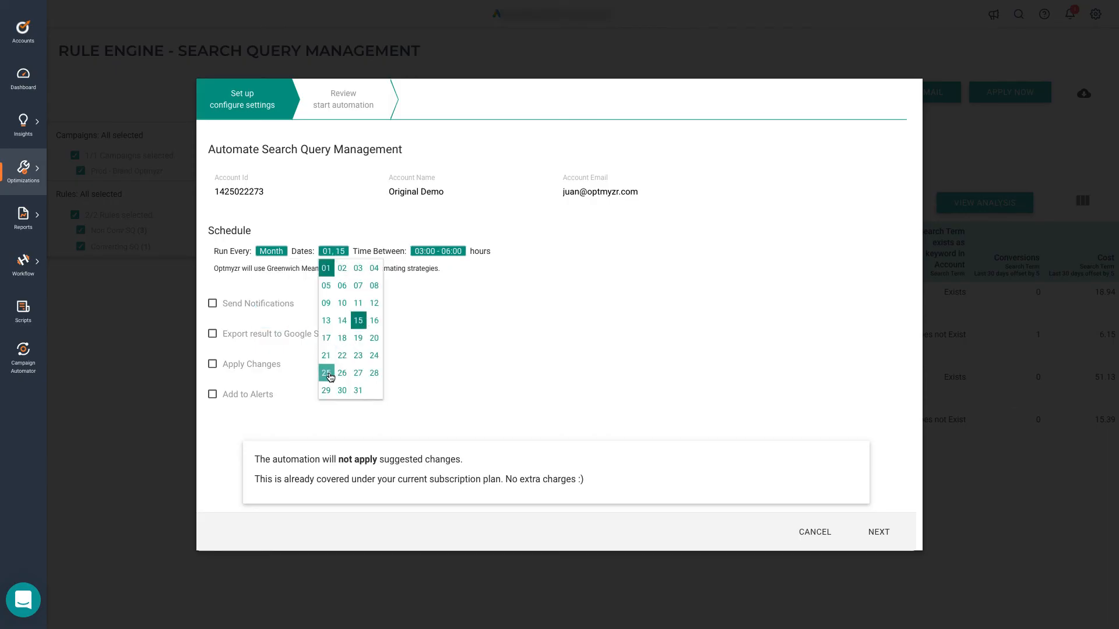
pyautogui.click(326, 373)
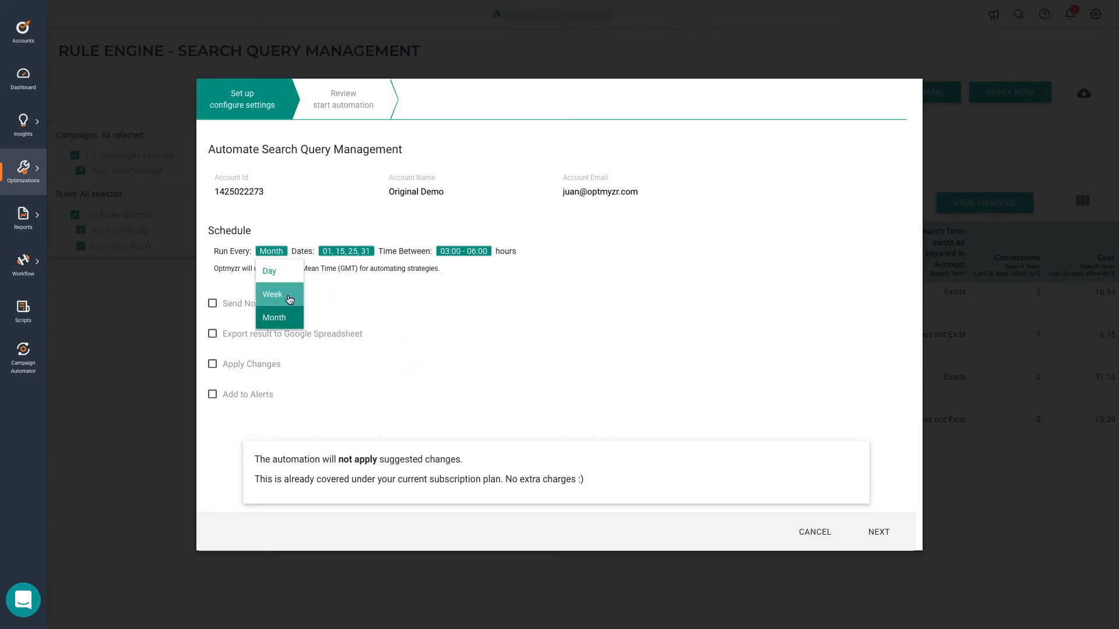
pyautogui.click(271, 293)
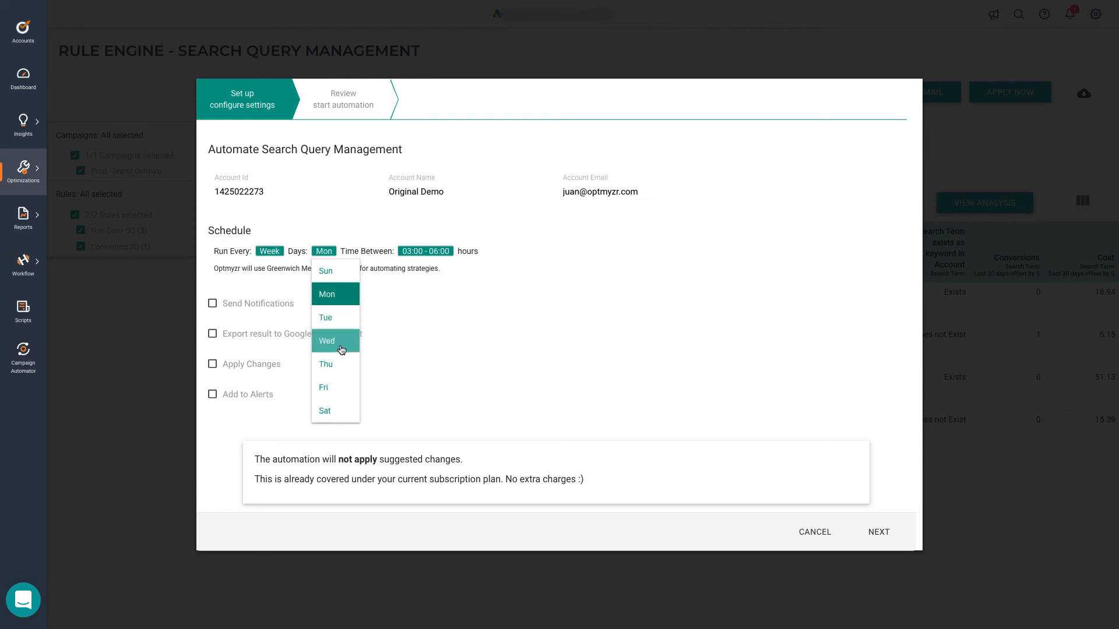
pyautogui.click(326, 345)
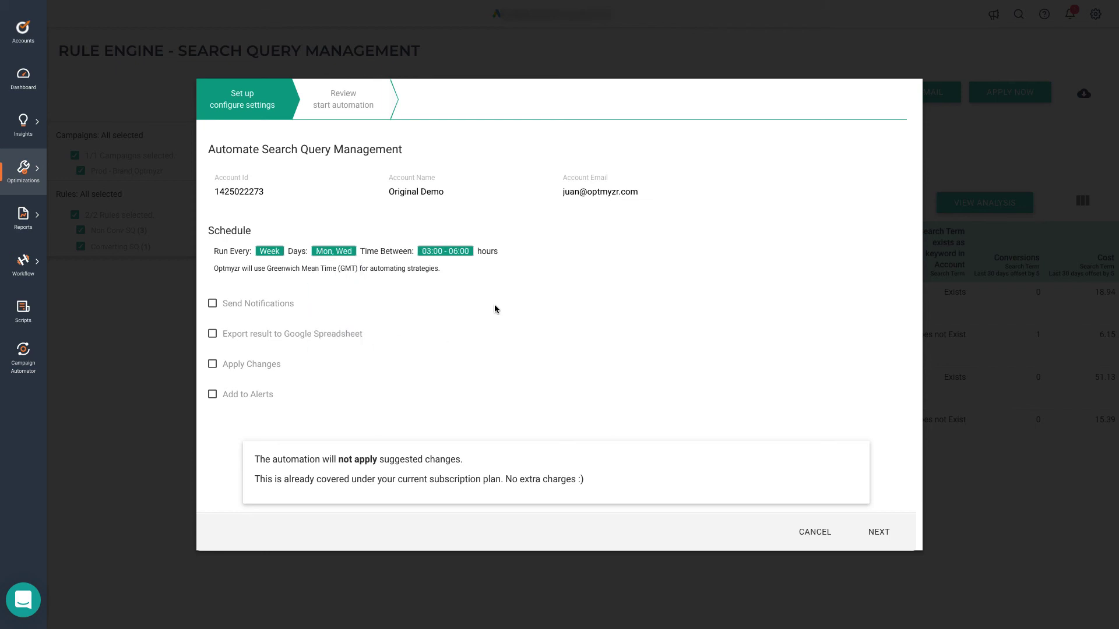
pyautogui.moveTo(298, 298)
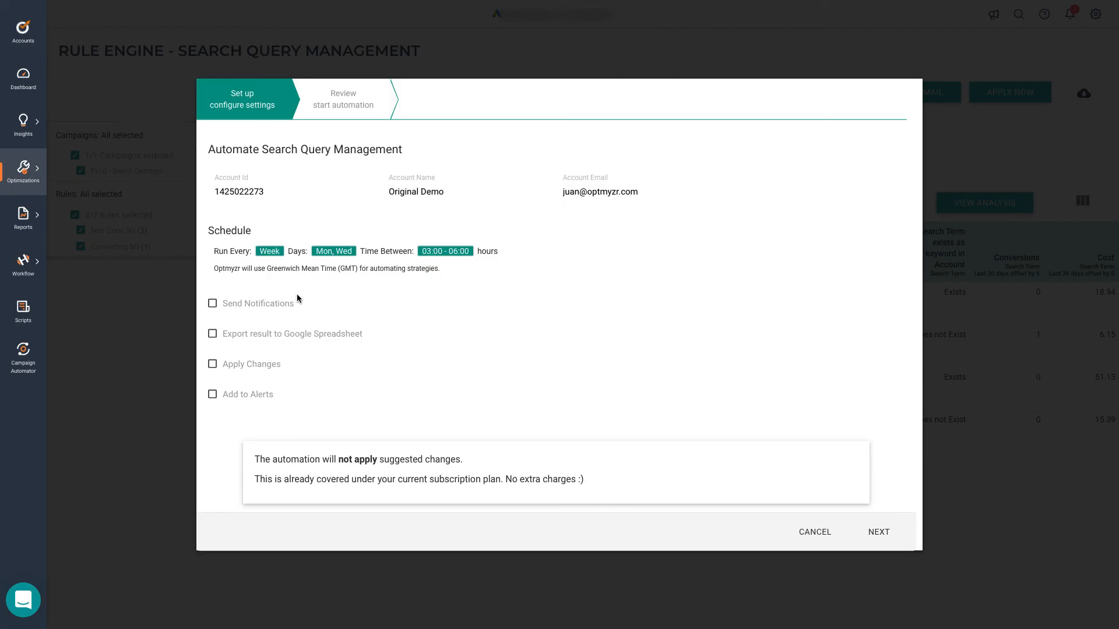
pyautogui.moveTo(264, 310)
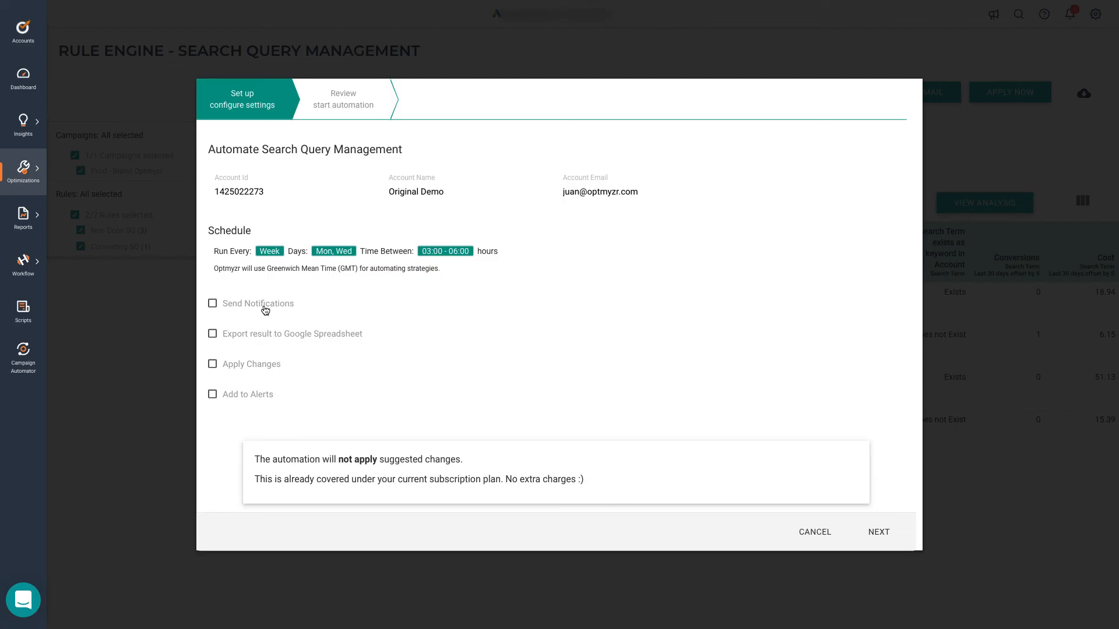
pyautogui.moveTo(243, 318)
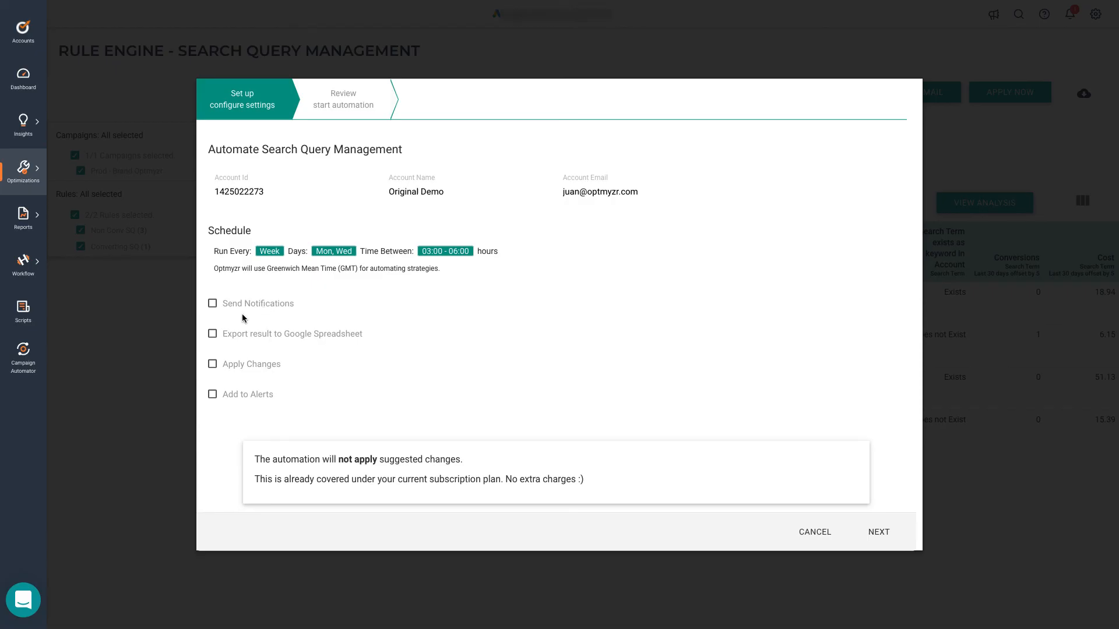
pyautogui.moveTo(240, 337)
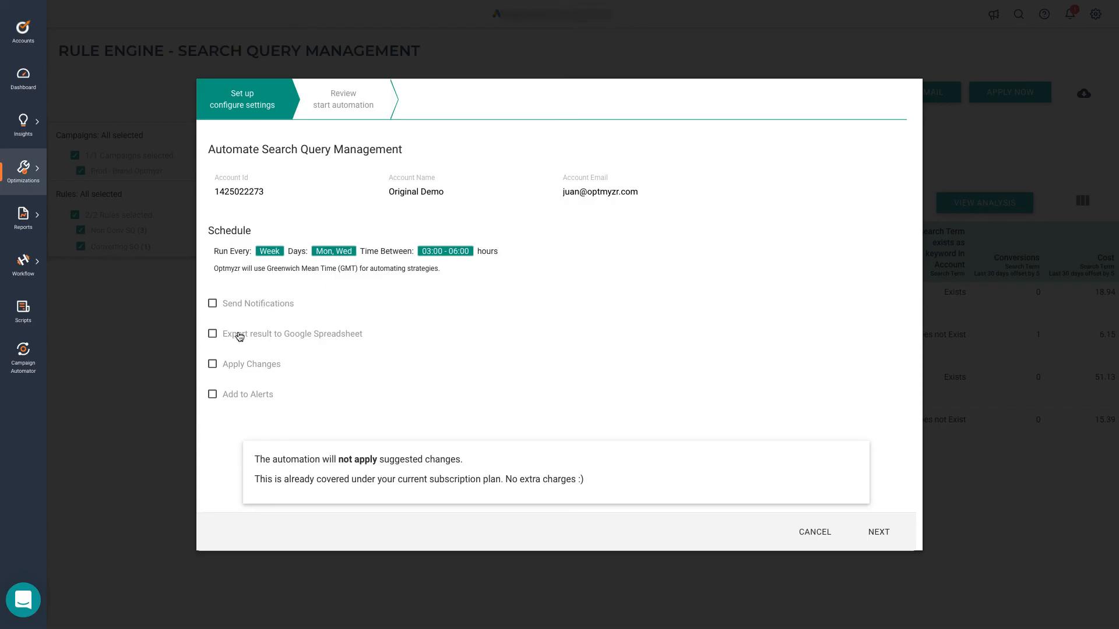
pyautogui.moveTo(234, 367)
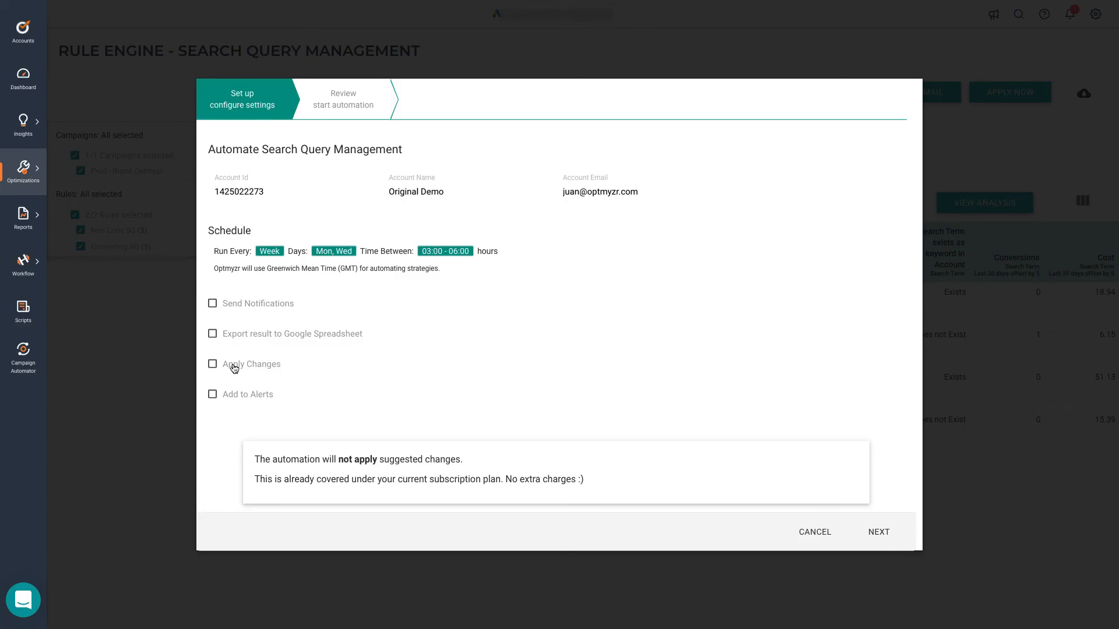
pyautogui.moveTo(245, 393)
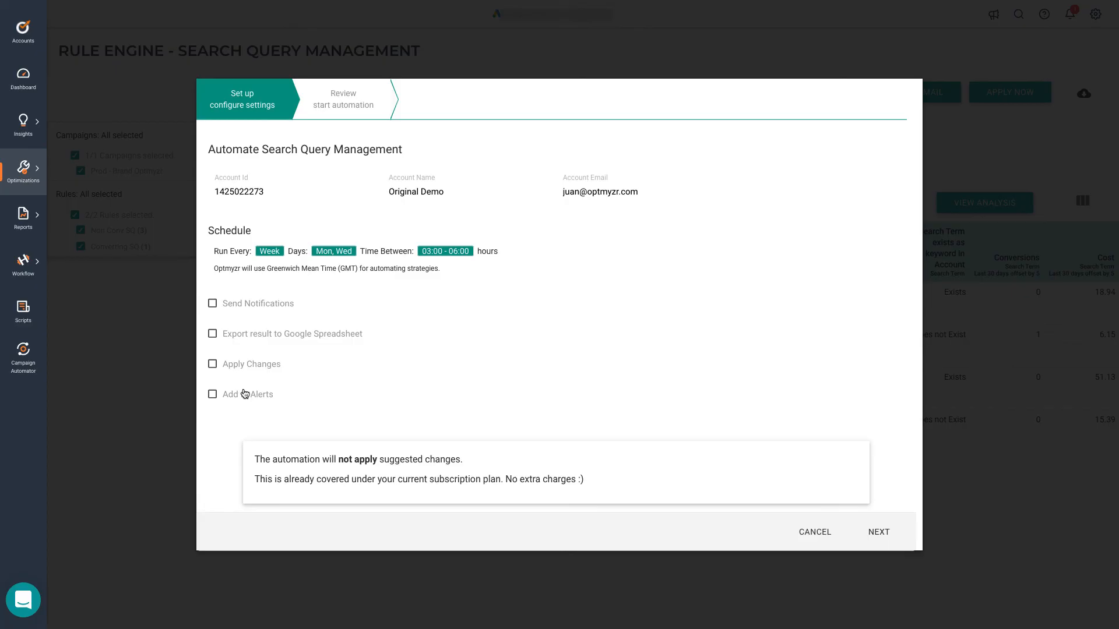
pyautogui.moveTo(802, 527)
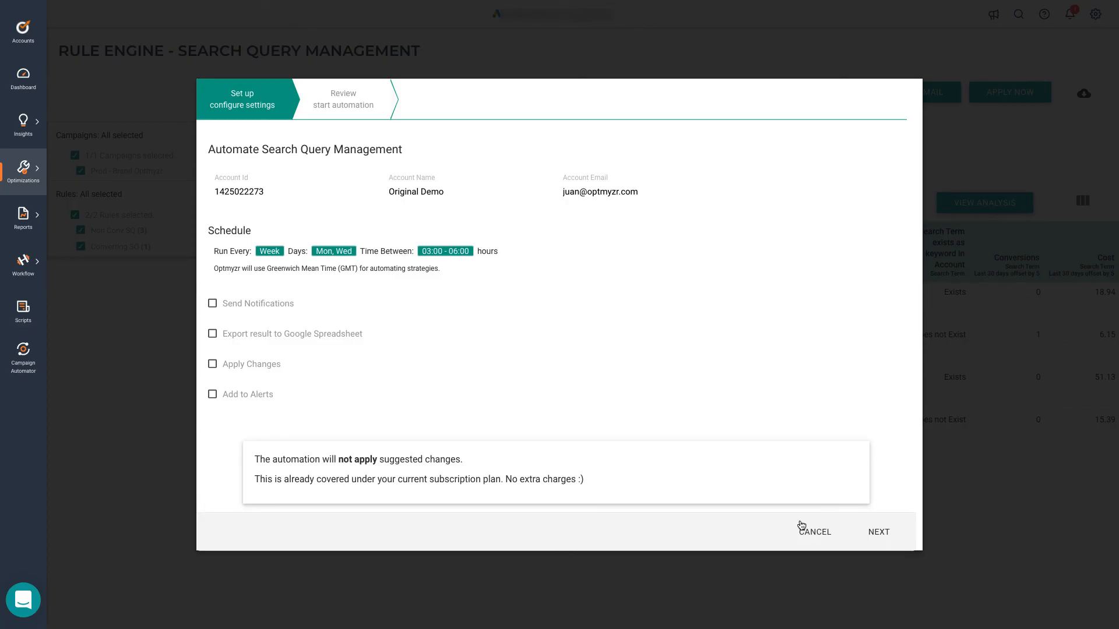
# Cancel the Automate dialog without saving the schedule.
pyautogui.click(814, 531)
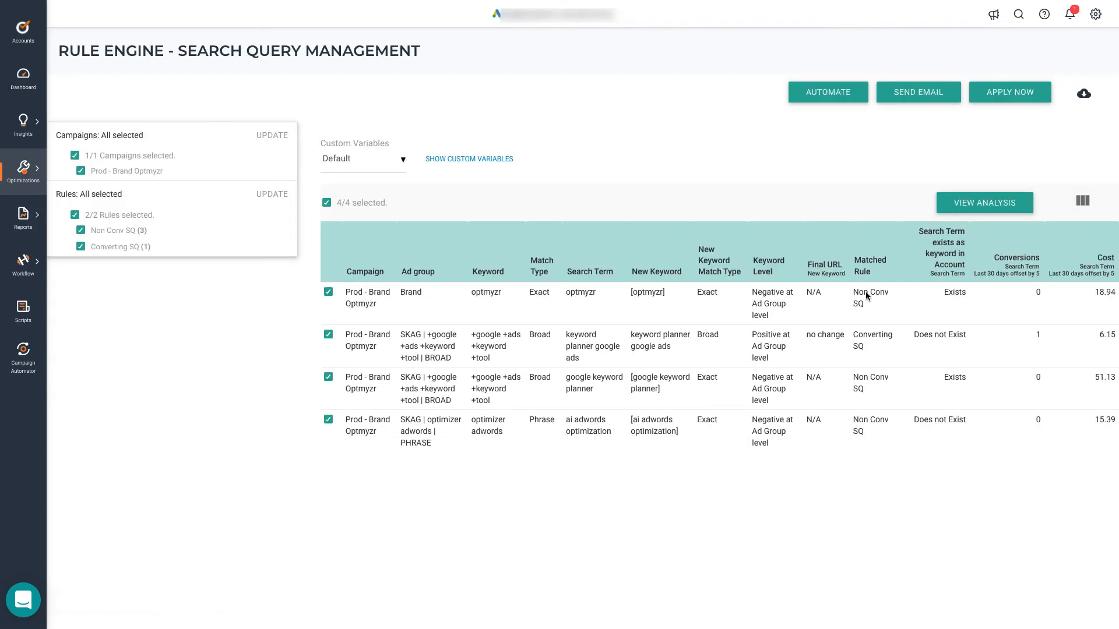
pyautogui.moveTo(917, 92)
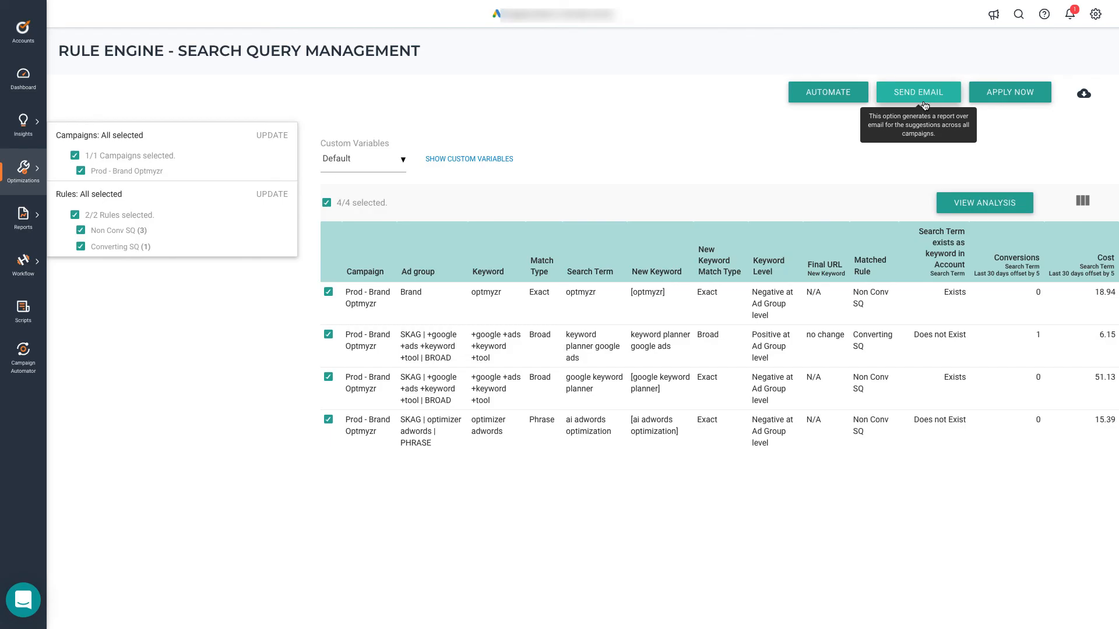
pyautogui.moveTo(1009, 94)
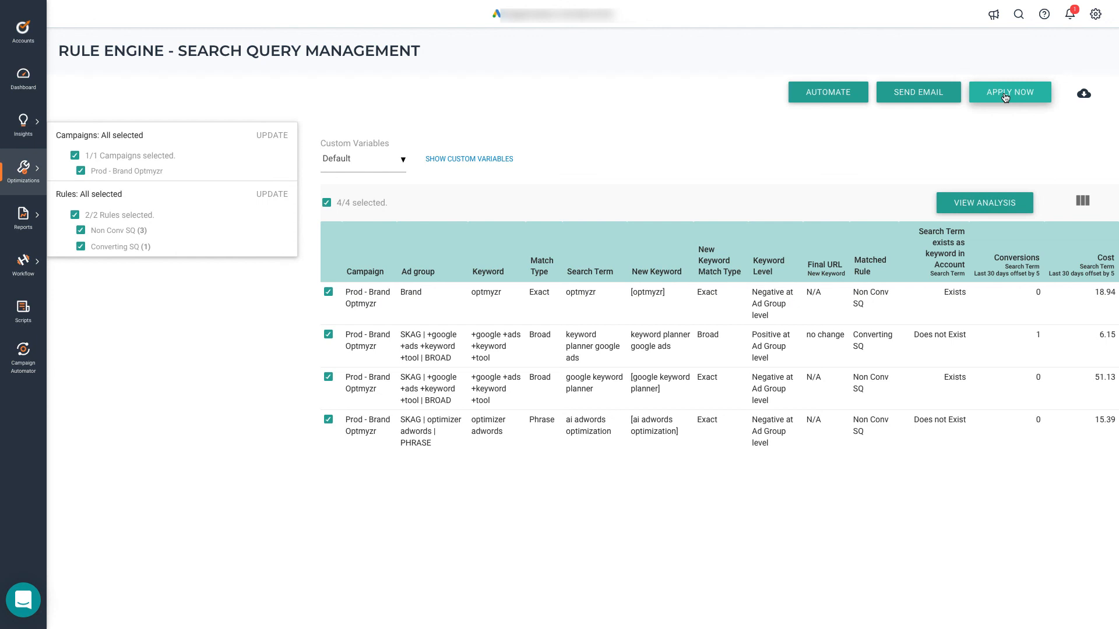
pyautogui.moveTo(1073, 119)
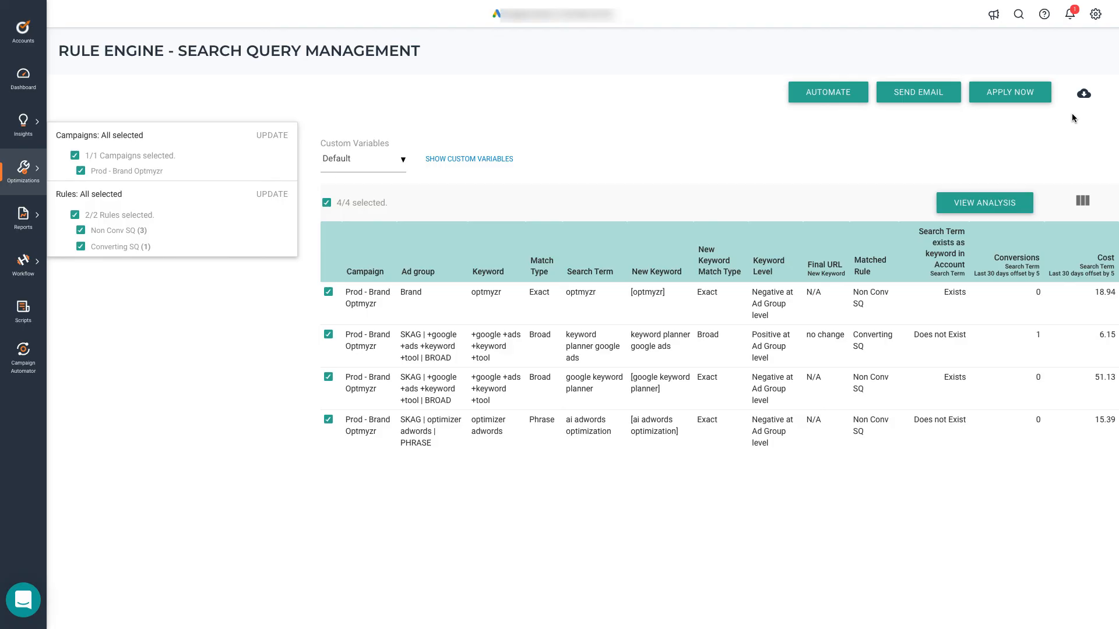
pyautogui.moveTo(1091, 129)
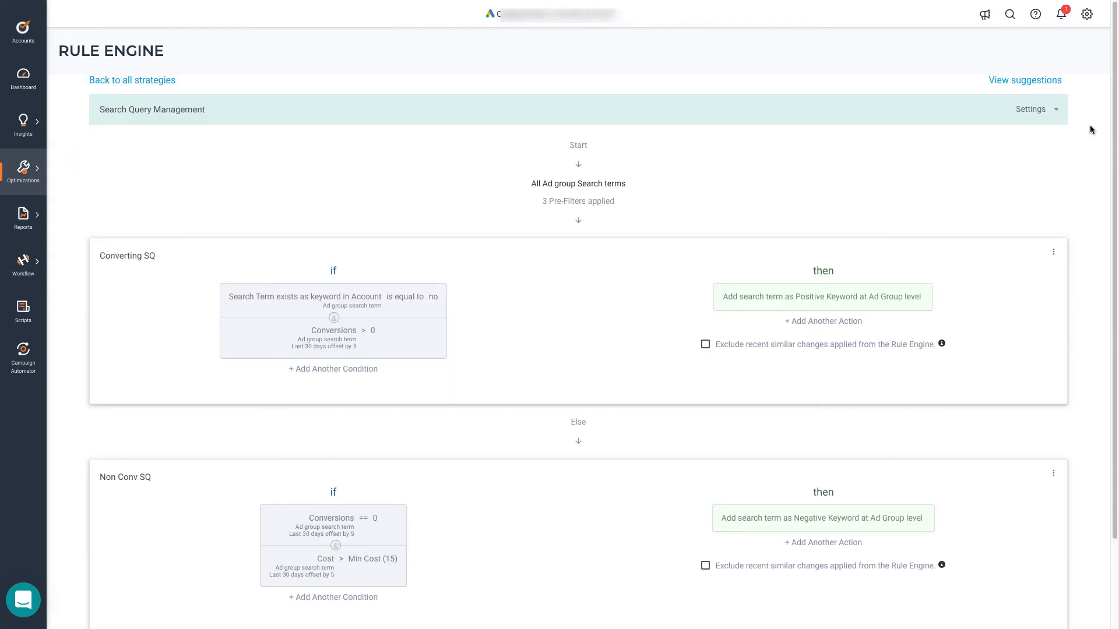
# Show the strategy's Settings choices, Variables and Date ranges.
pyautogui.click(1034, 110)
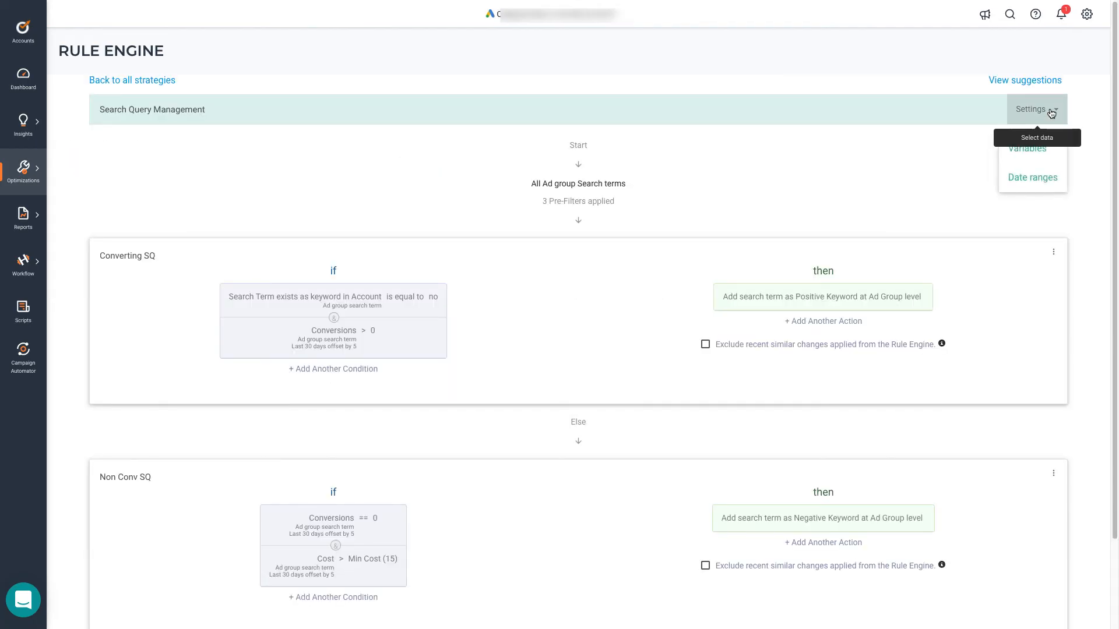
pyautogui.moveTo(1026, 148)
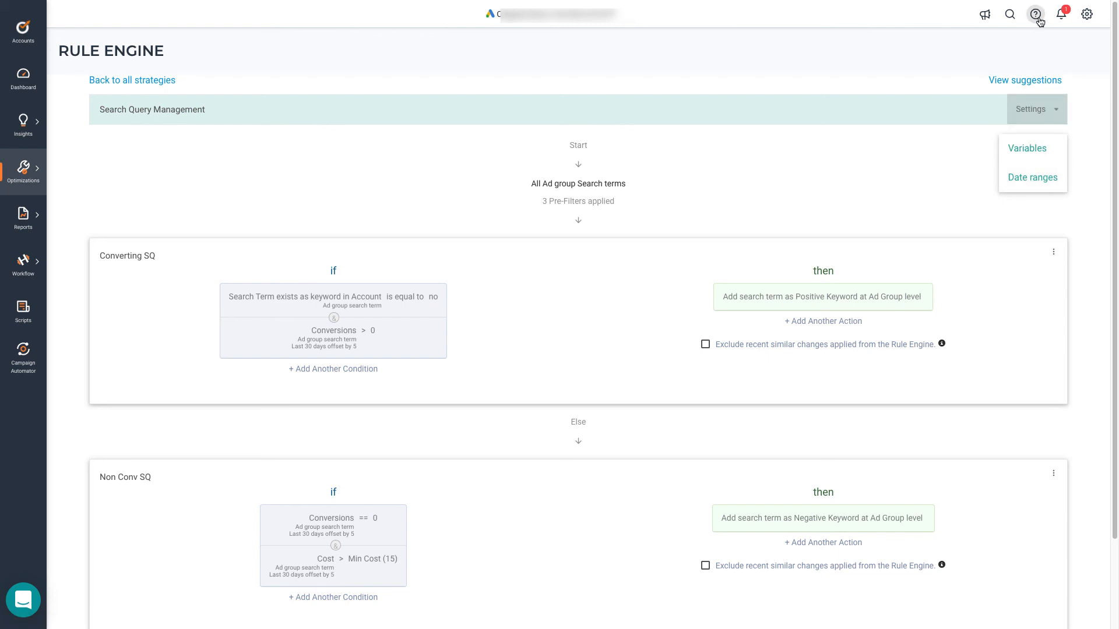
pyautogui.moveTo(1017, 34)
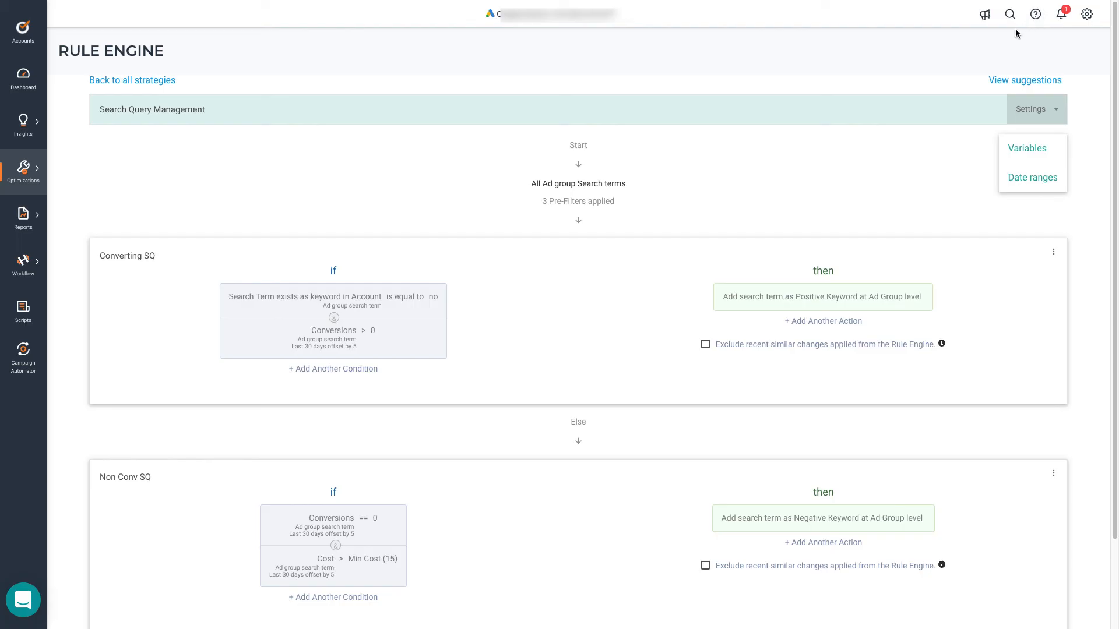
pyautogui.moveTo(907, 139)
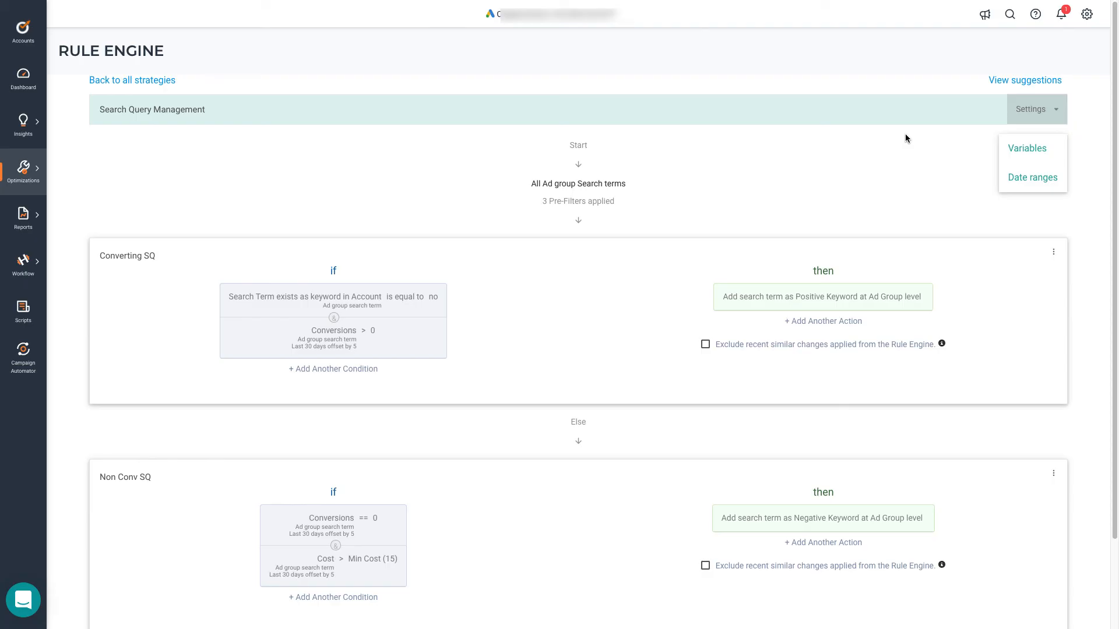
pyautogui.moveTo(578, 201)
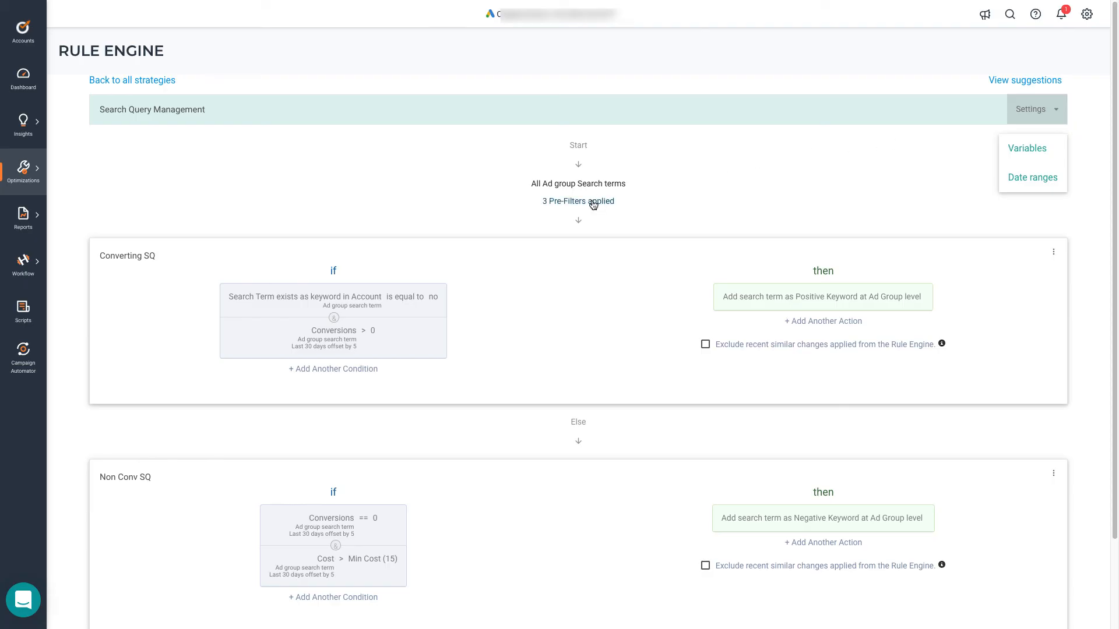
# Add a fourth pre-filter Impressions > 0, keep statuses Enabled, and save.
pyautogui.click(577, 201)
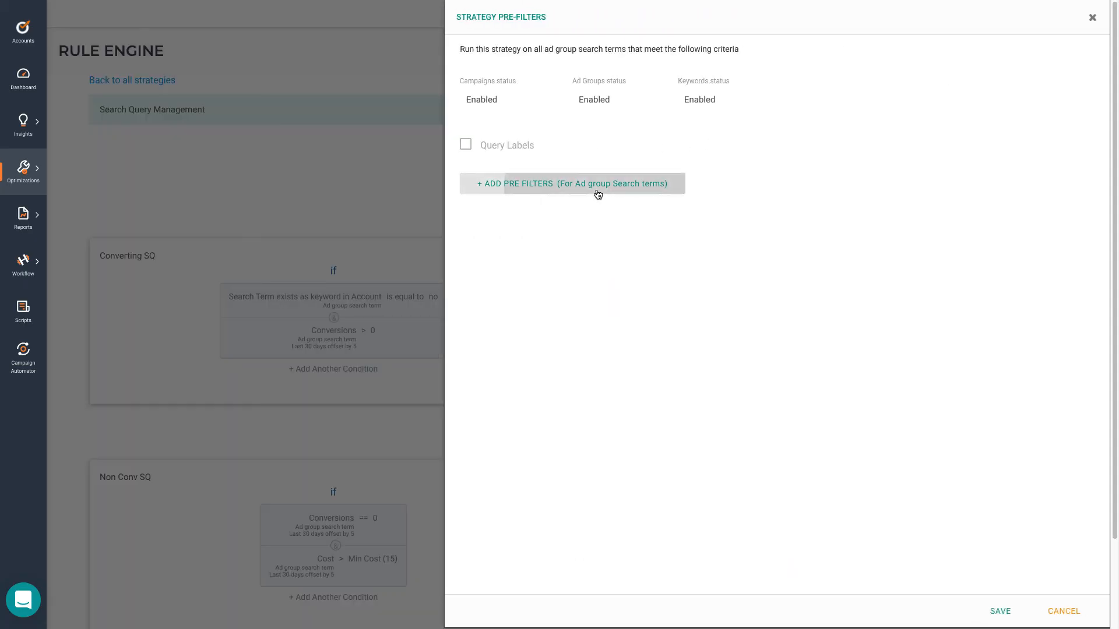
pyautogui.click(571, 183)
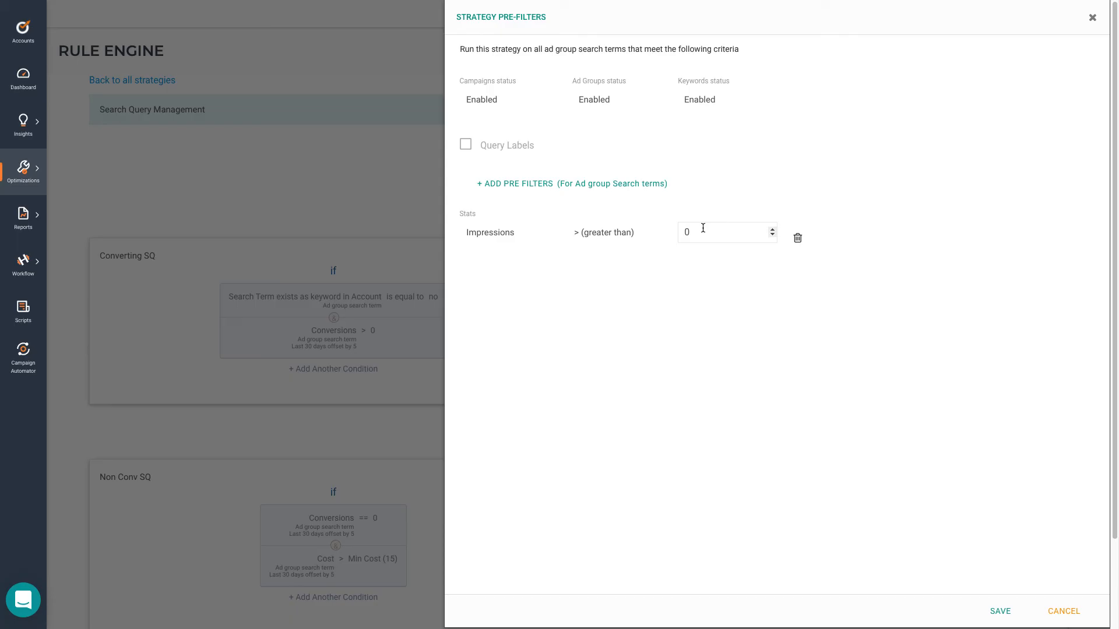
pyautogui.moveTo(678, 221)
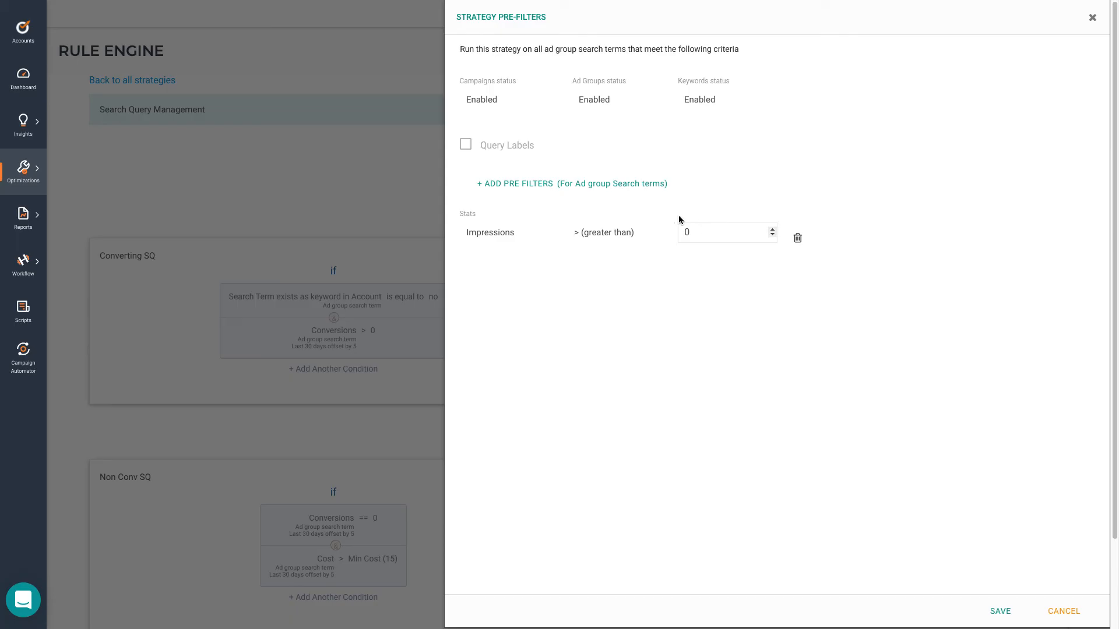
pyautogui.click(512, 99)
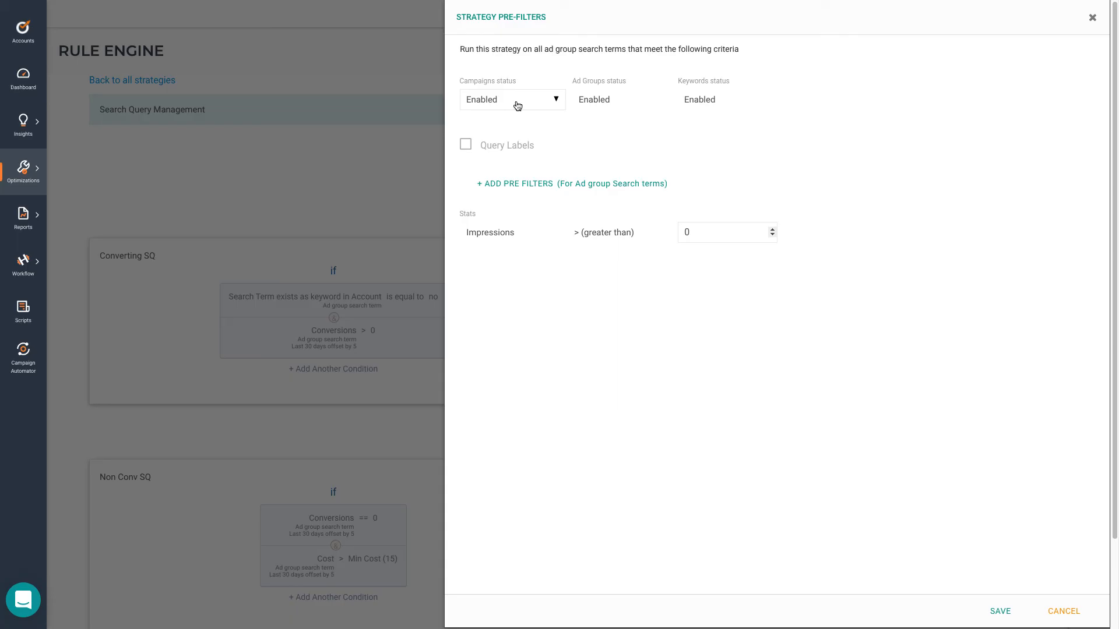
pyautogui.click(512, 99)
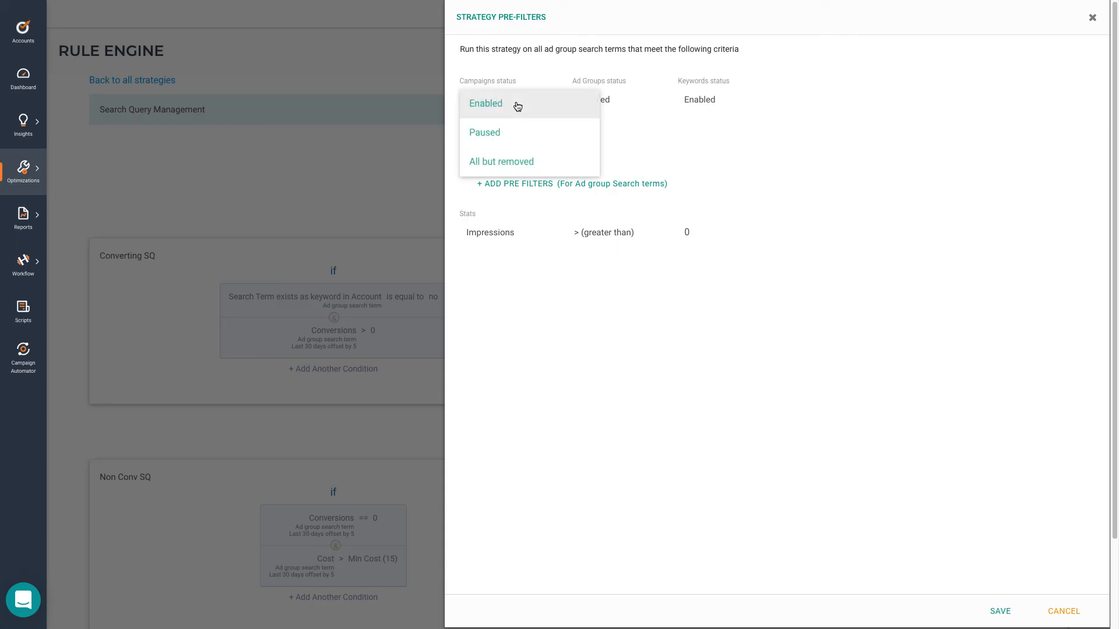
pyautogui.click(484, 102)
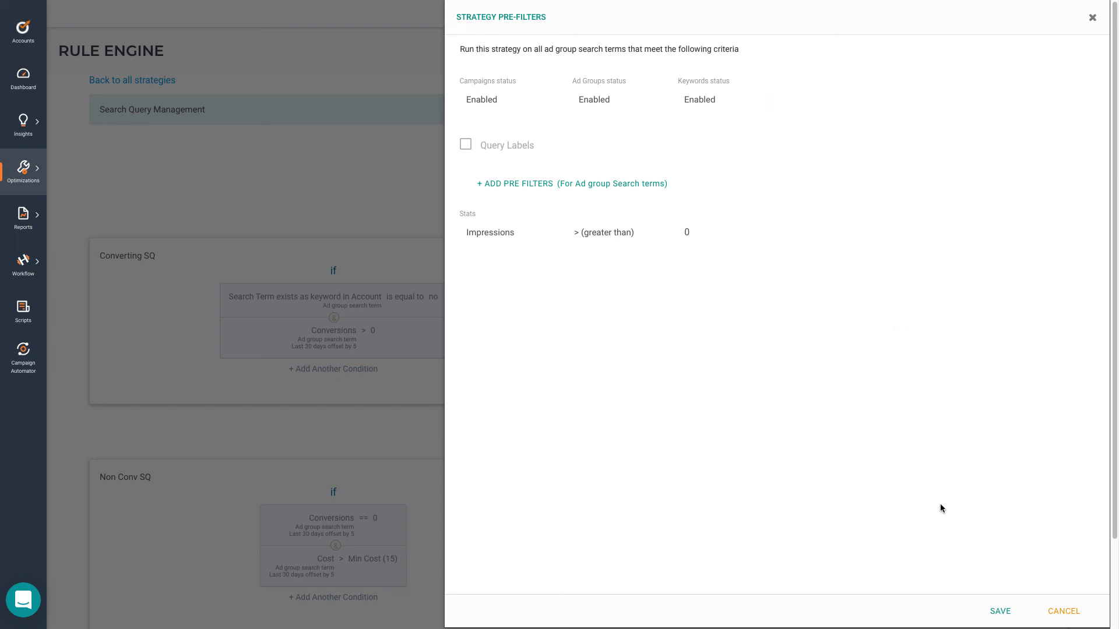
pyautogui.click(1063, 611)
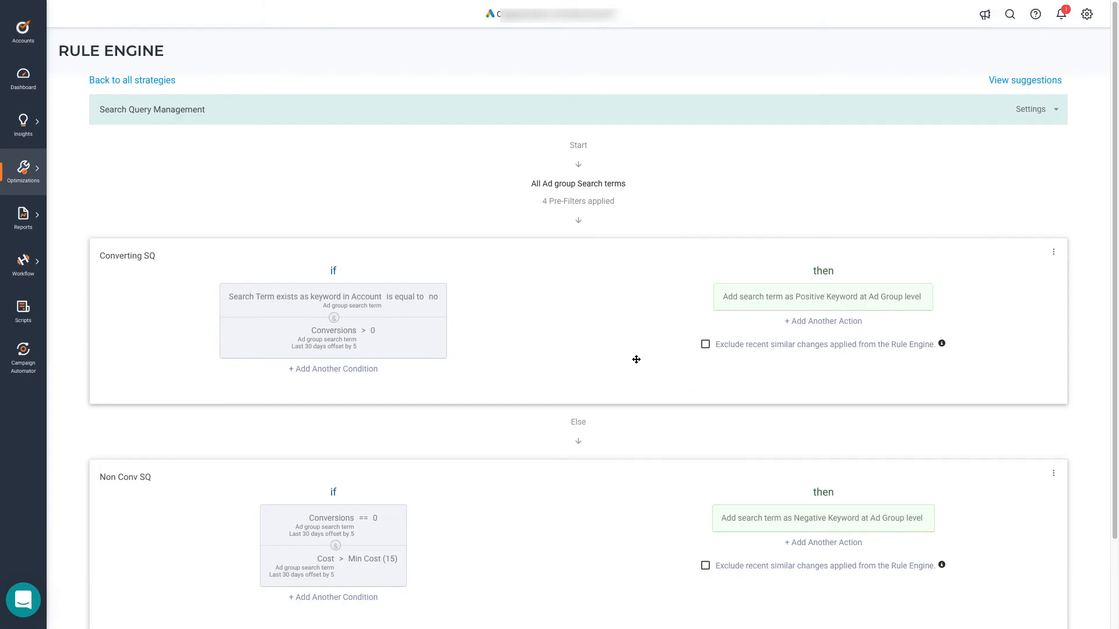